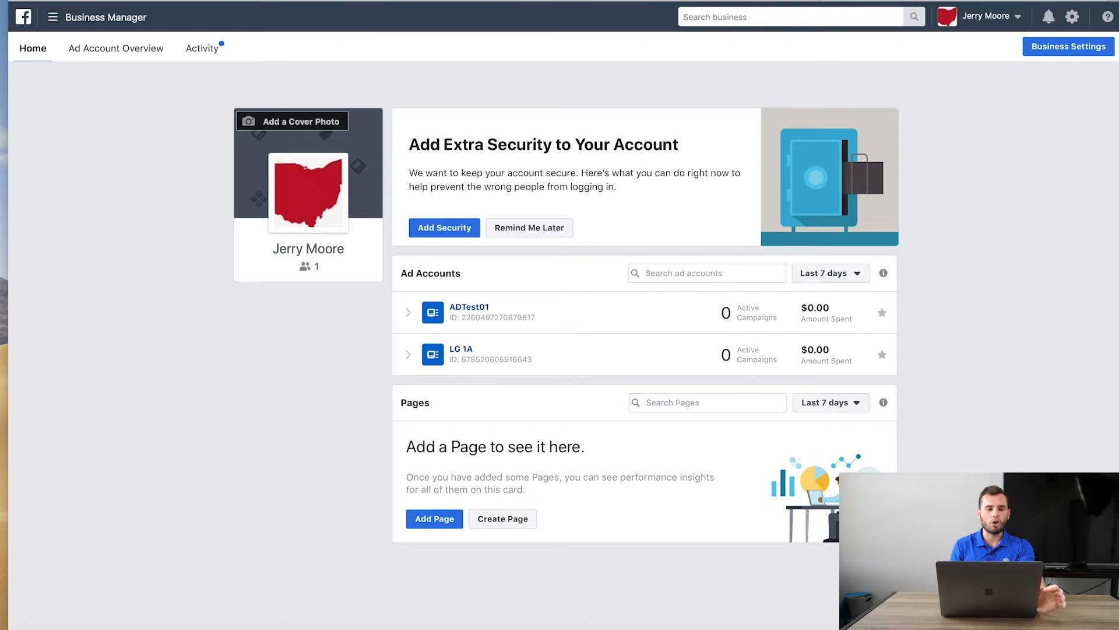
pyautogui.moveTo(211, 66)
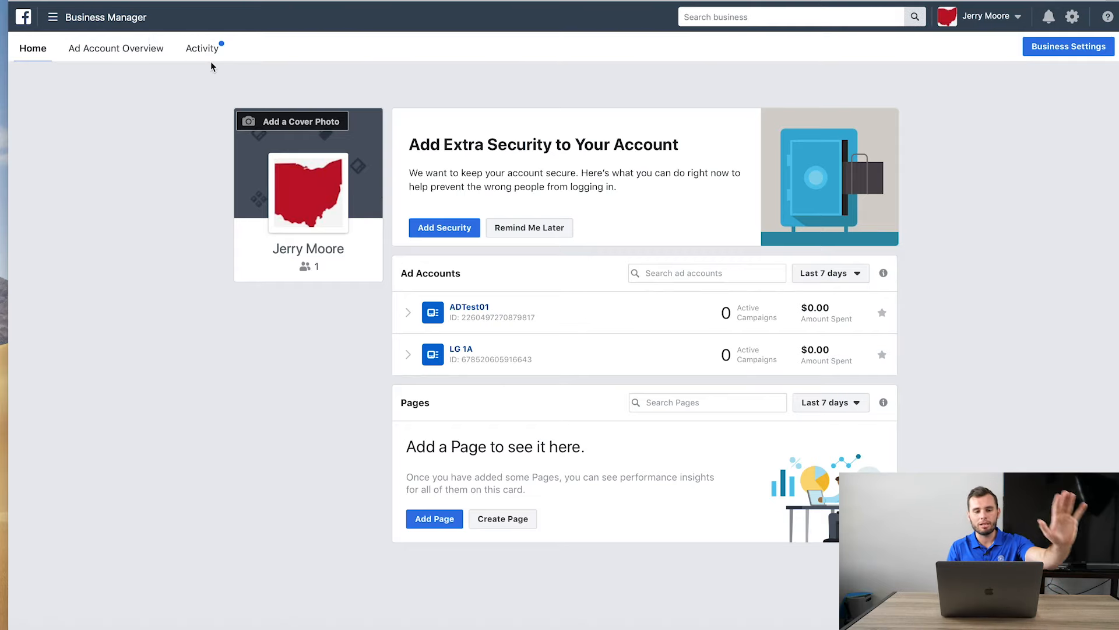
pyautogui.moveTo(135, 93)
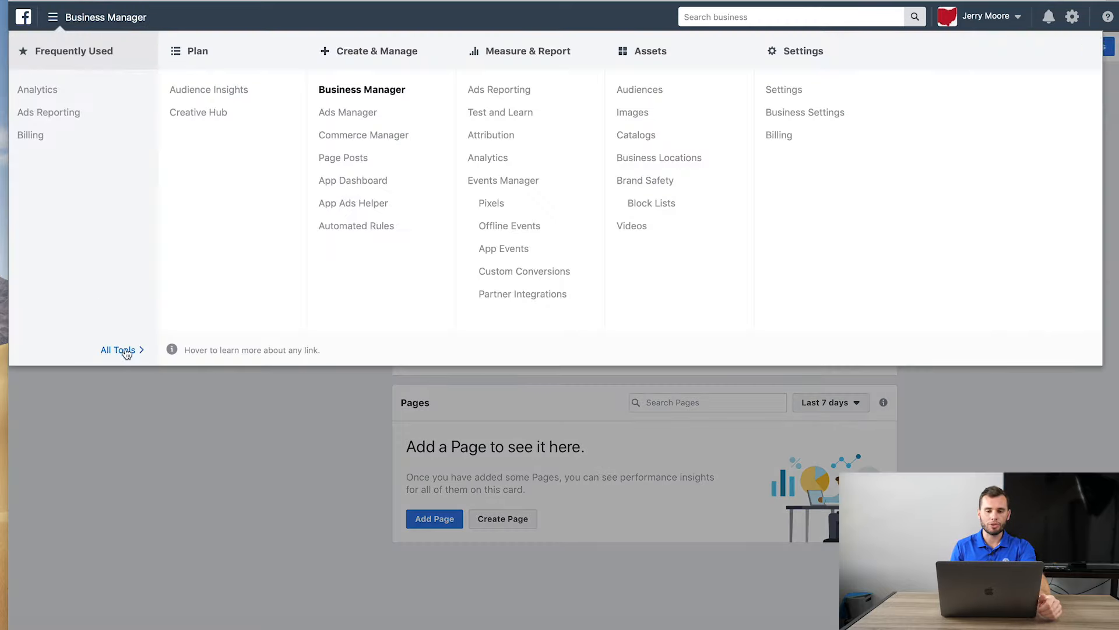
pyautogui.moveTo(363, 258)
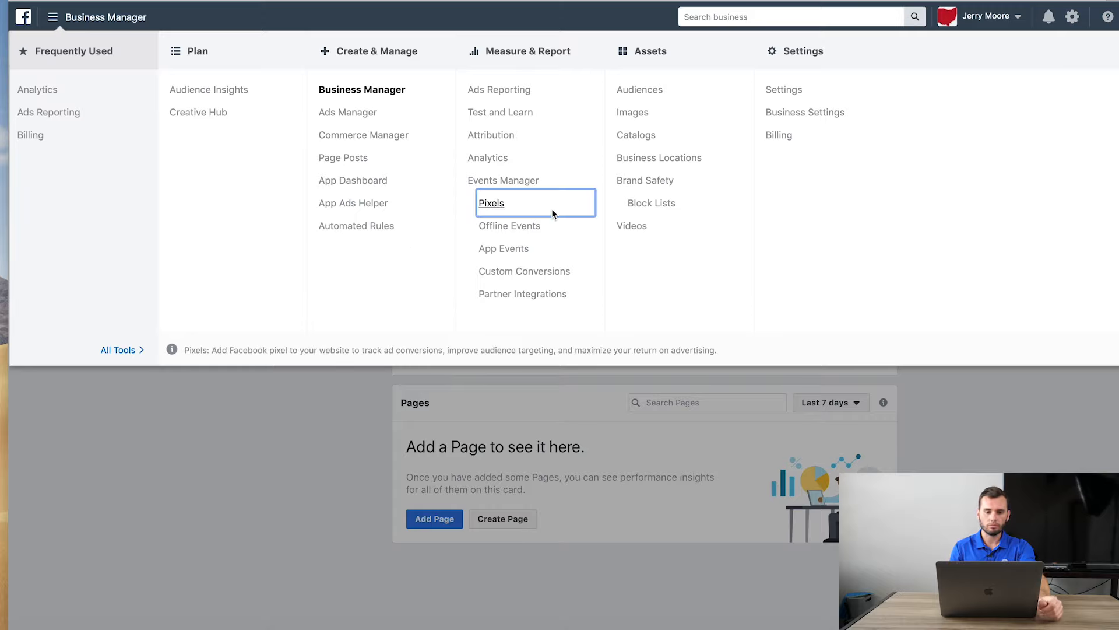
# Go to the Pixels data sources page of Events Manager.
pyautogui.click(491, 203)
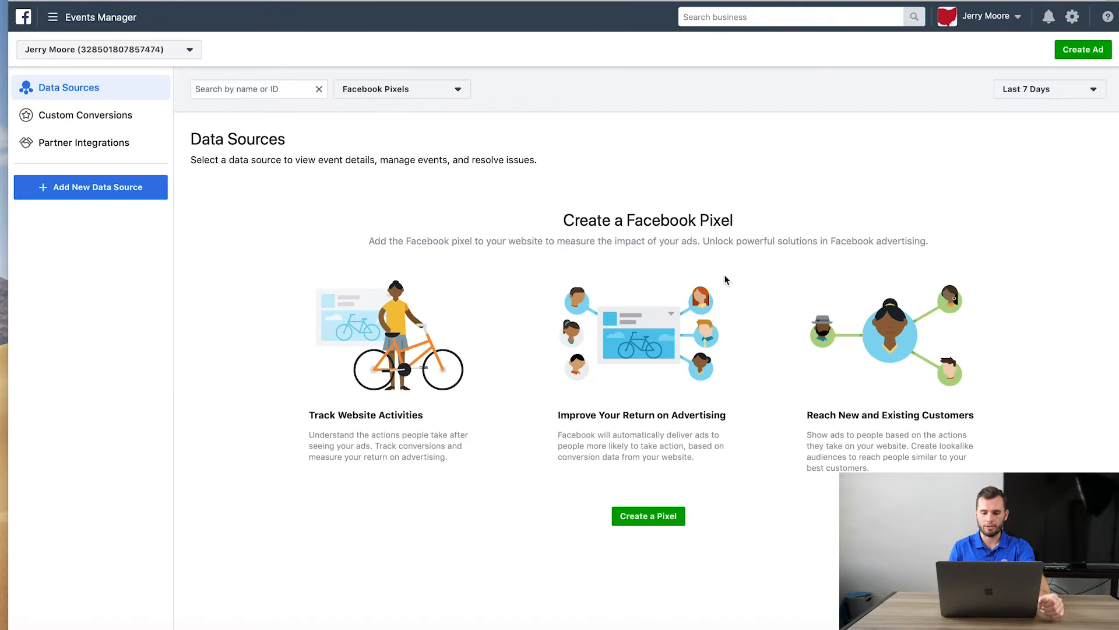
pyautogui.moveTo(768, 377)
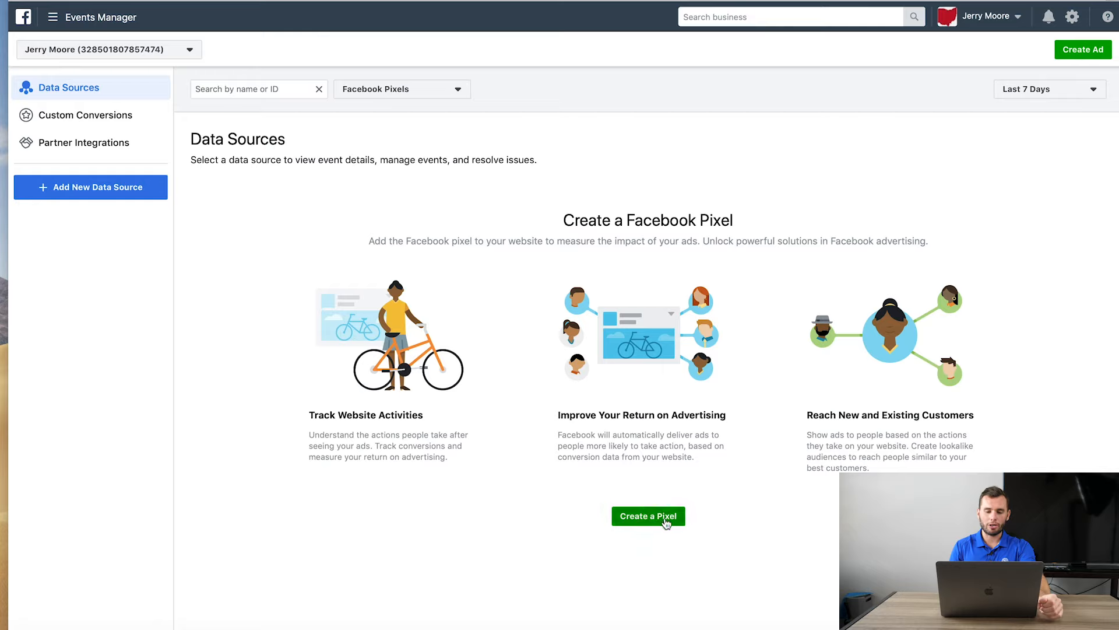
pyautogui.click(648, 515)
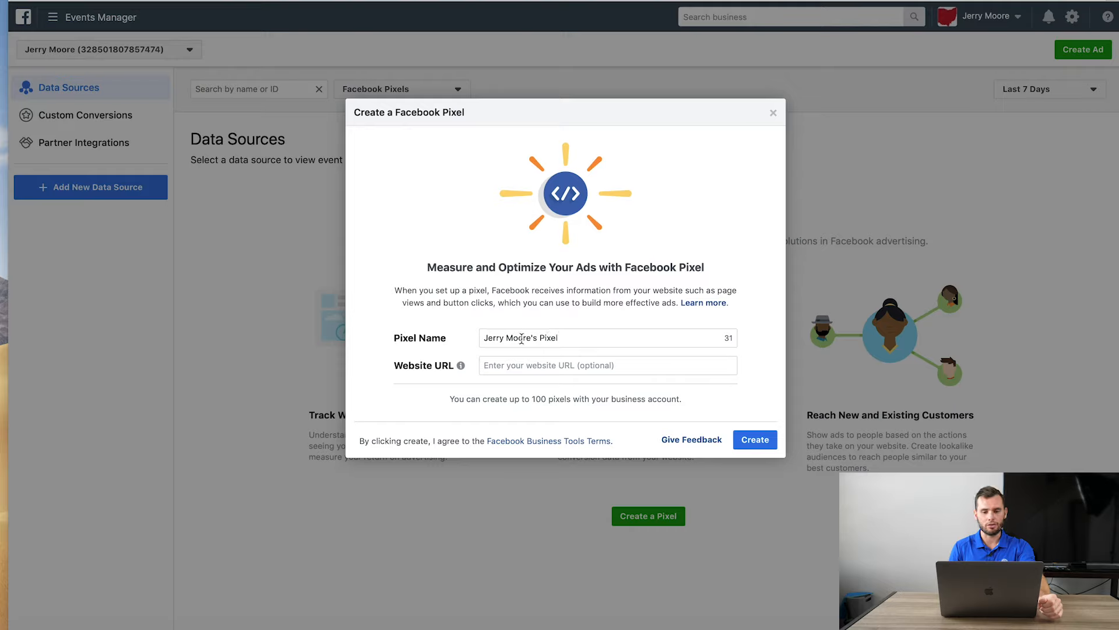
pyautogui.click(609, 364)
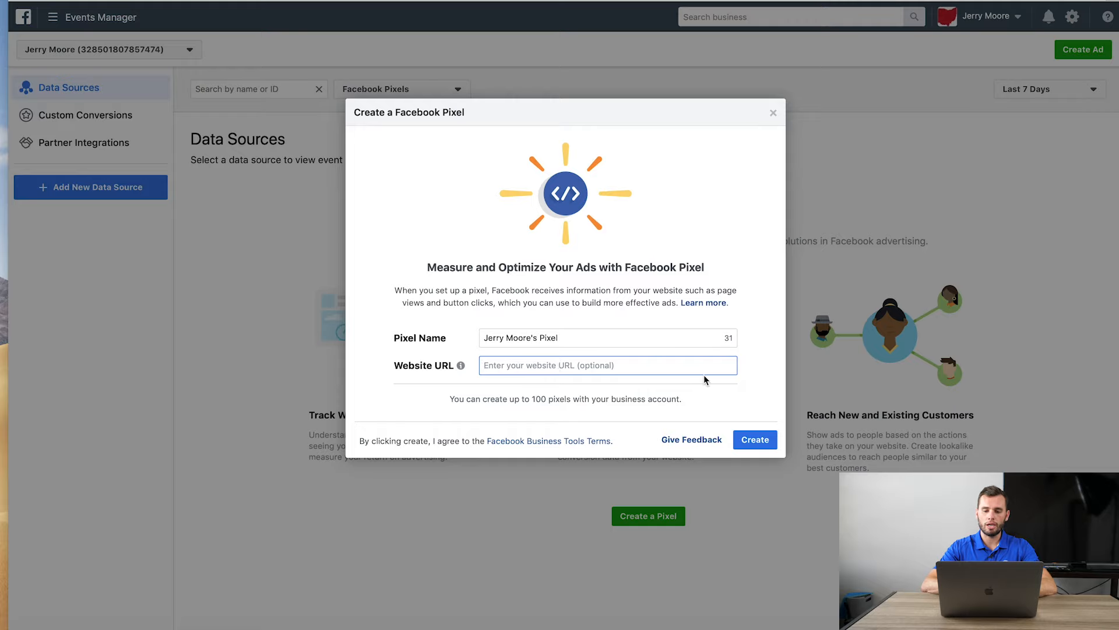
pyautogui.click(754, 439)
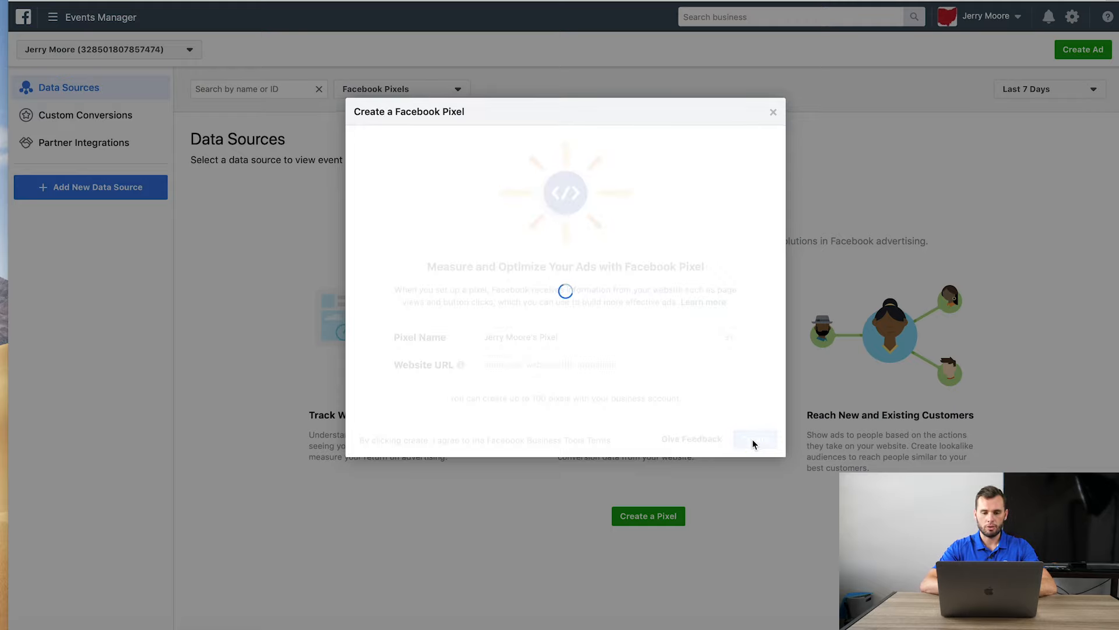
# Continue to the Install Pixel dialog showing the three installation options.
pyautogui.click(755, 439)
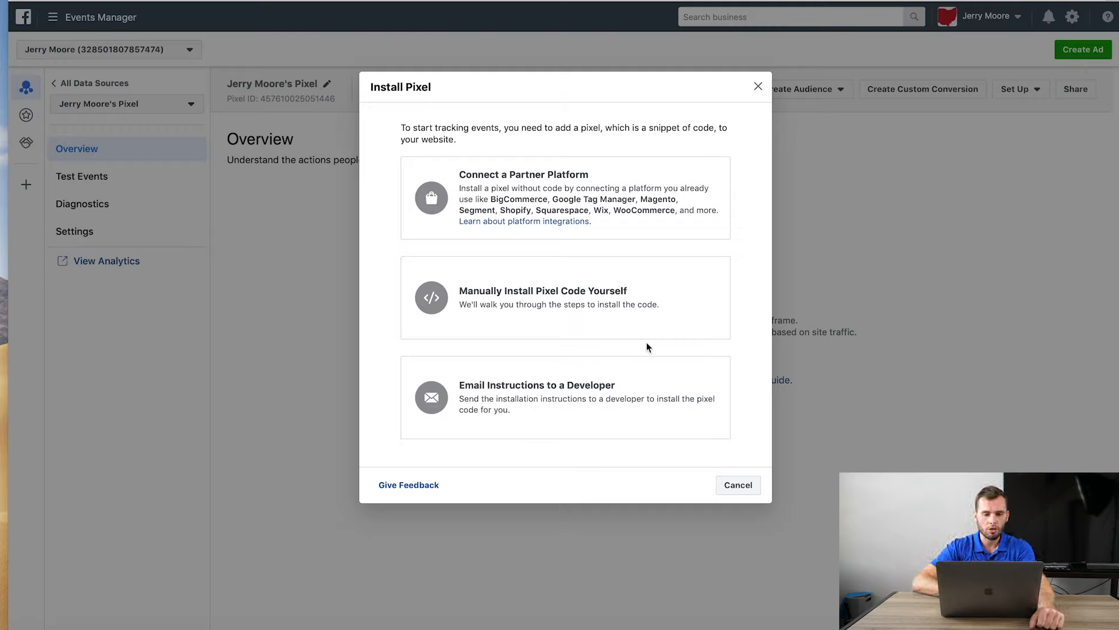
pyautogui.moveTo(578, 81)
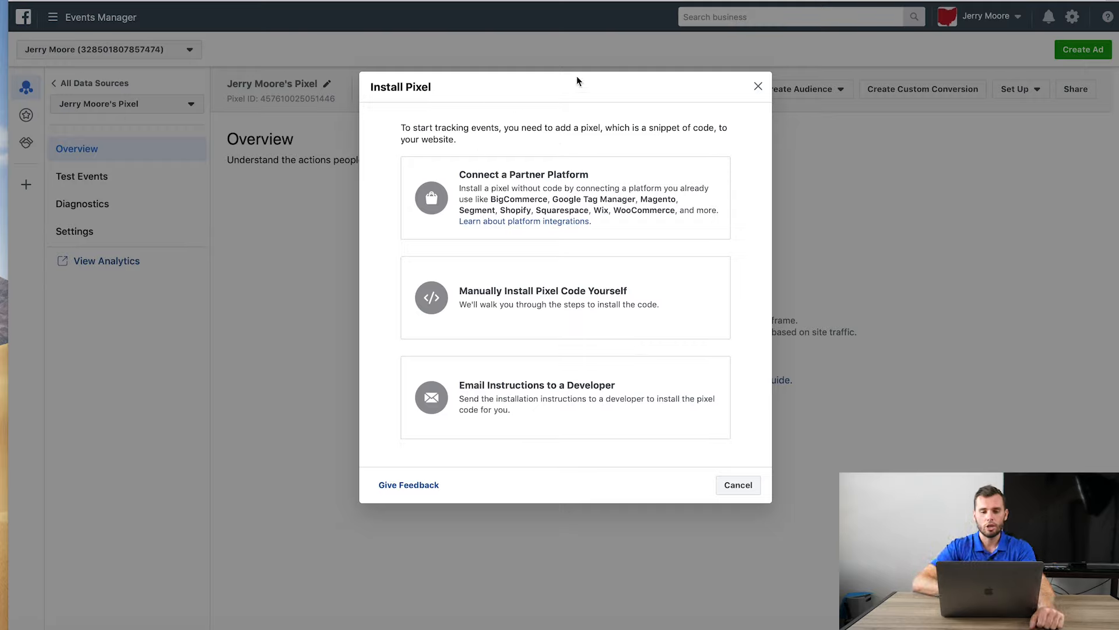
pyautogui.moveTo(550, 182)
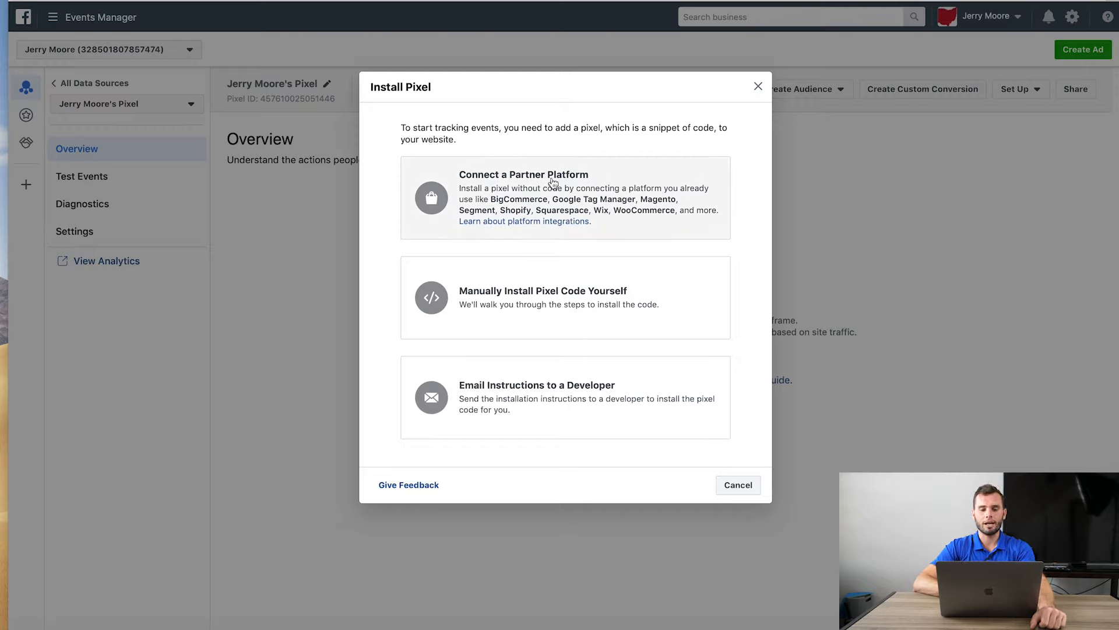
pyautogui.moveTo(541, 216)
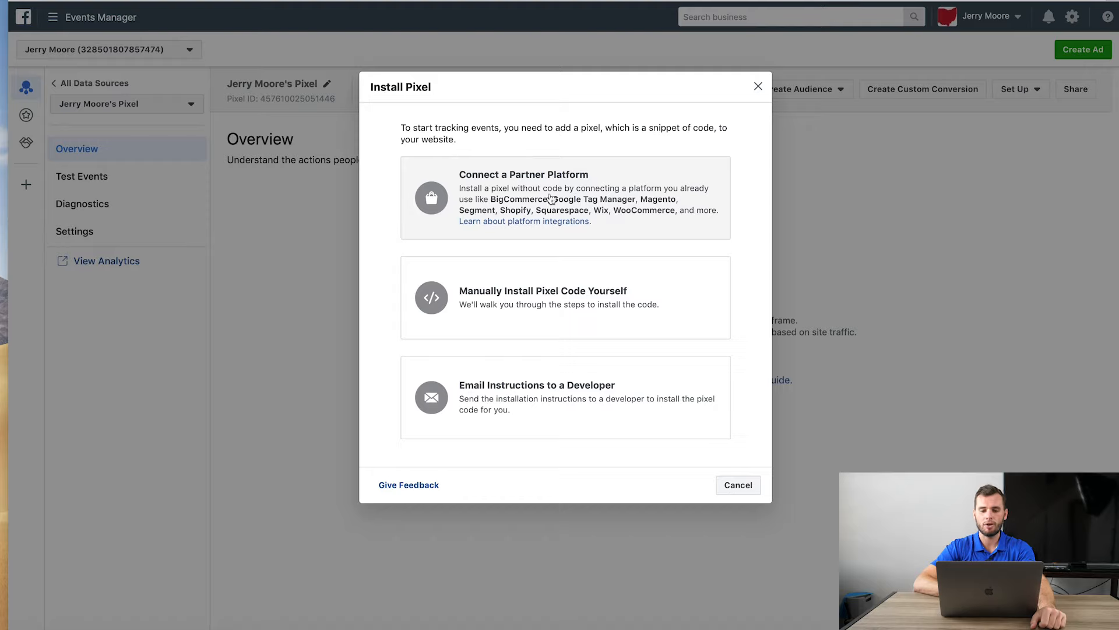
pyautogui.moveTo(572, 209)
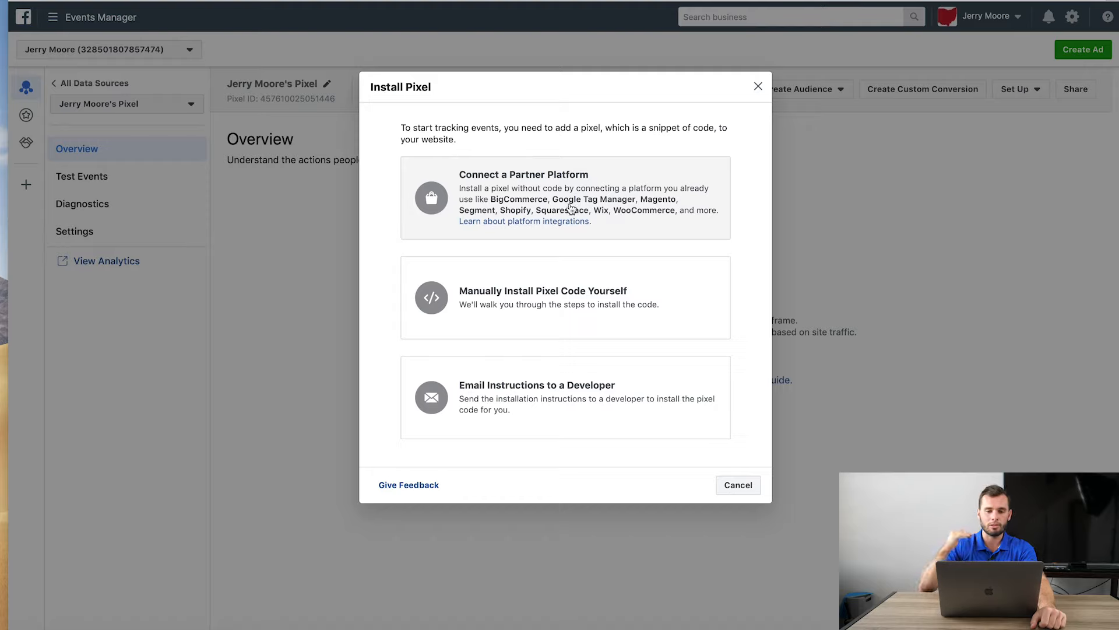
pyautogui.moveTo(603, 215)
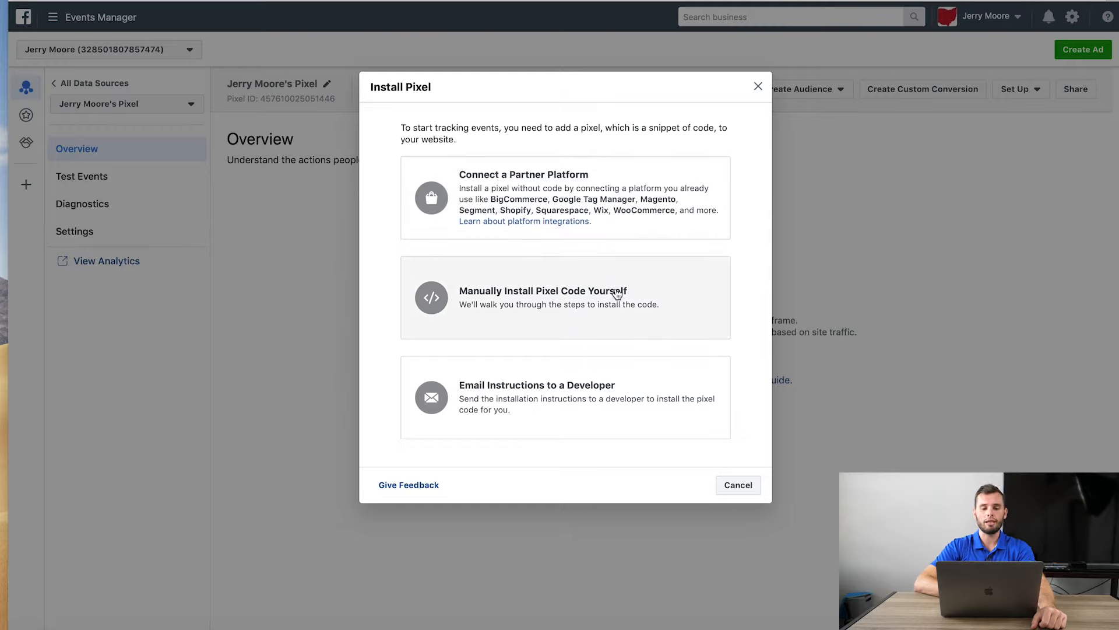
pyautogui.moveTo(641, 289)
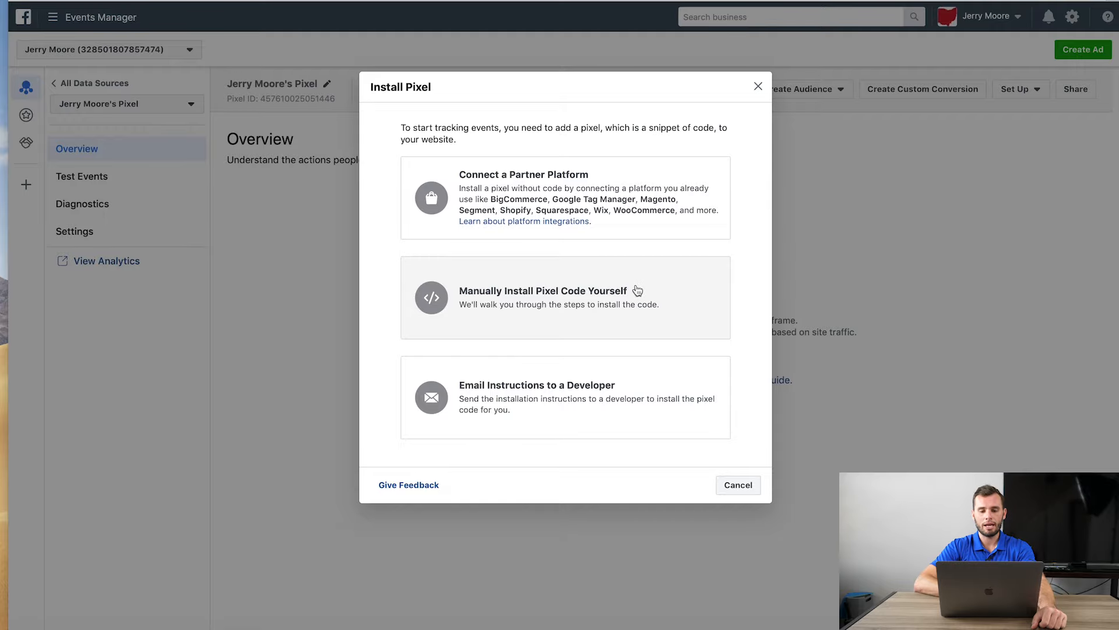
# Choose manual installation and bring the full pixel base code into view for copying.
pyautogui.click(558, 298)
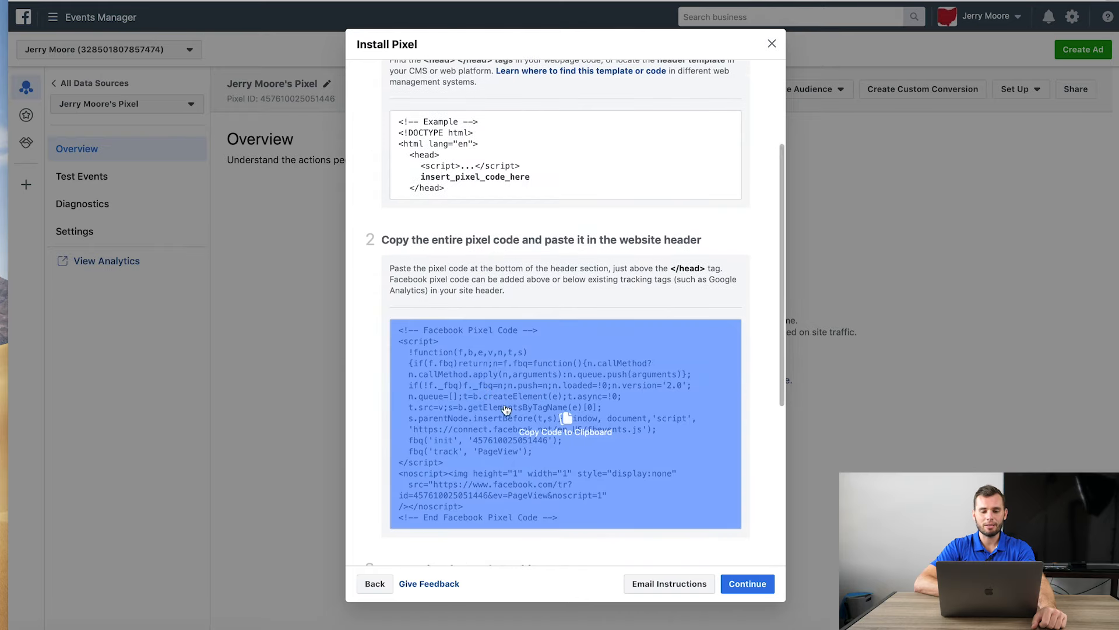
pyautogui.moveTo(468, 382)
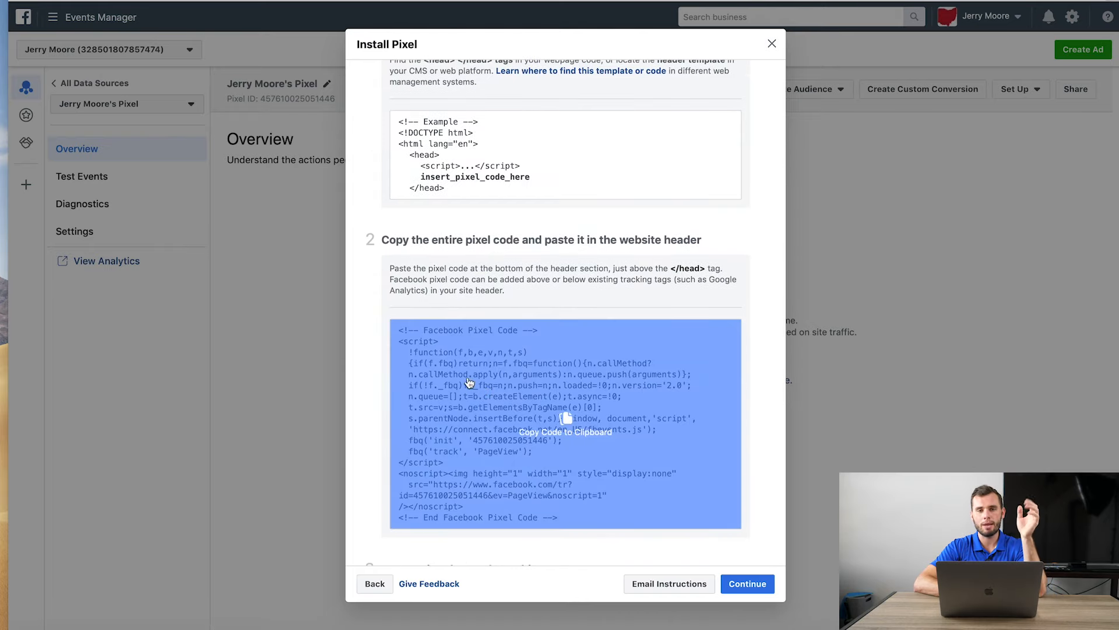
pyautogui.moveTo(486, 374)
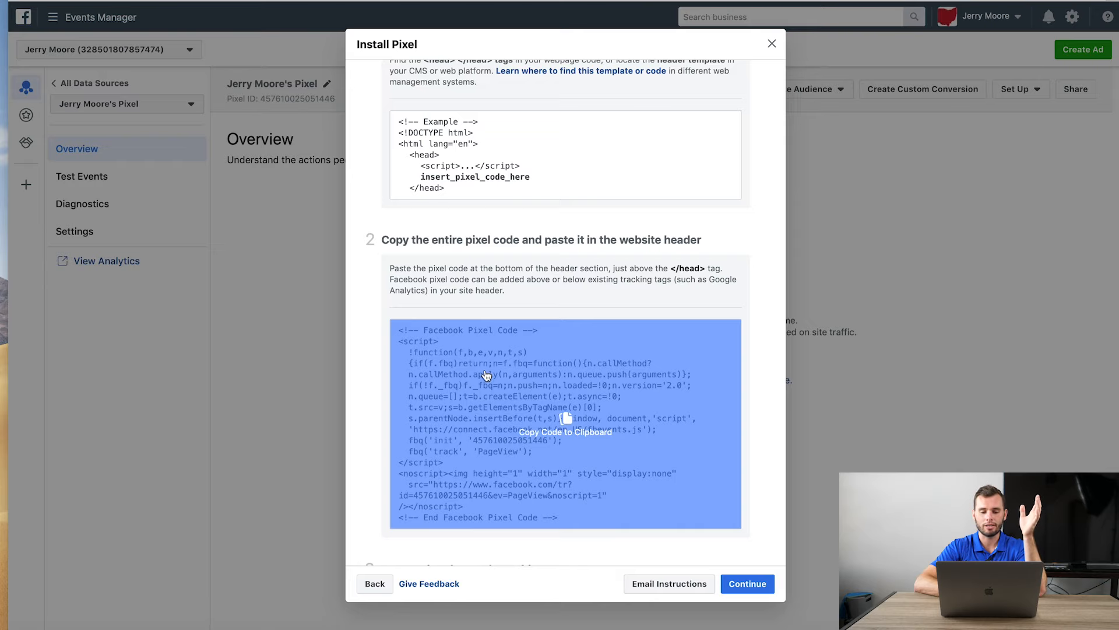
pyautogui.scroll(-3)
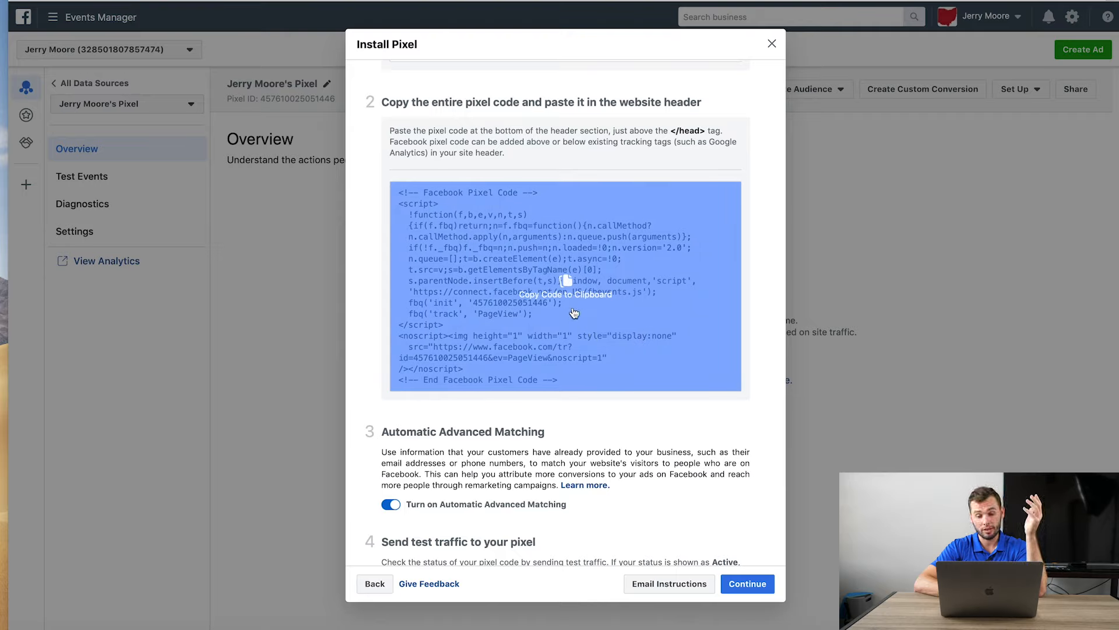
pyautogui.moveTo(603, 325)
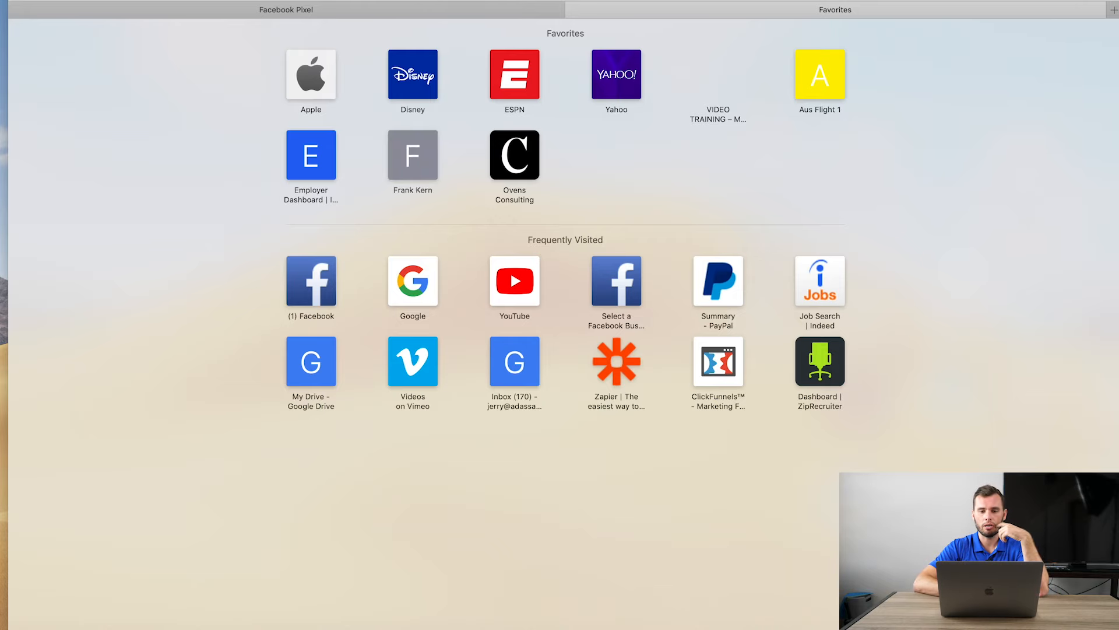
# Go to the ClickFunnels site and reach the Cheatsheet funnel's Optin step.
pyautogui.click(718, 362)
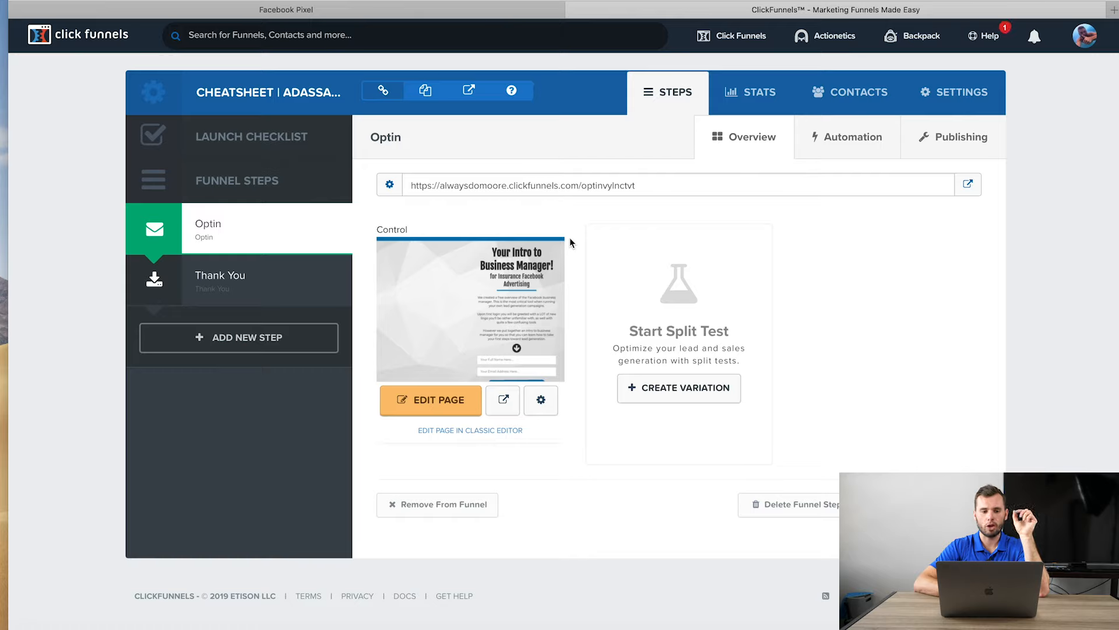
pyautogui.moveTo(254, 241)
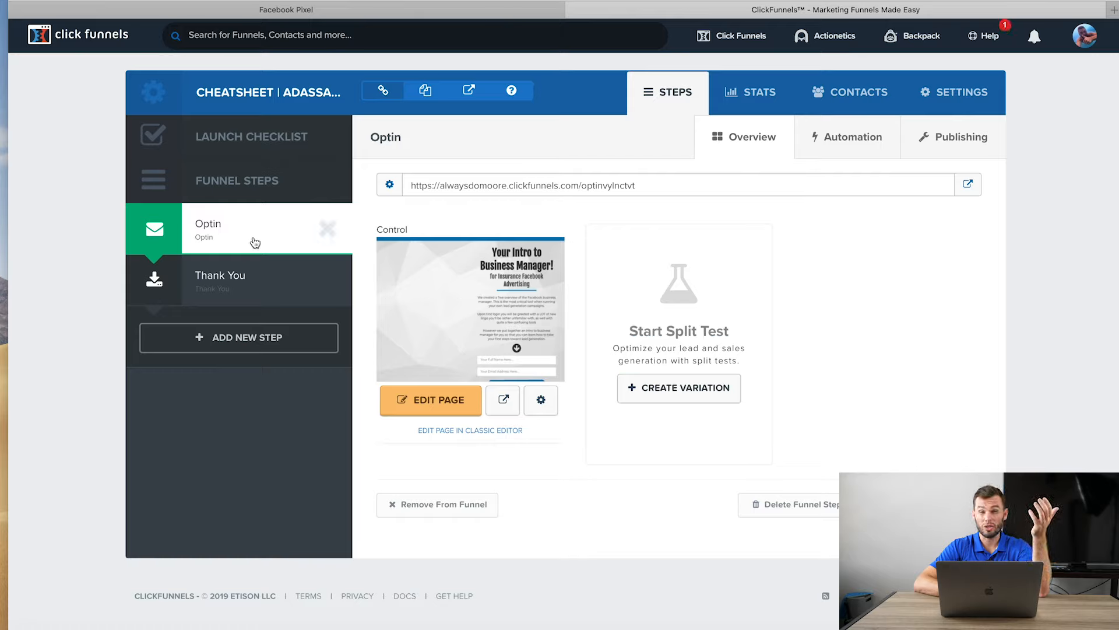
pyautogui.moveTo(280, 241)
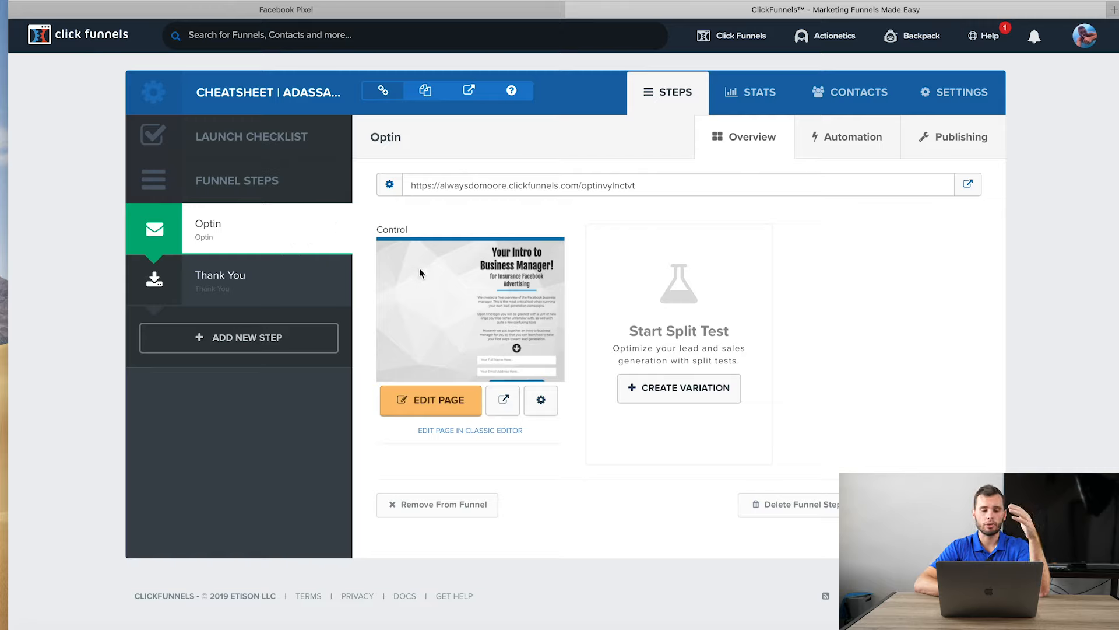
pyautogui.moveTo(436, 269)
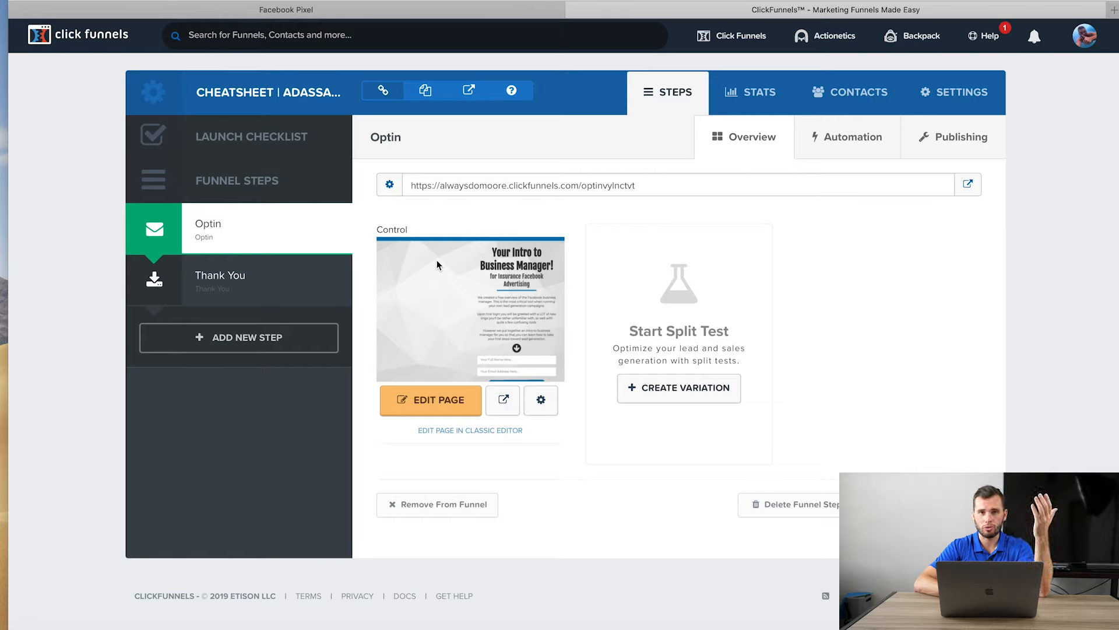
pyautogui.moveTo(560, 219)
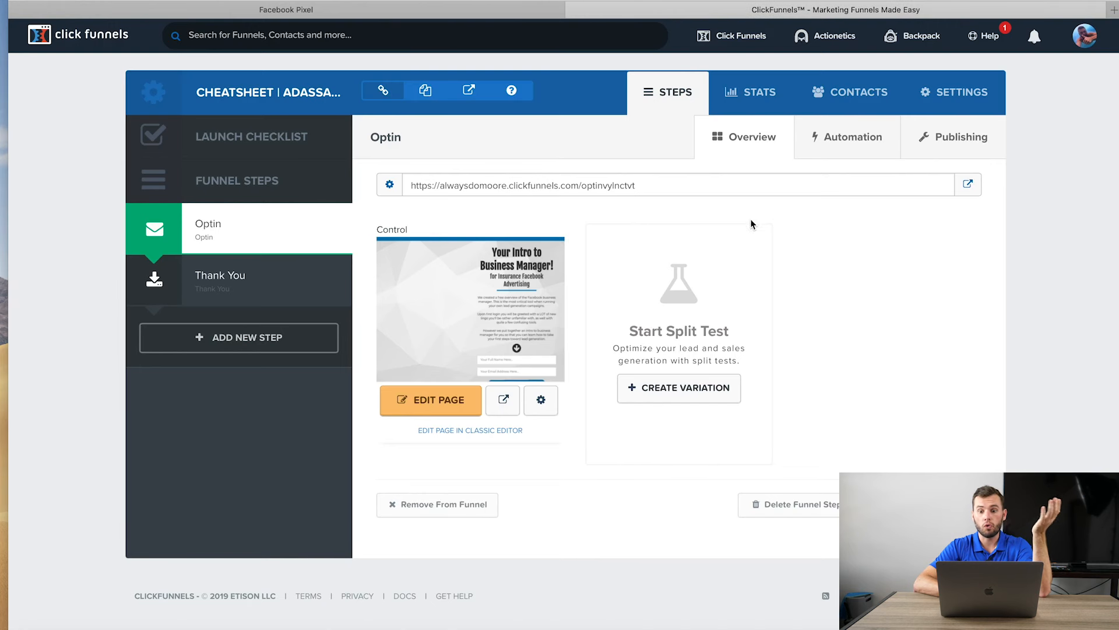
pyautogui.moveTo(781, 136)
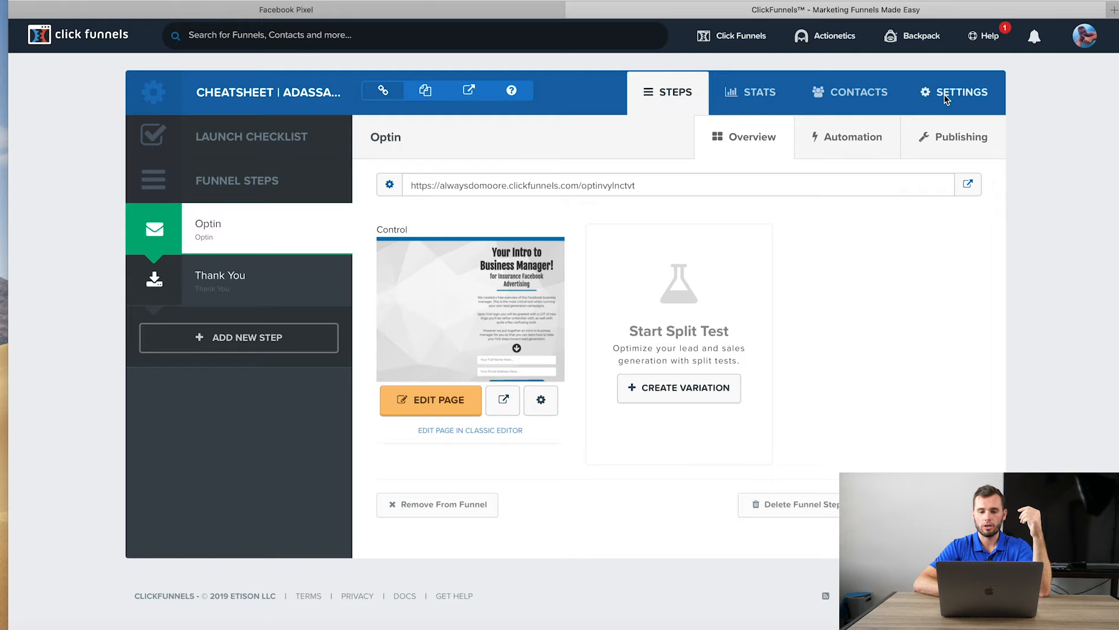
# Paste the Facebook pixel code into the funnel settings' Head Tracking Code field.
pyautogui.click(963, 92)
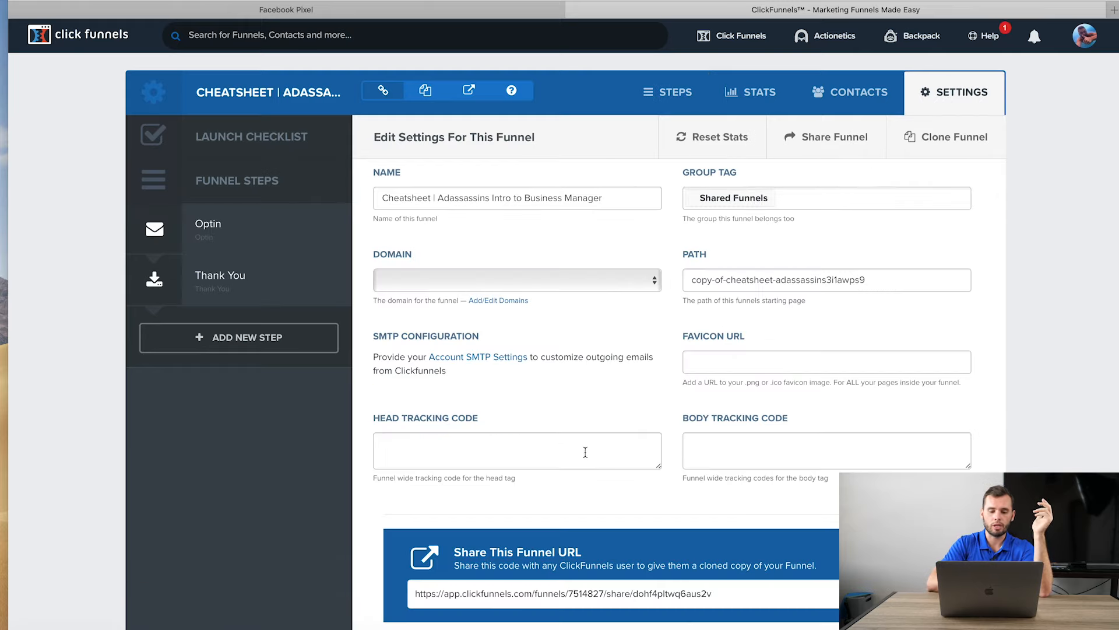
pyautogui.write('<!-- End Facebook Pixel Code -->')
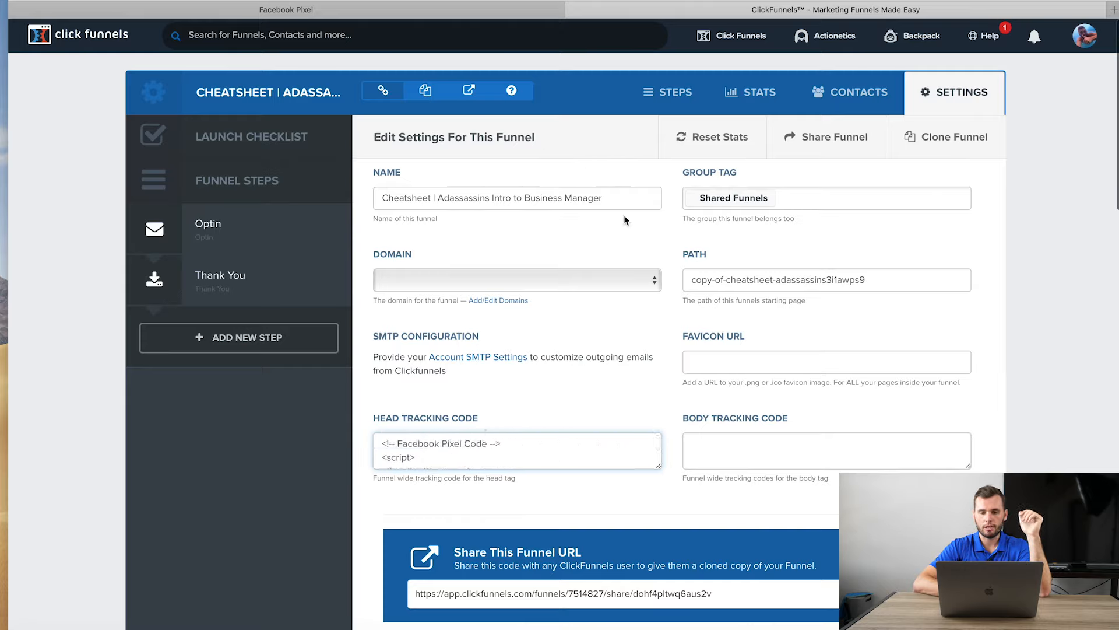
pyautogui.moveTo(719, 101)
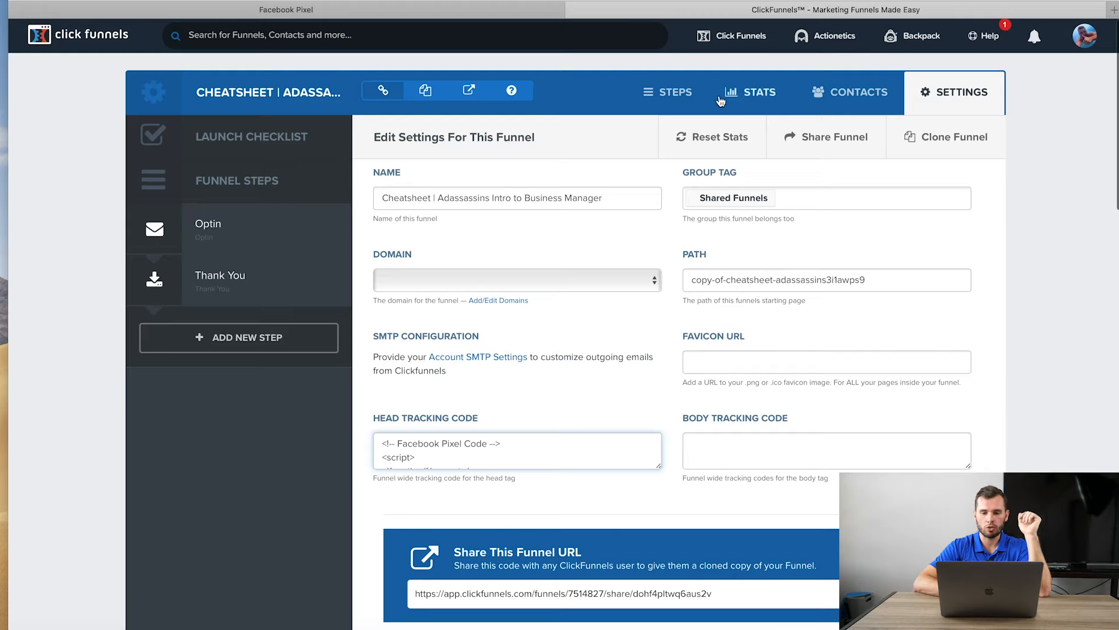
pyautogui.moveTo(834, 103)
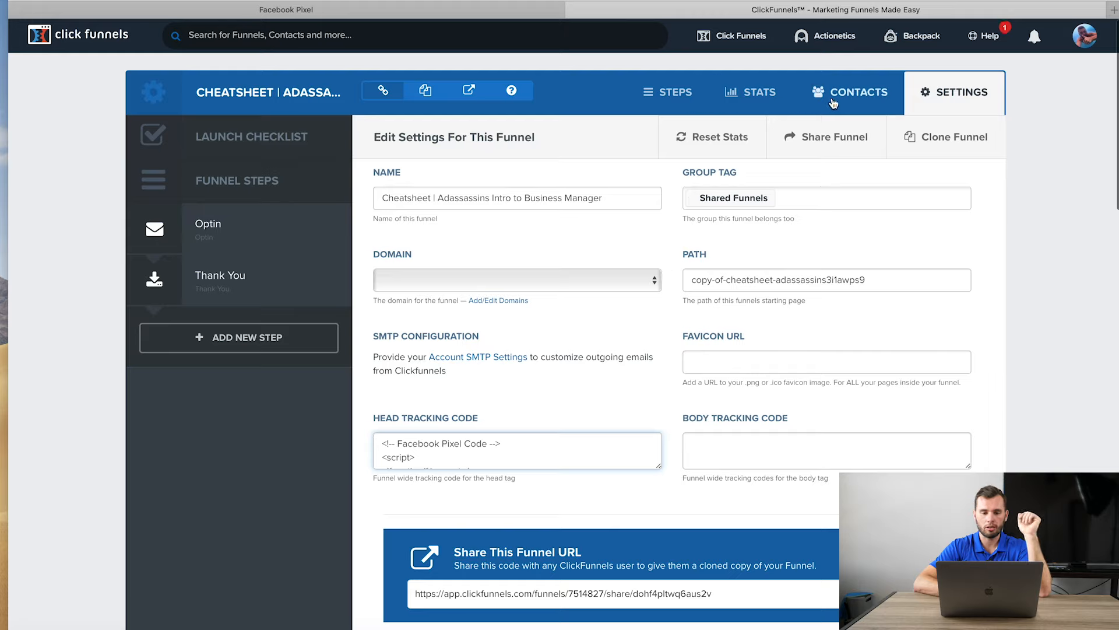
pyautogui.moveTo(485, 313)
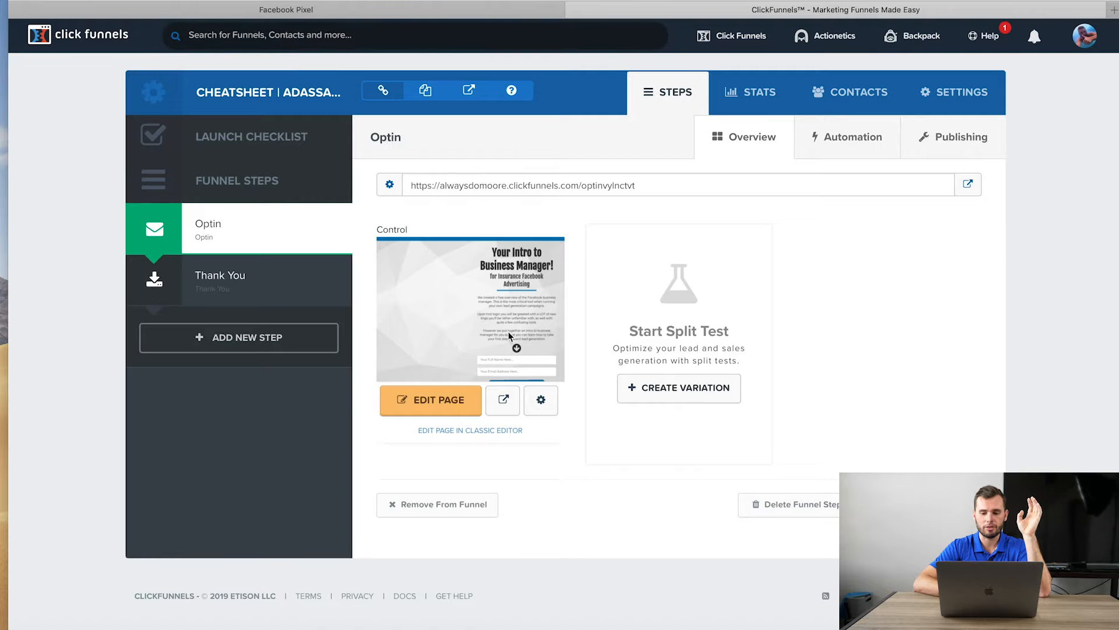
pyautogui.moveTo(541, 275)
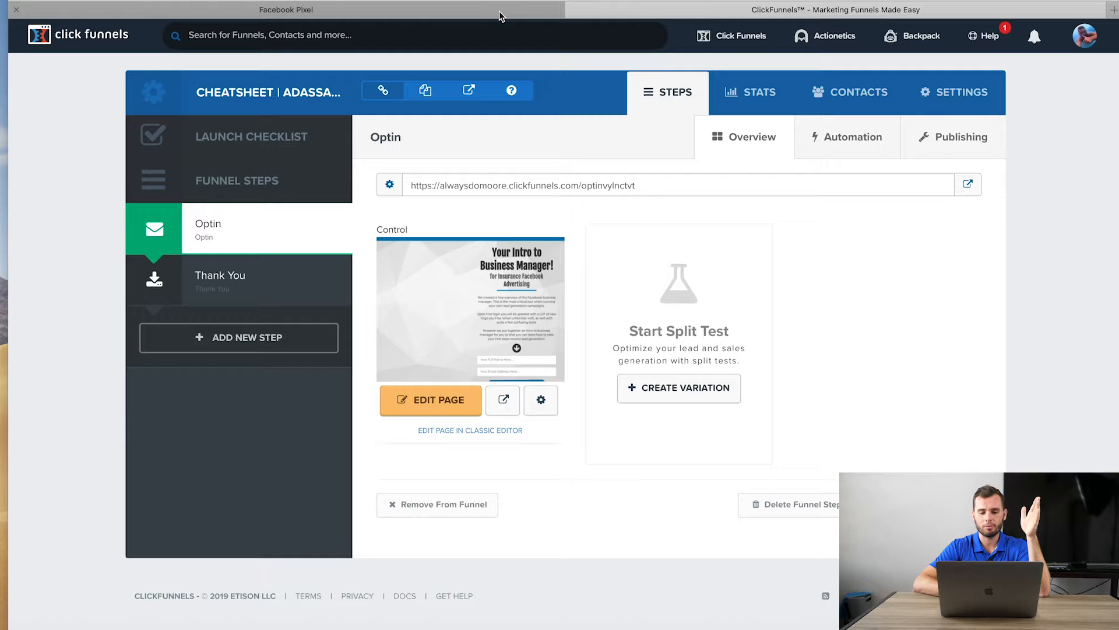
# Back in the Facebook pixel setup, leave the test URL and continue to Set Up Events.
pyautogui.click(284, 10)
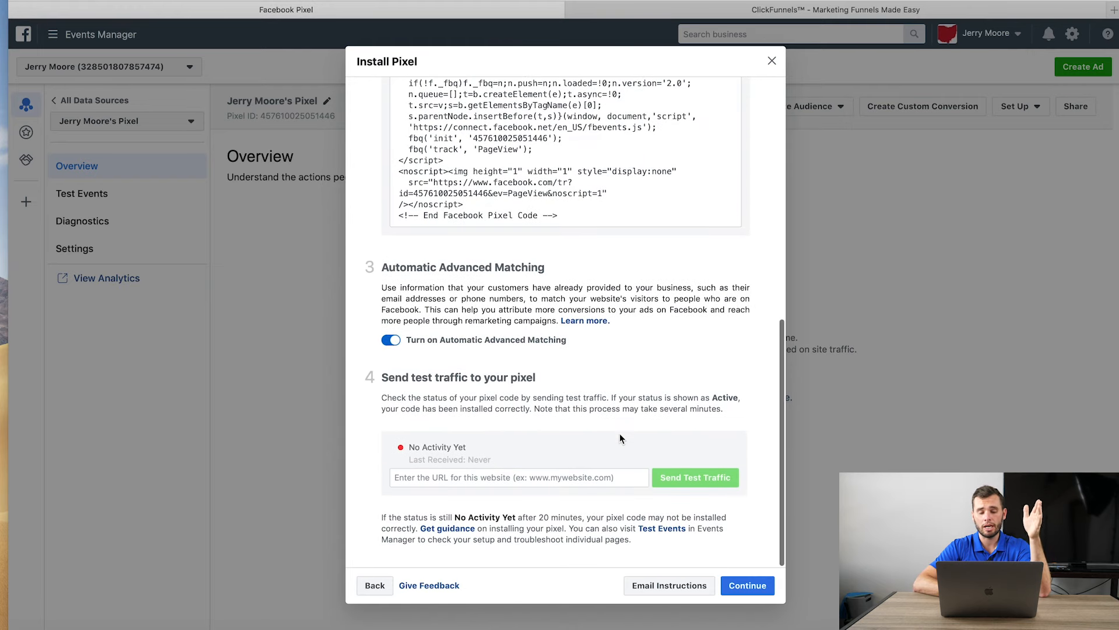
pyautogui.moveTo(562, 457)
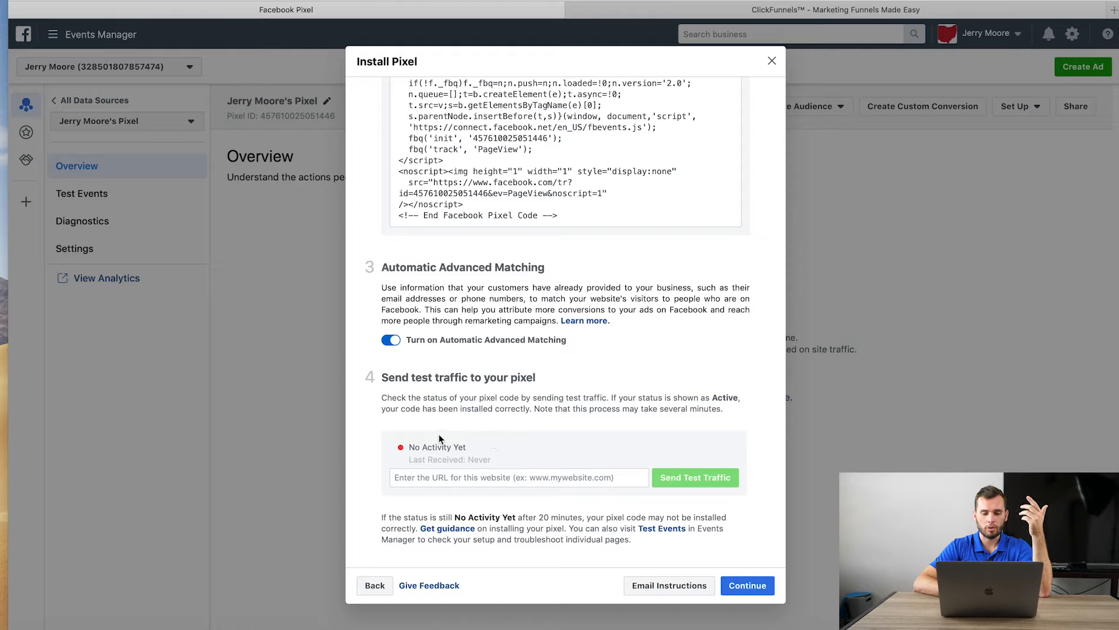
pyautogui.moveTo(693, 501)
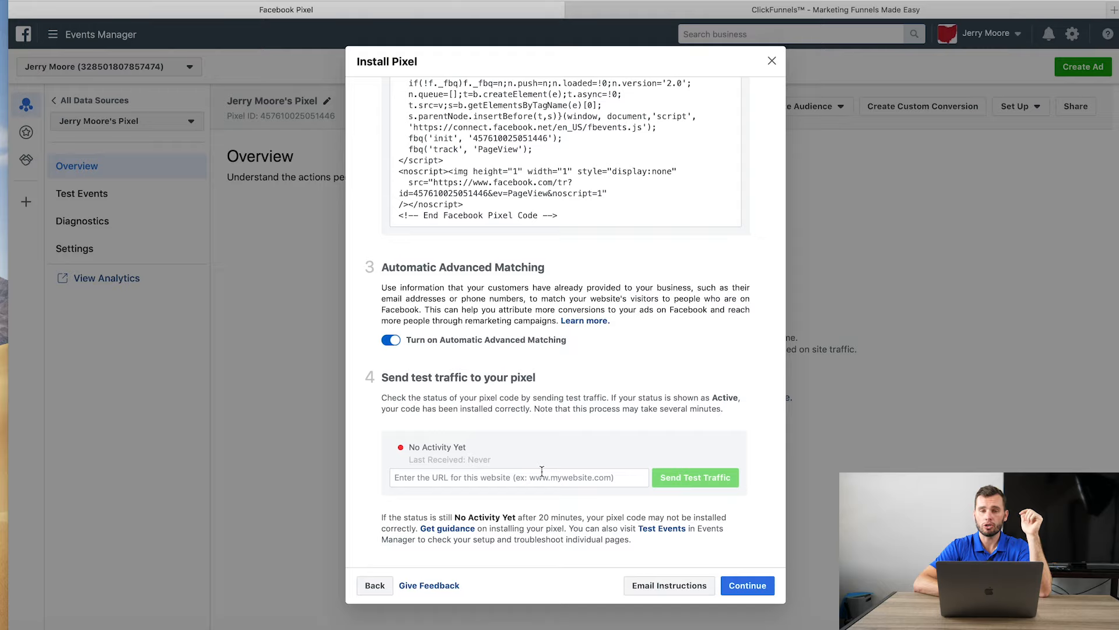
pyautogui.click(517, 477)
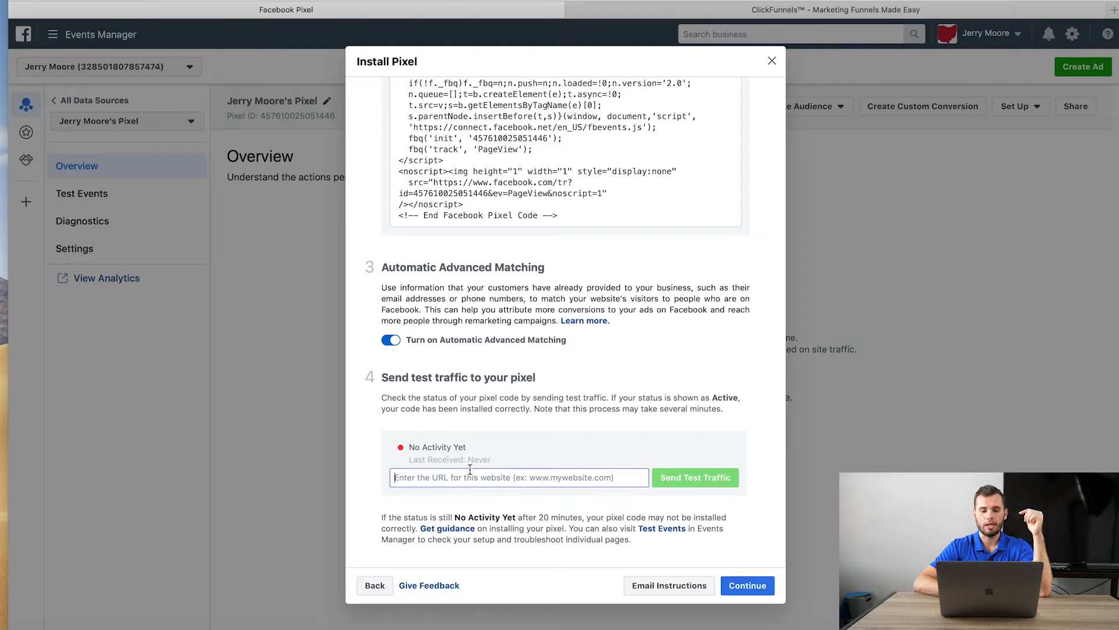
pyautogui.moveTo(502, 447)
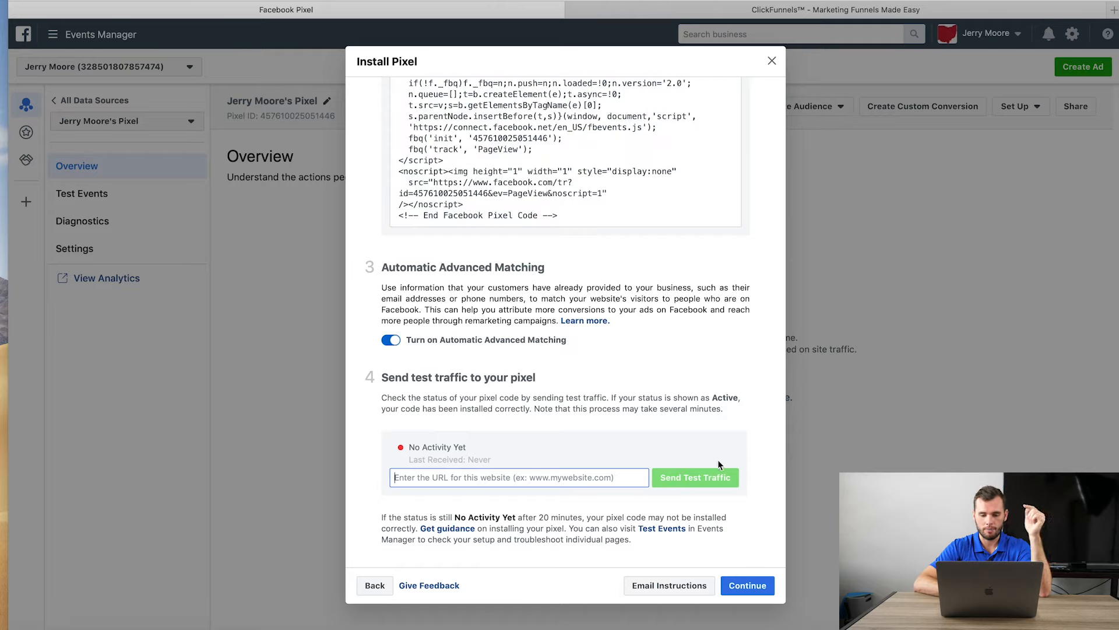
pyautogui.click(747, 585)
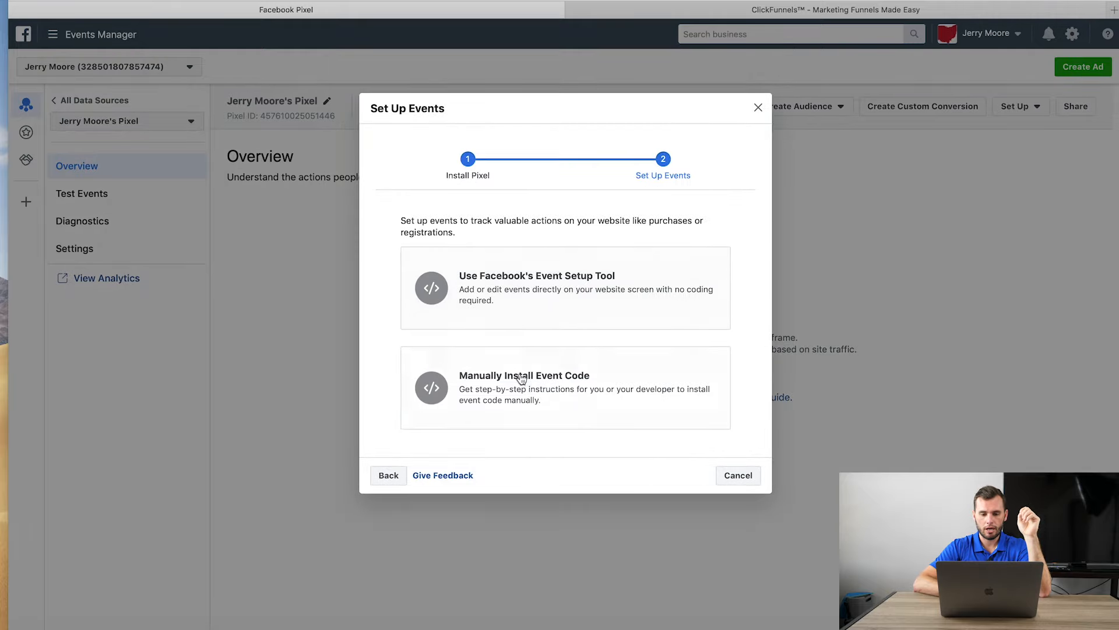
# Choose manual event code setup with Entertainment and Media as the business category.
pyautogui.click(520, 378)
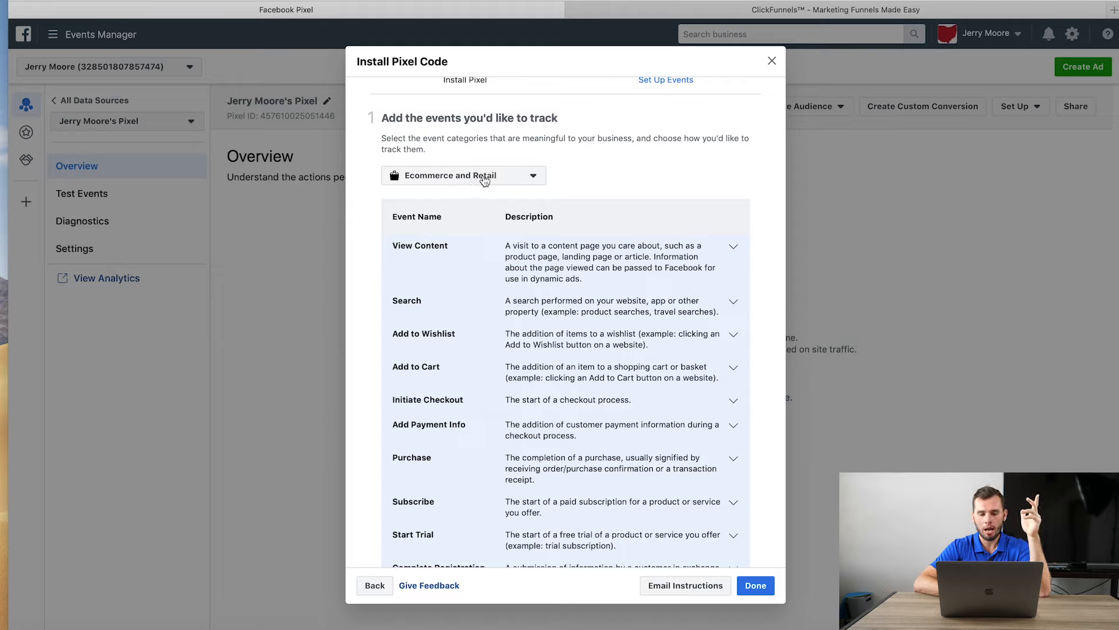
pyautogui.click(480, 175)
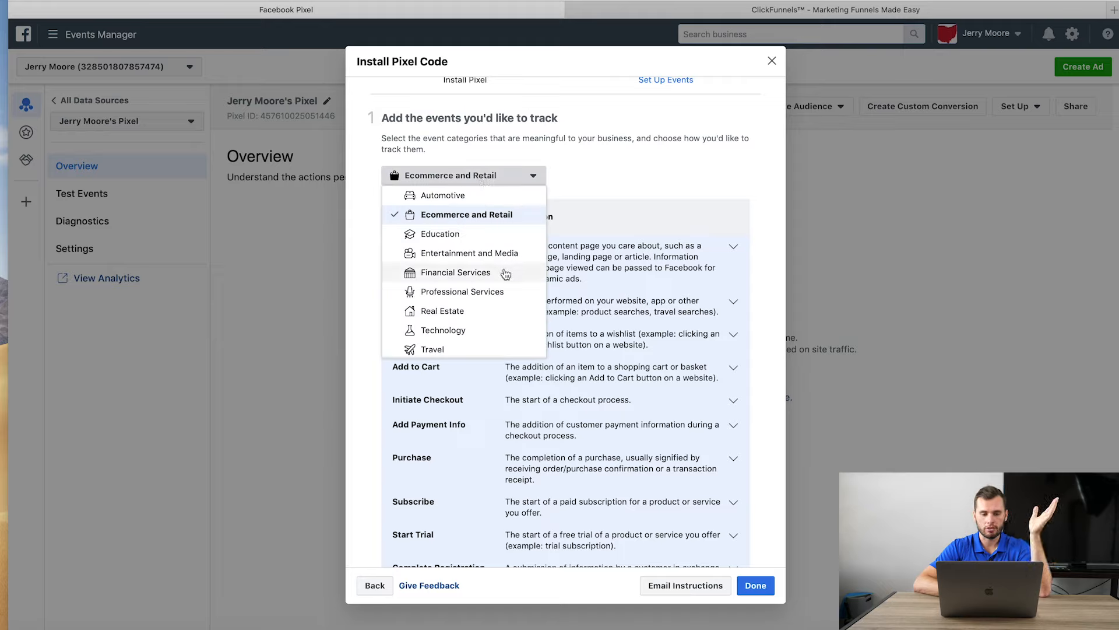
pyautogui.moveTo(491, 355)
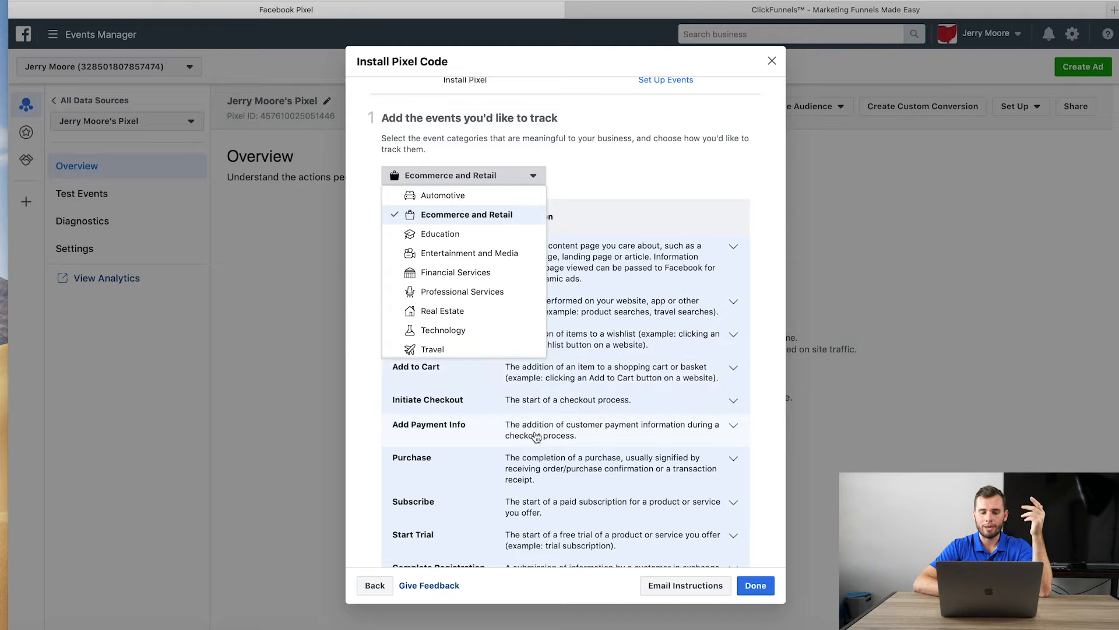
pyautogui.moveTo(467, 291)
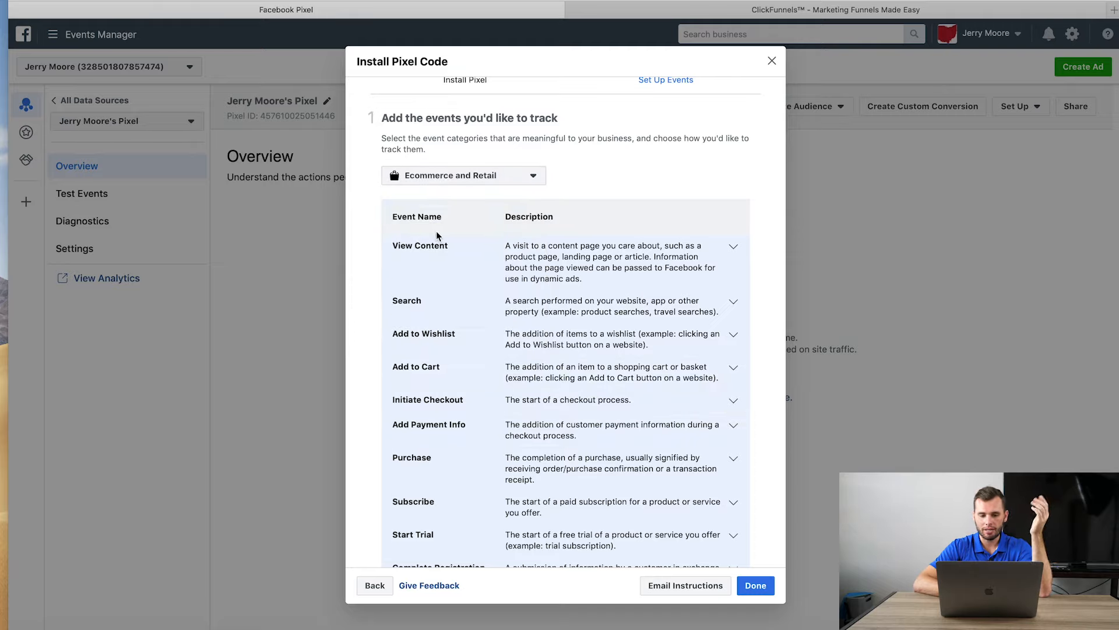
pyautogui.moveTo(417, 313)
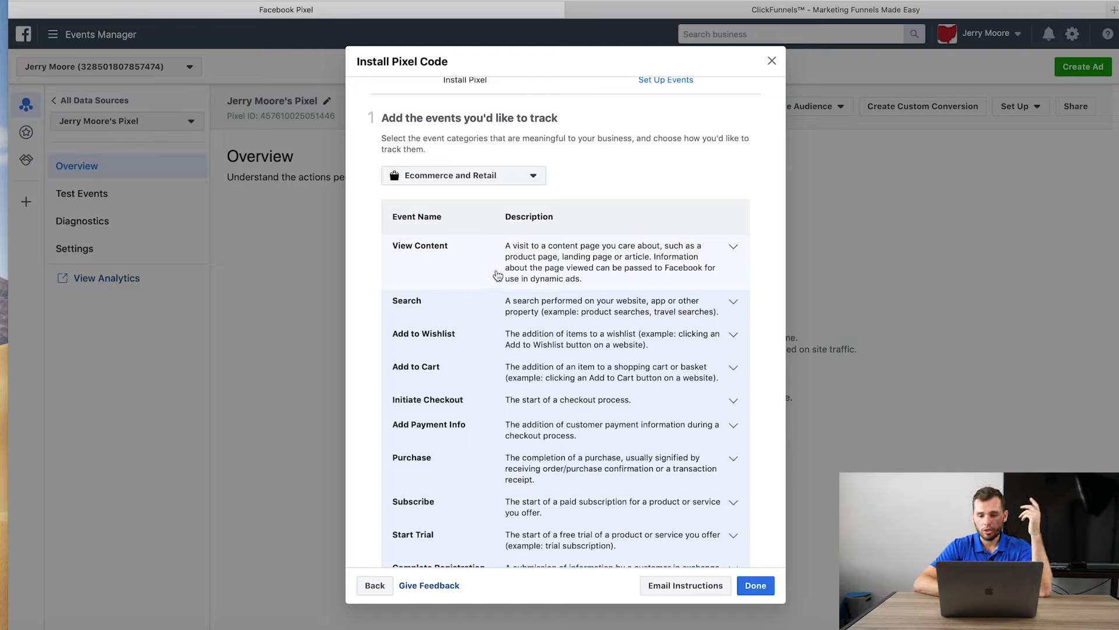
pyautogui.moveTo(732, 254)
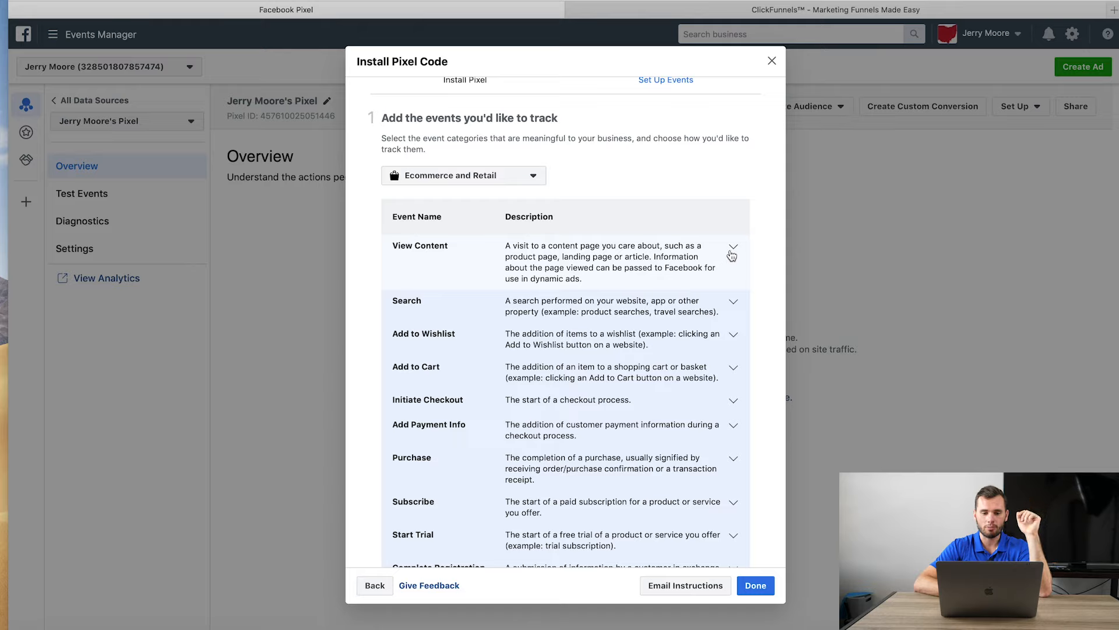
pyautogui.click(464, 175)
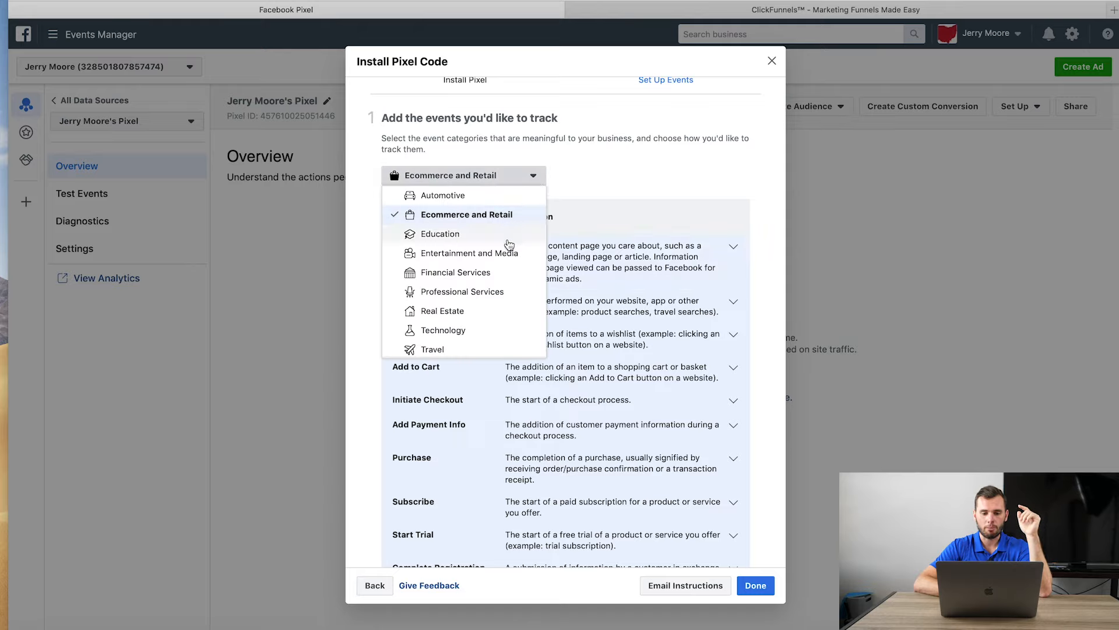
pyautogui.click(469, 253)
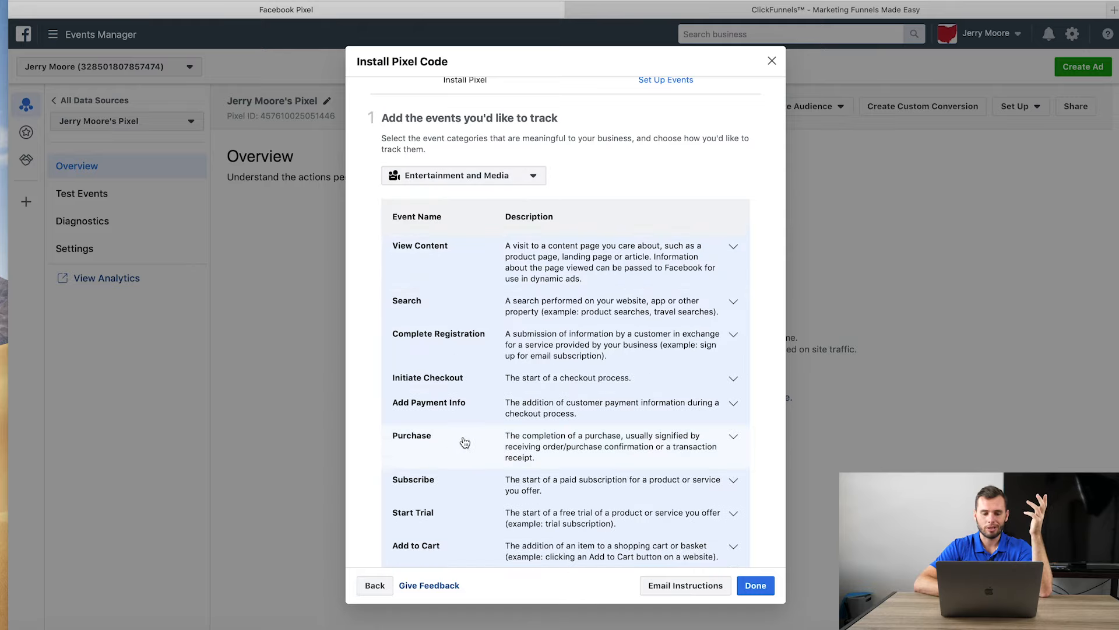
# Expand the View Content event's tracking details in the event list.
pyautogui.scroll(-3)
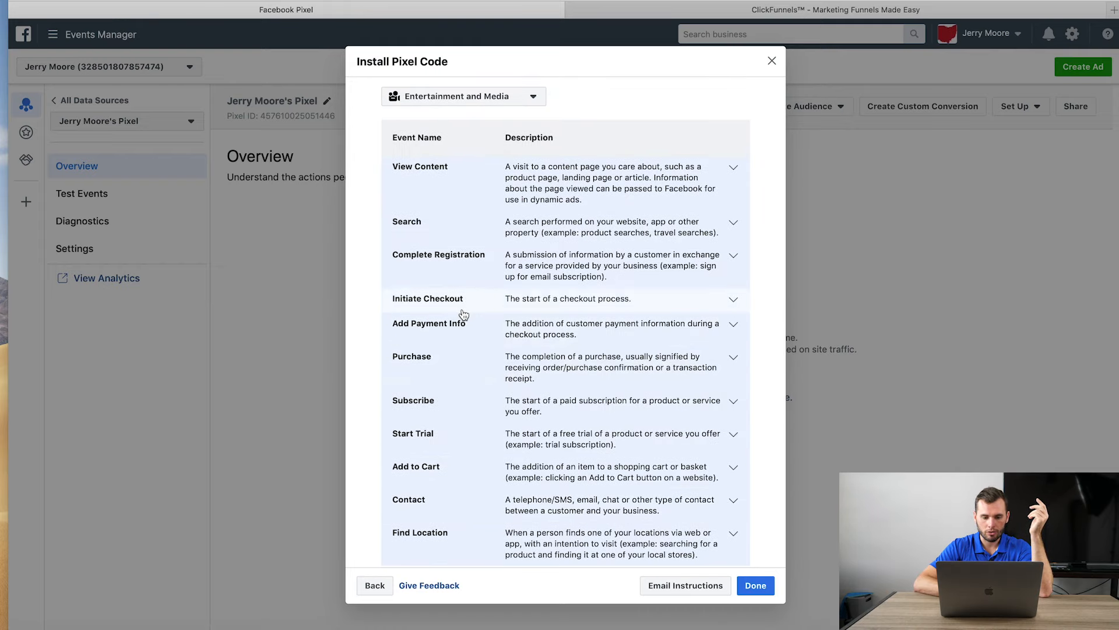
pyautogui.moveTo(459, 431)
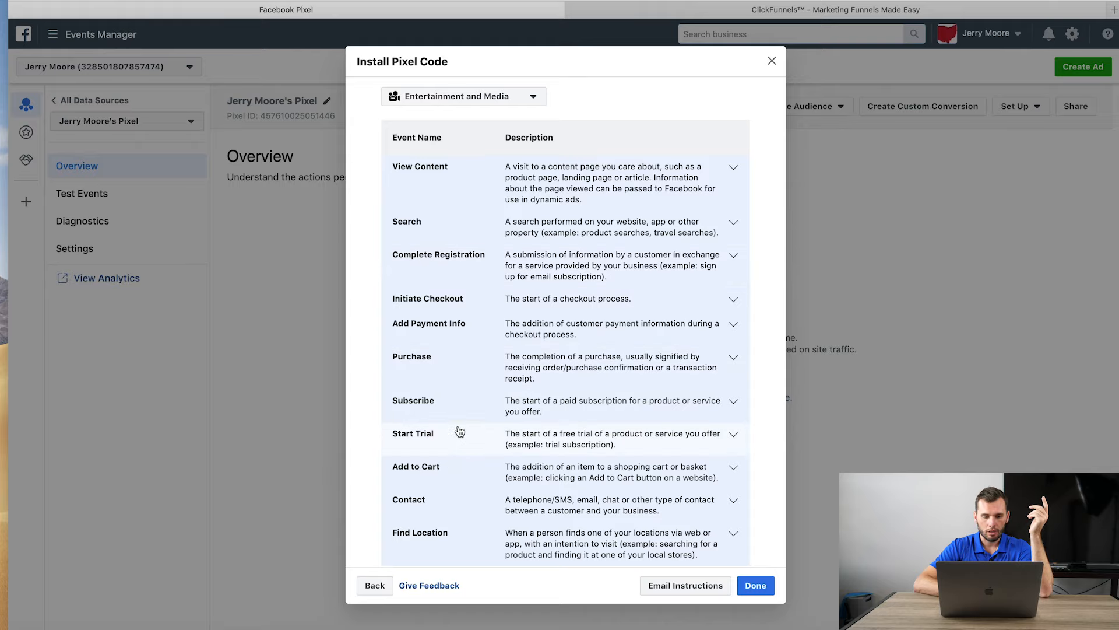
pyautogui.moveTo(472, 417)
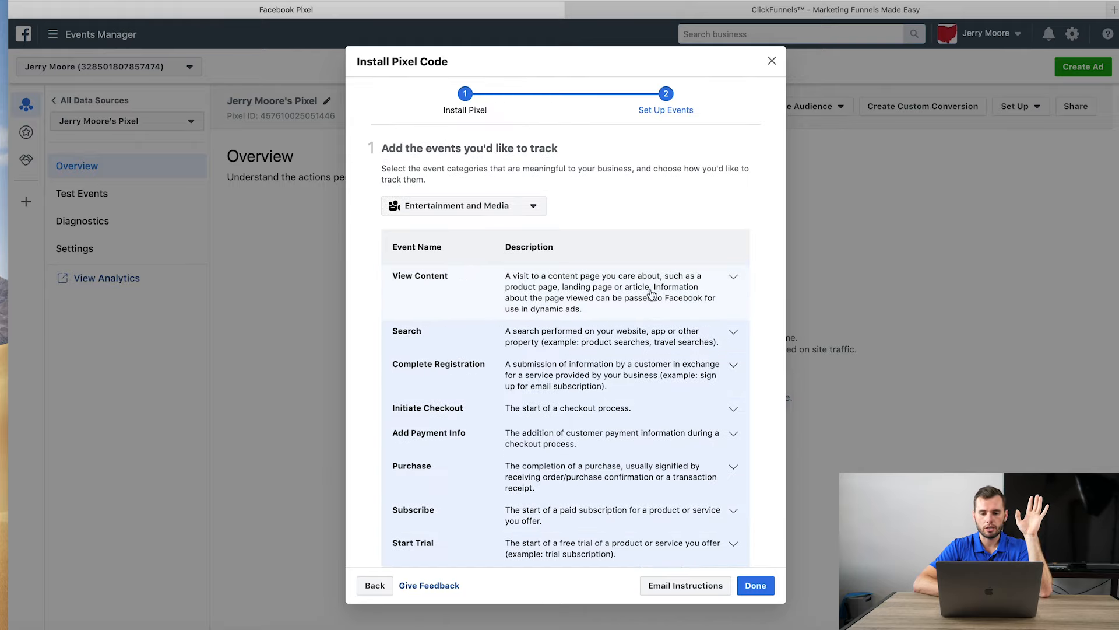
pyautogui.click(734, 278)
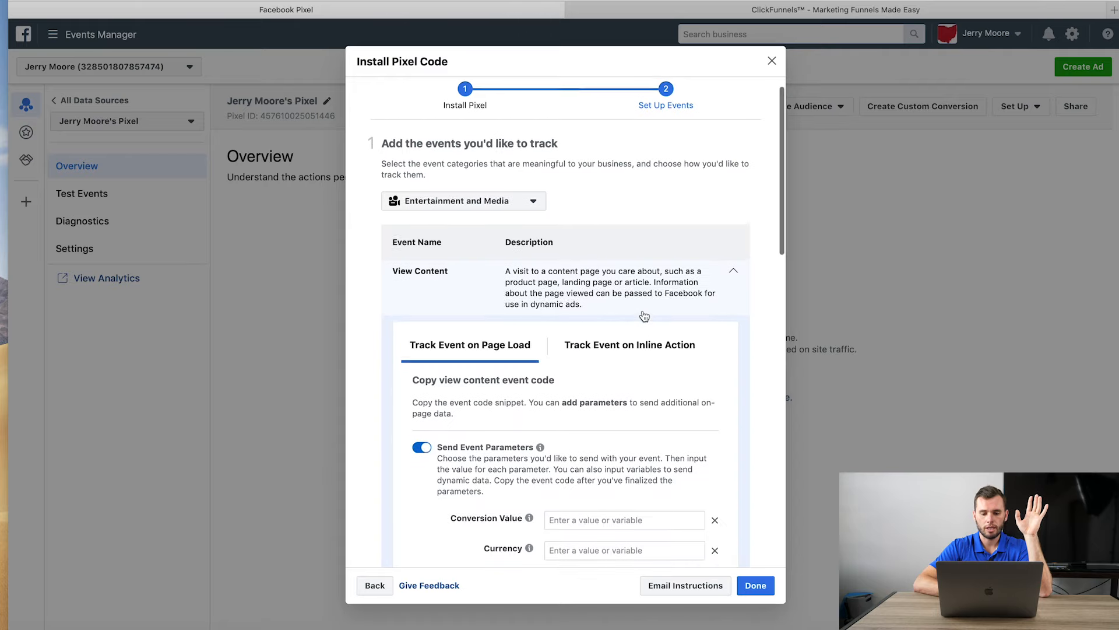
# Copy the View Content event code to the clipboard and return to the ClickFunnels tab.
pyautogui.scroll(-3)
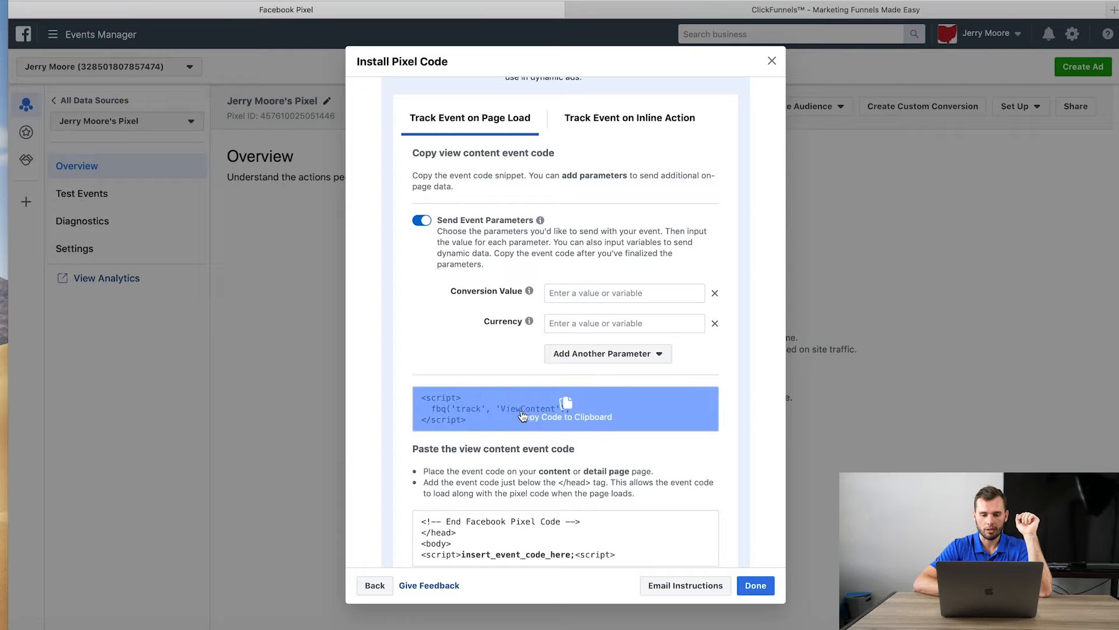
pyautogui.click(559, 413)
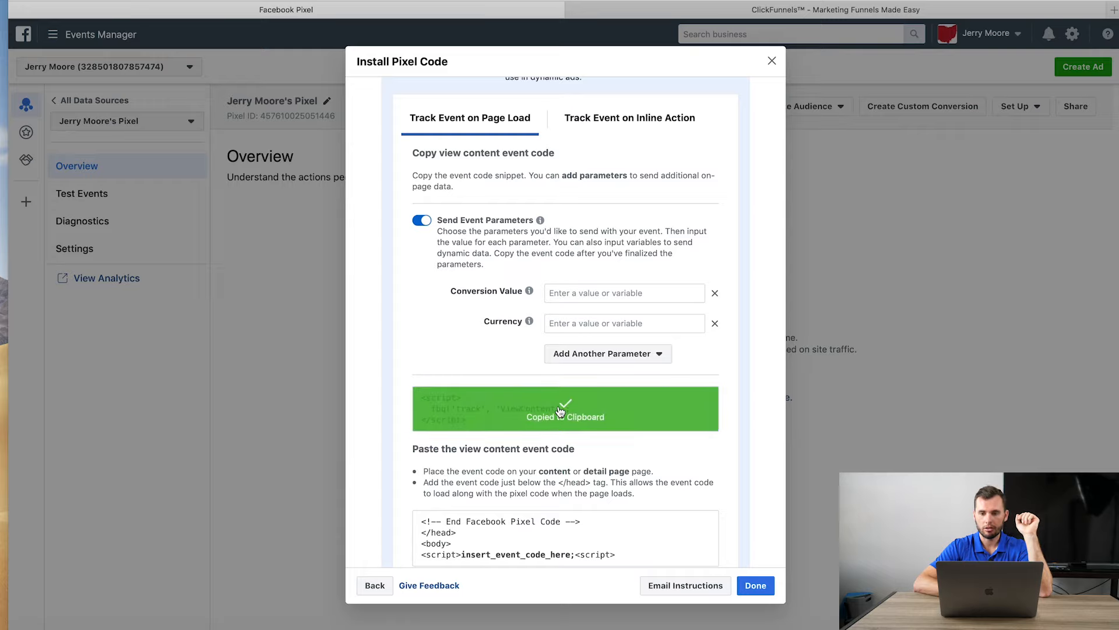
pyautogui.click(803, 9)
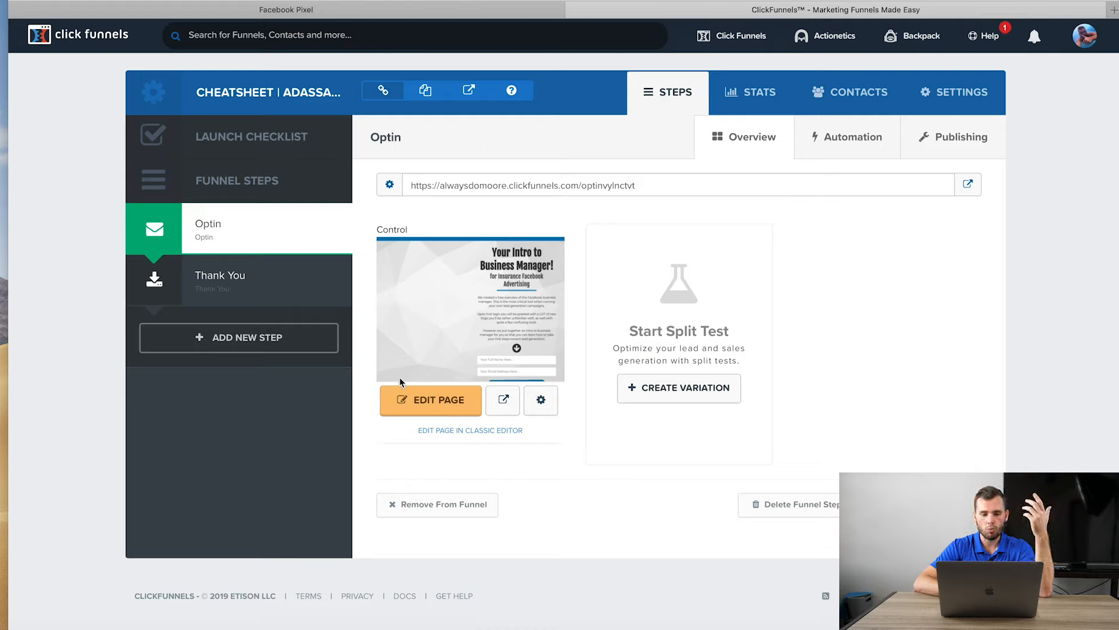
pyautogui.moveTo(427, 406)
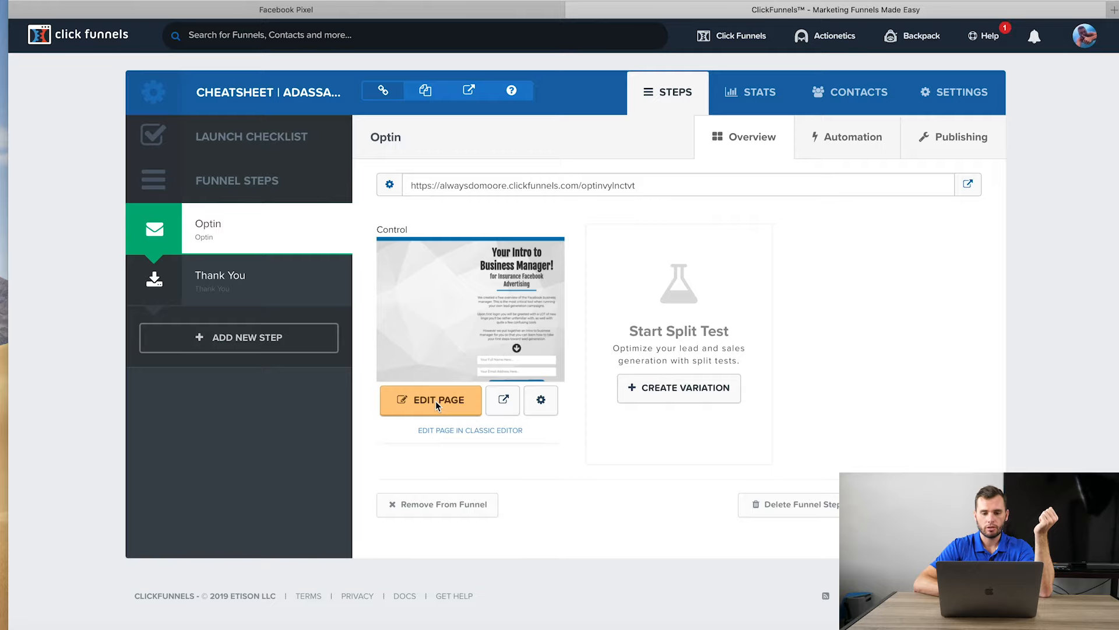
# Open the Optin page in the ClickFunnels page editor via Edit Page.
pyautogui.click(431, 400)
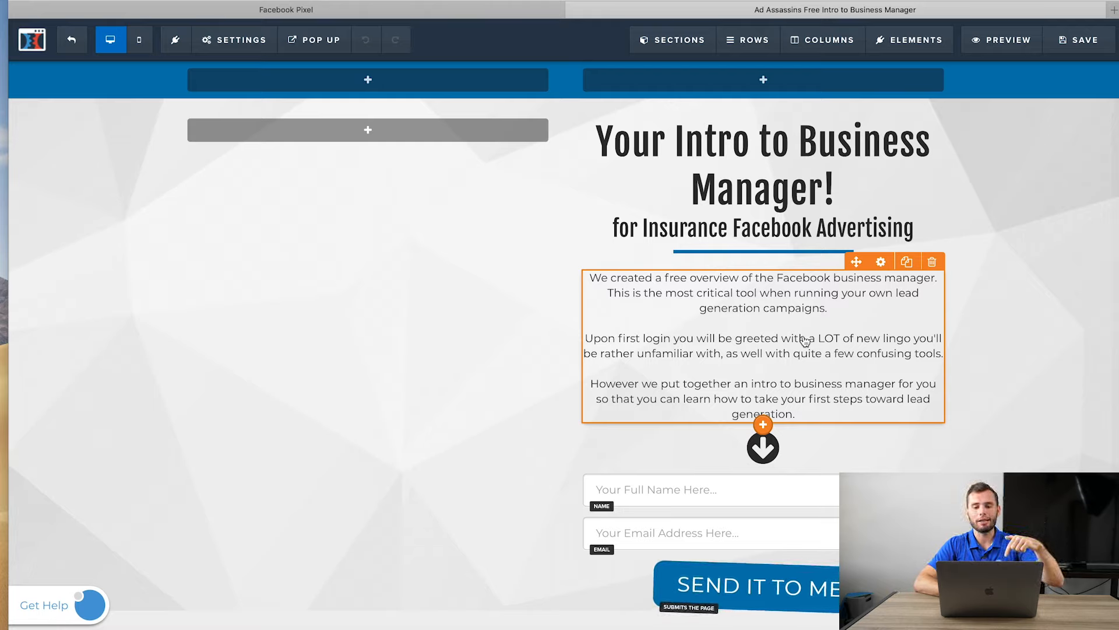
pyautogui.moveTo(755, 380)
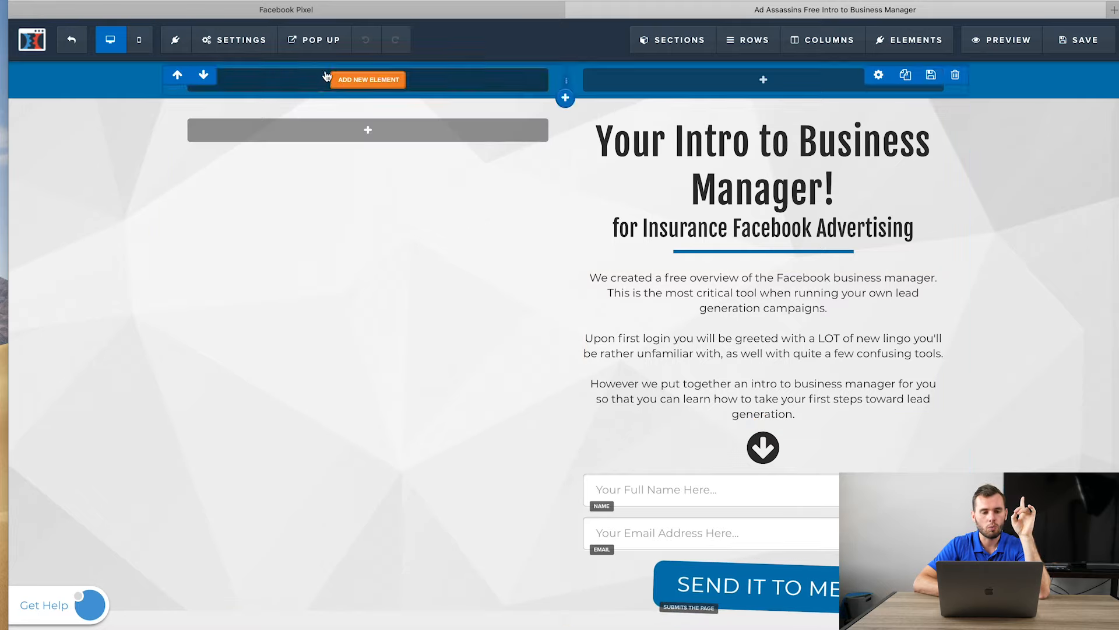
# Add the fbq ViewContent <script> to the optin page's Header Code under Settings > Tracking Code.
pyautogui.click(234, 40)
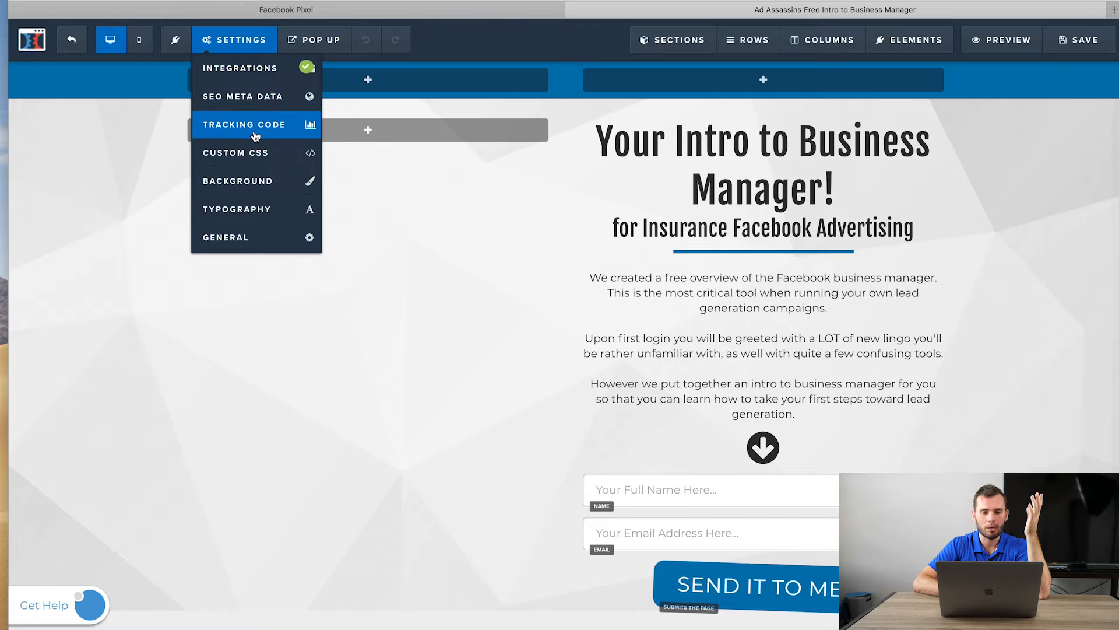
pyautogui.moveTo(255, 178)
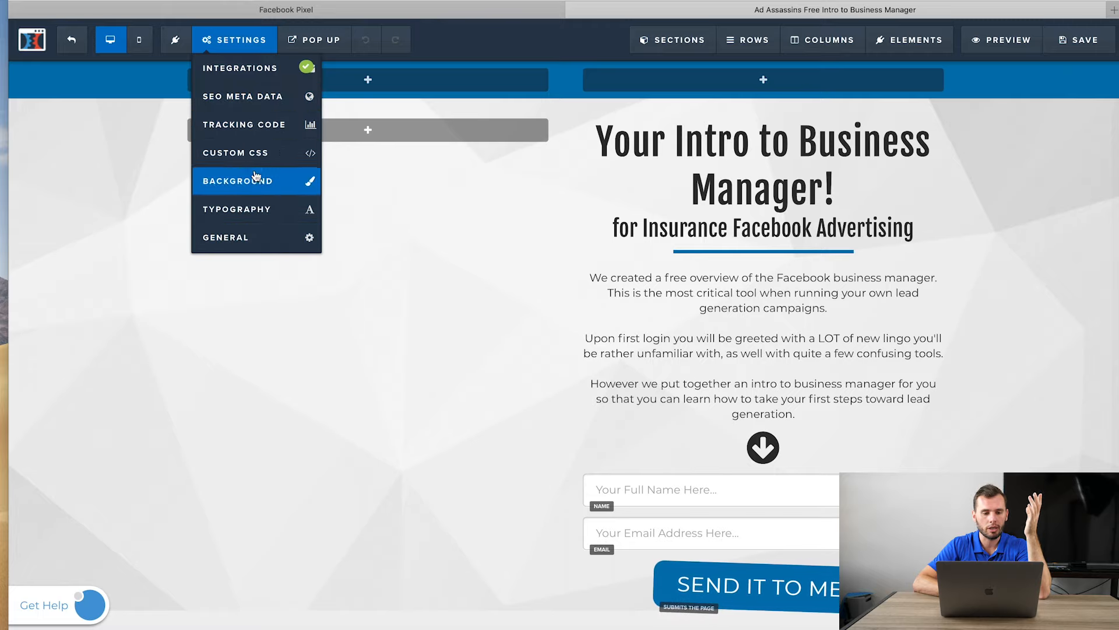
pyautogui.moveTo(257, 130)
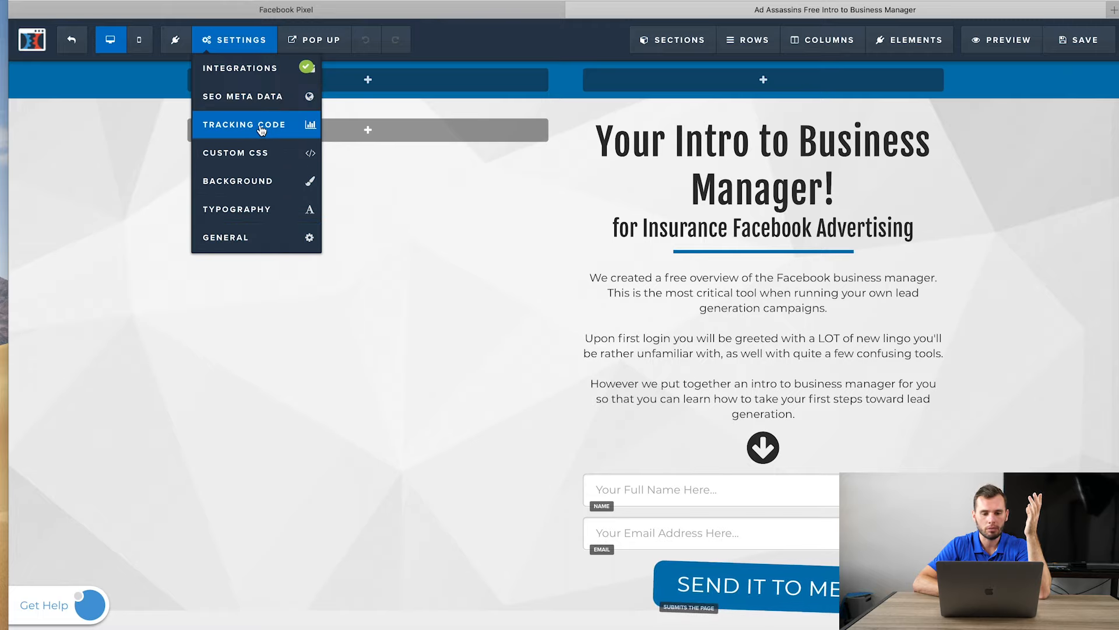
pyautogui.click(255, 124)
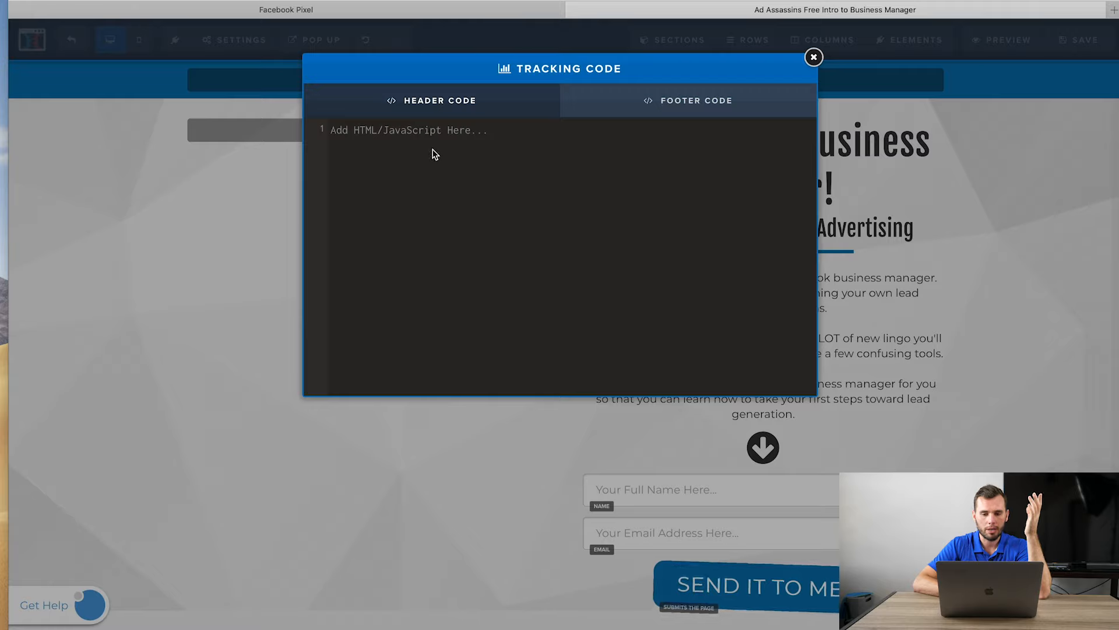
pyautogui.moveTo(445, 148)
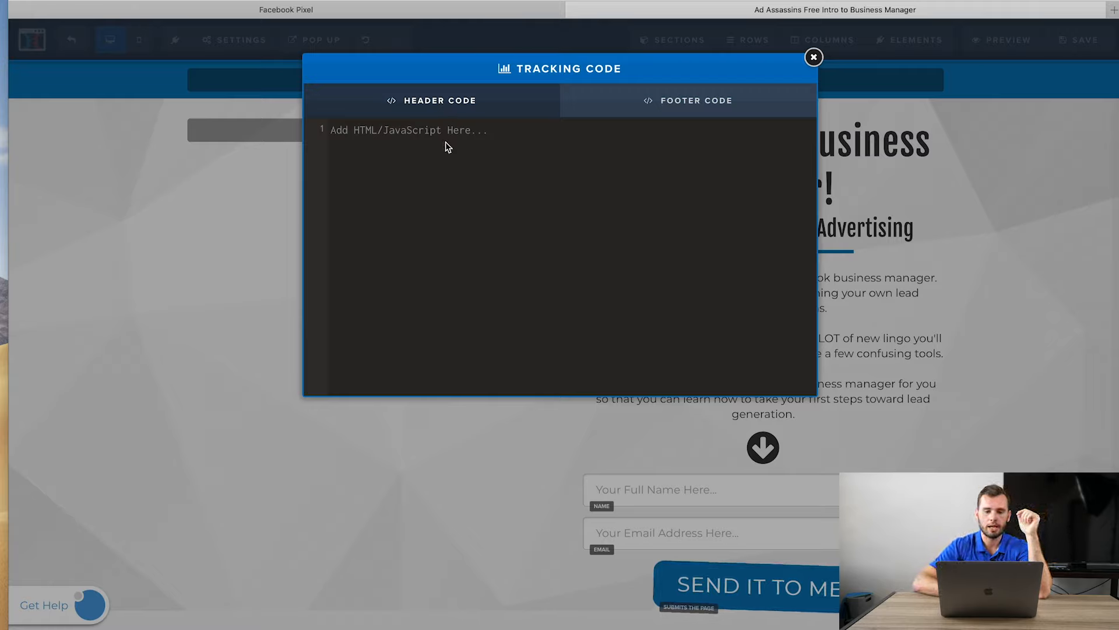
pyautogui.write('<script>')
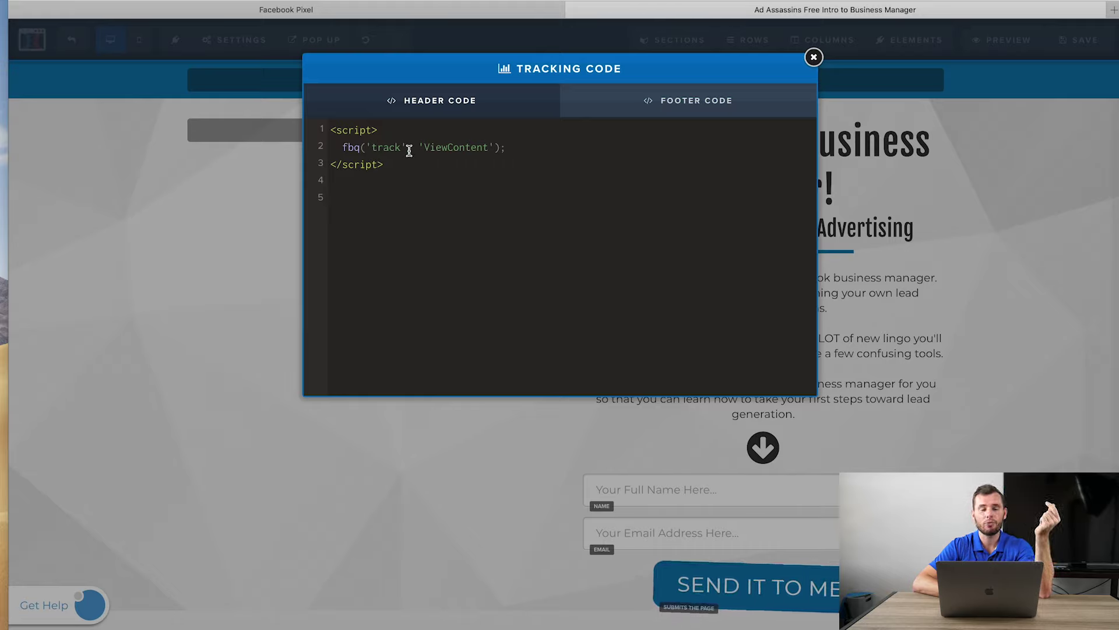
pyautogui.click(331, 198)
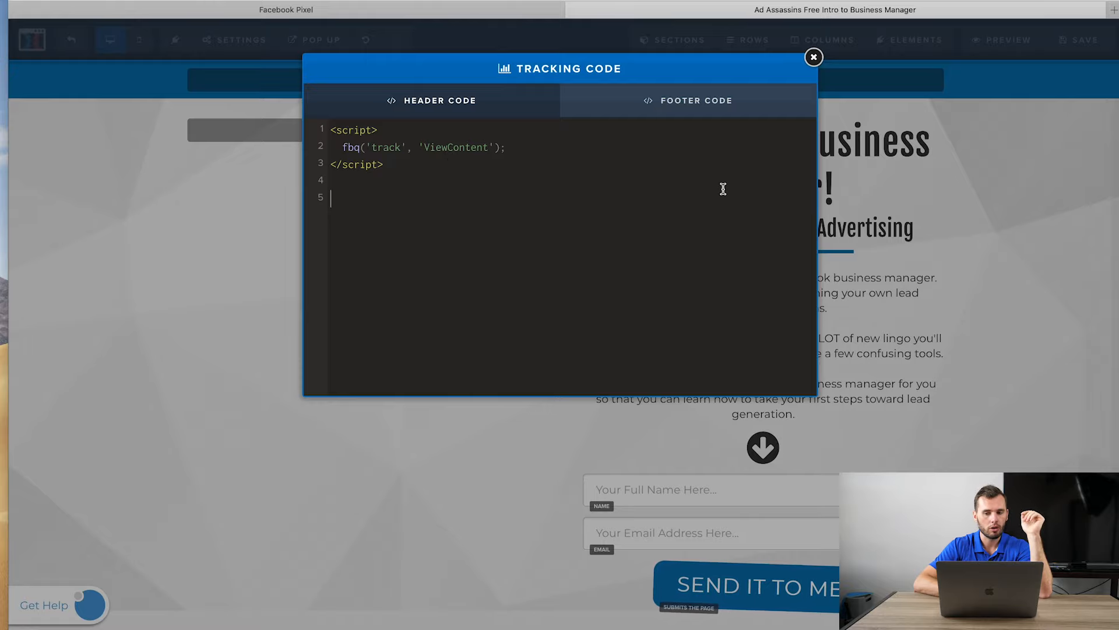
pyautogui.click(814, 55)
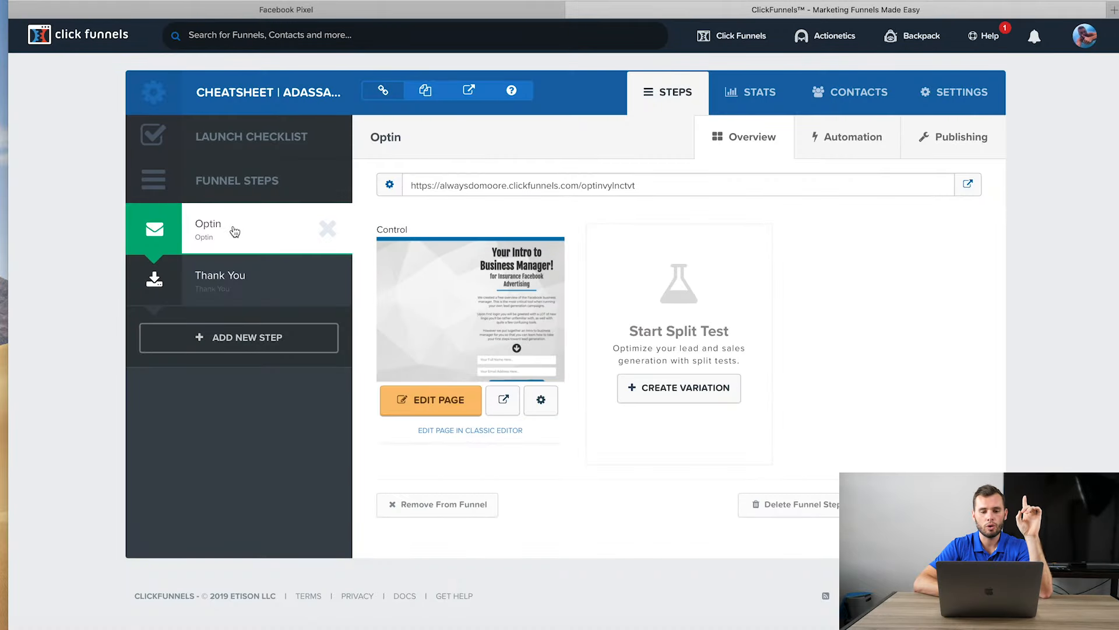
pyautogui.moveTo(230, 223)
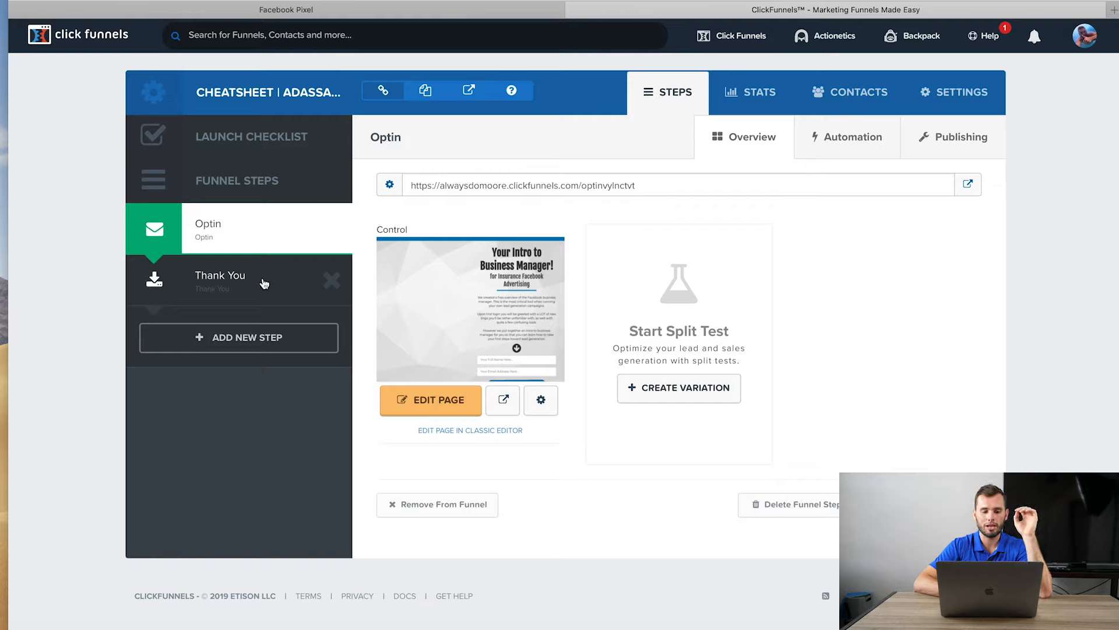
pyautogui.moveTo(238, 283)
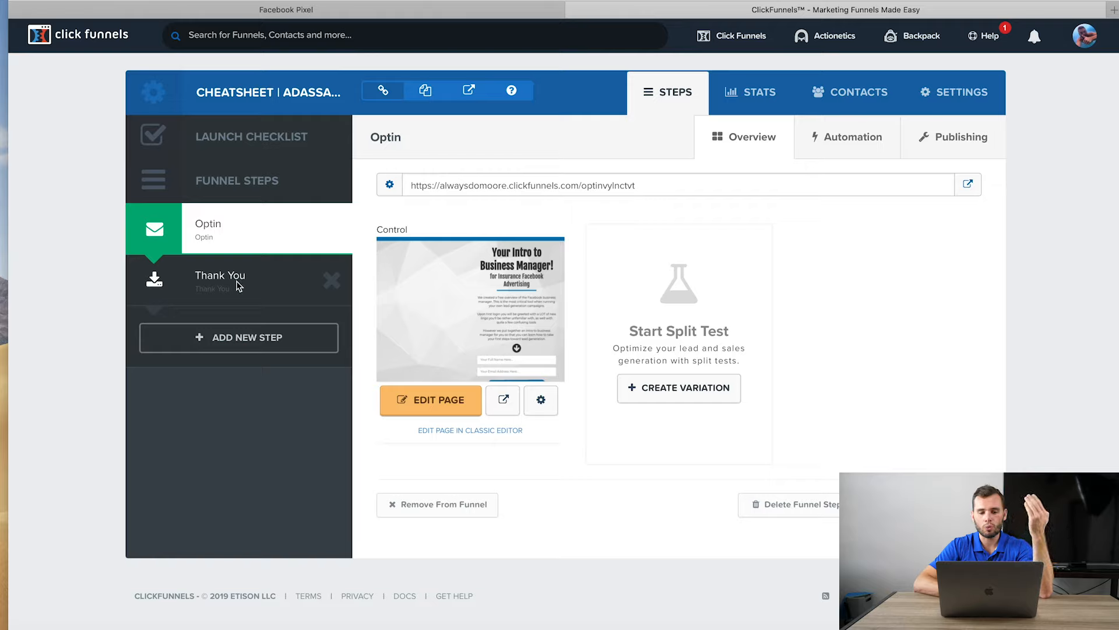
# Open the Thank You step from the Funnel Steps sidebar.
pyautogui.click(219, 280)
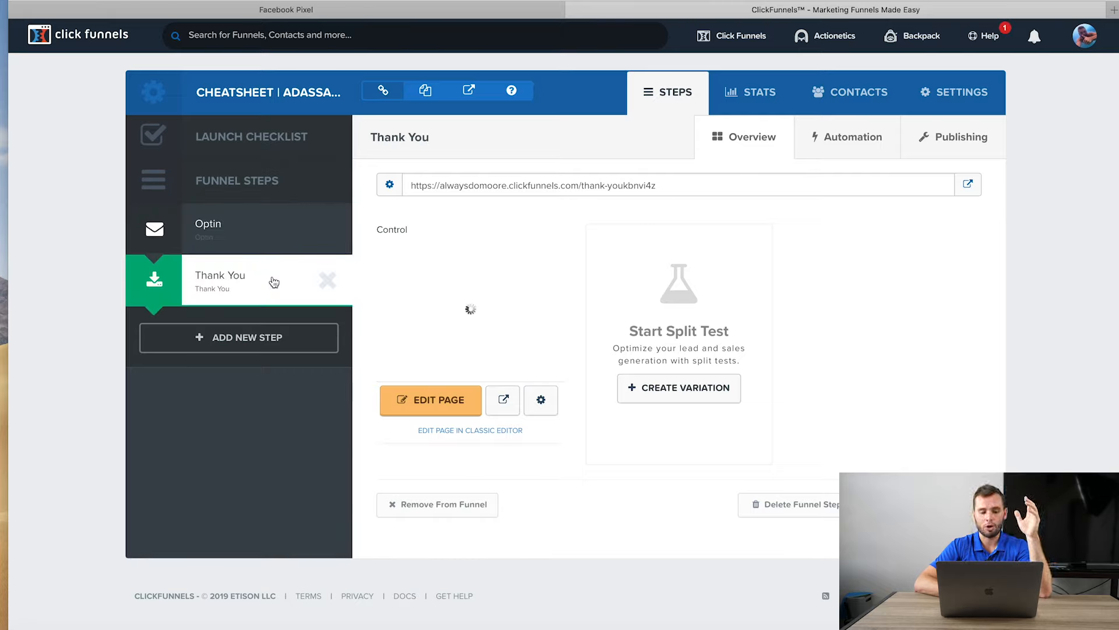
pyautogui.moveTo(307, 288)
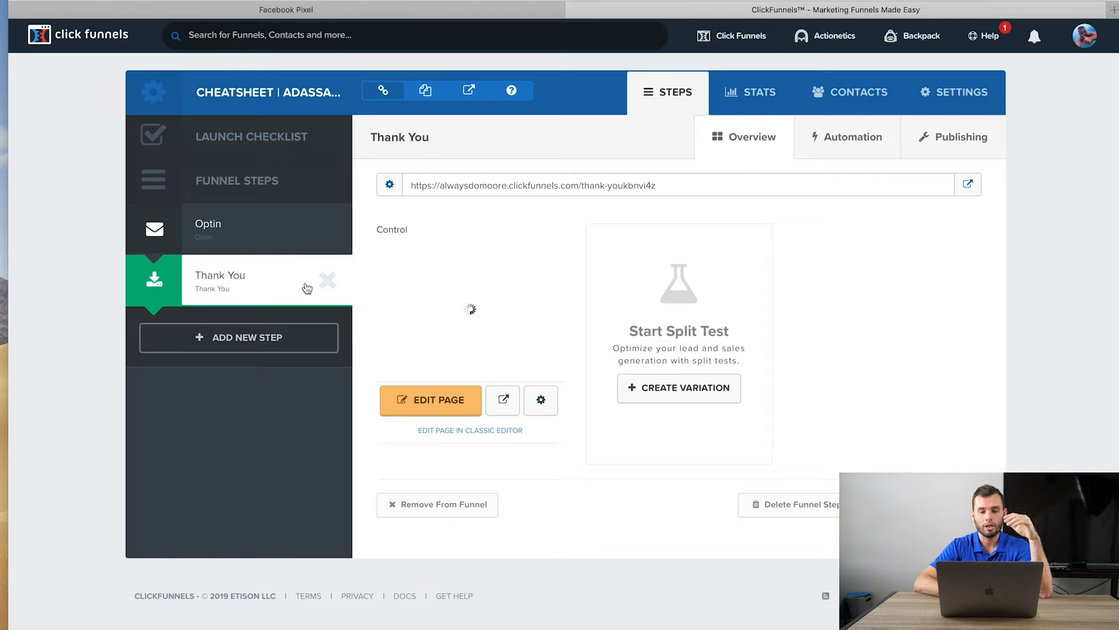
pyautogui.moveTo(277, 239)
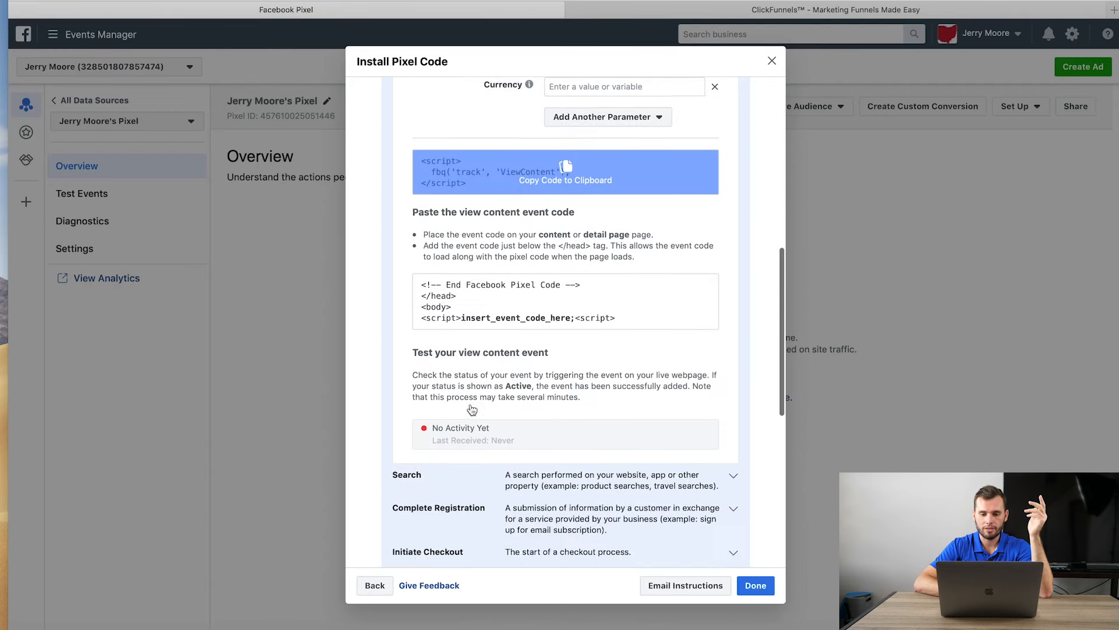
# Scroll the Install Pixel Code dialog down past View Content to the Complete Registration event.
pyautogui.scroll(-3)
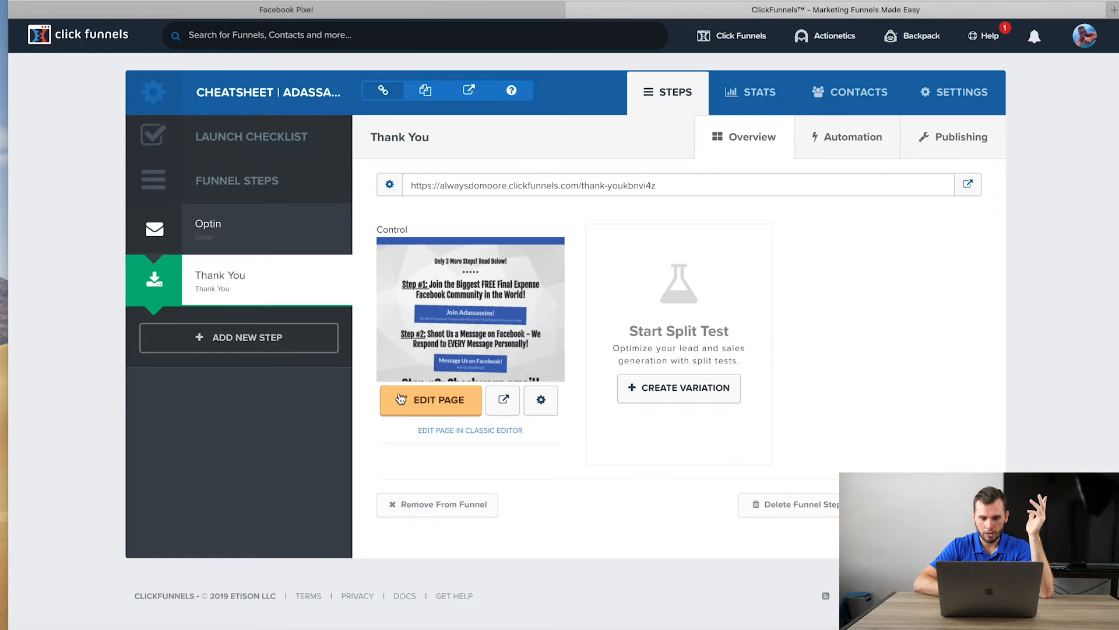
# Add the fbq CompleteRegistration <script> to the thank-you page's Header Code under Settings > Tracking Code.
pyautogui.click(430, 400)
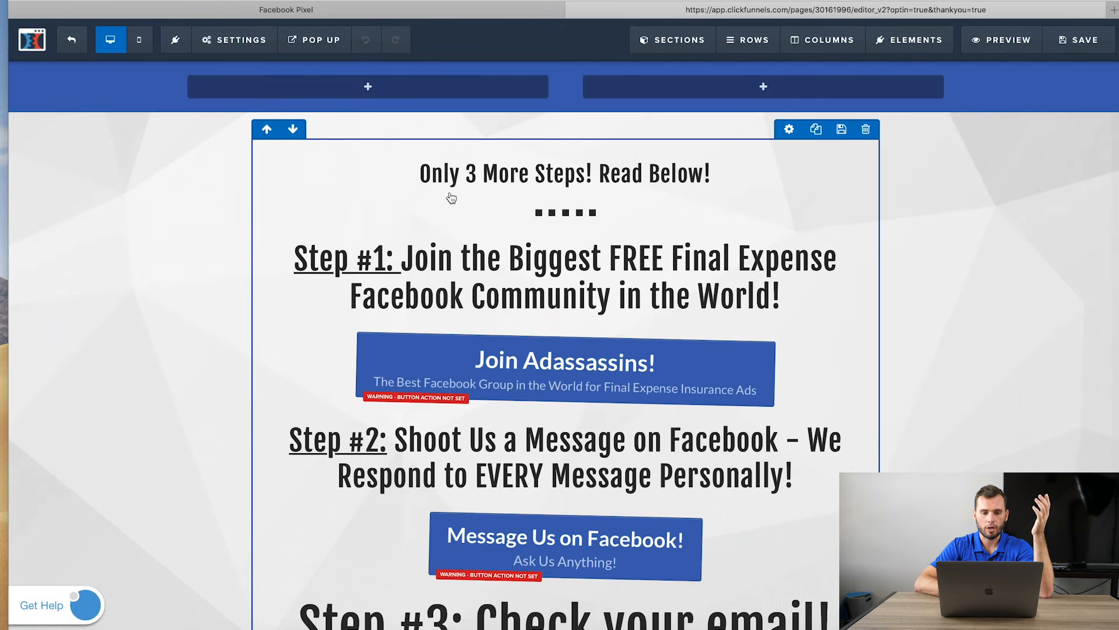
pyautogui.click(235, 40)
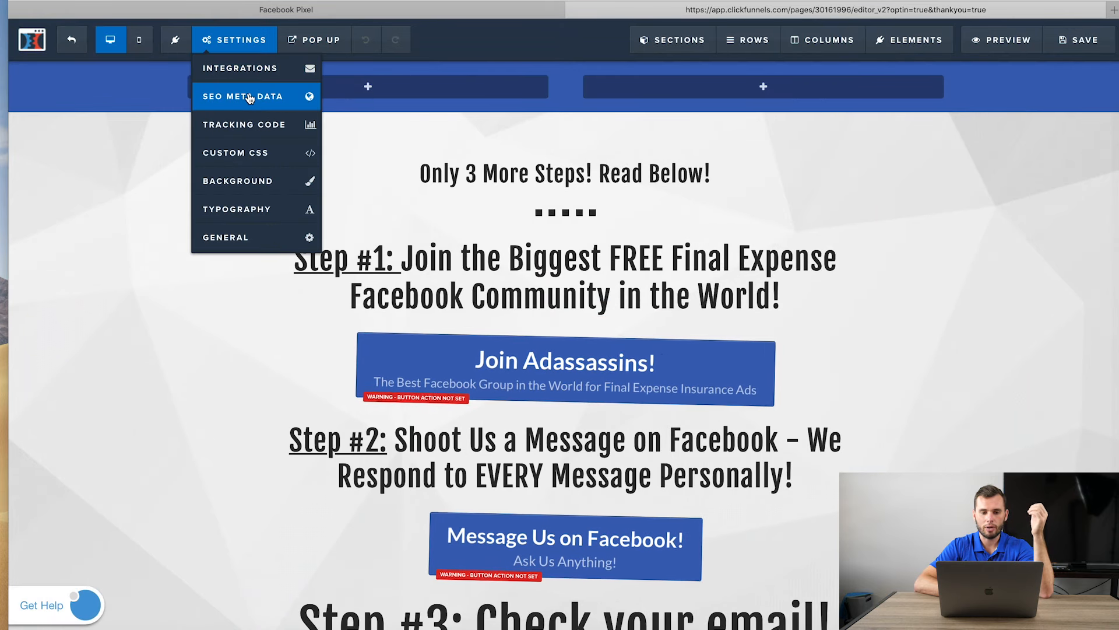
pyautogui.click(245, 123)
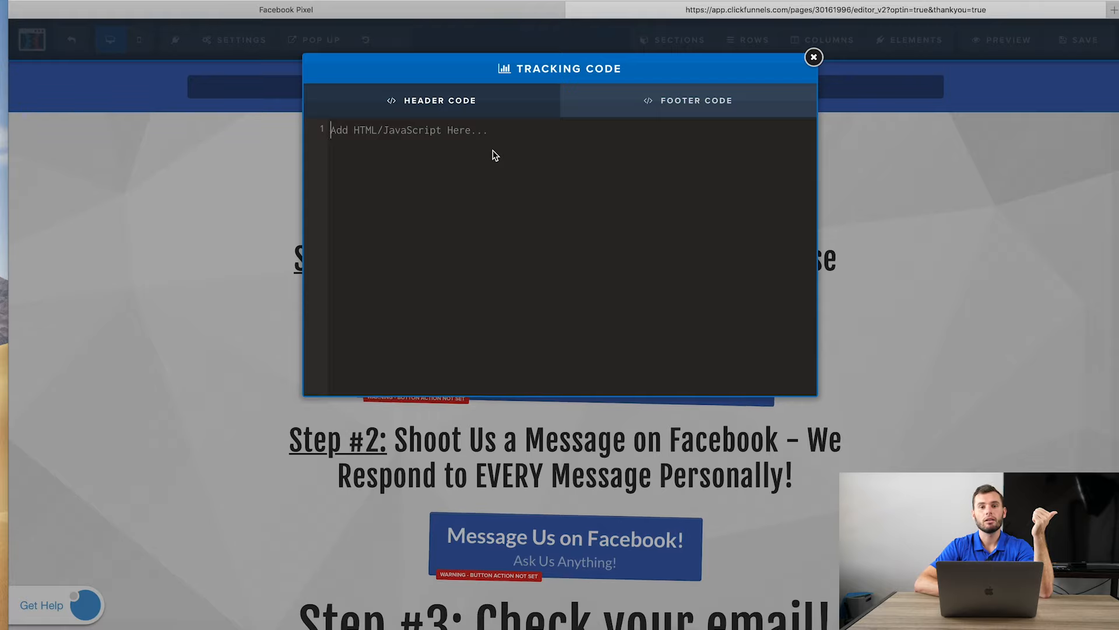
pyautogui.moveTo(482, 156)
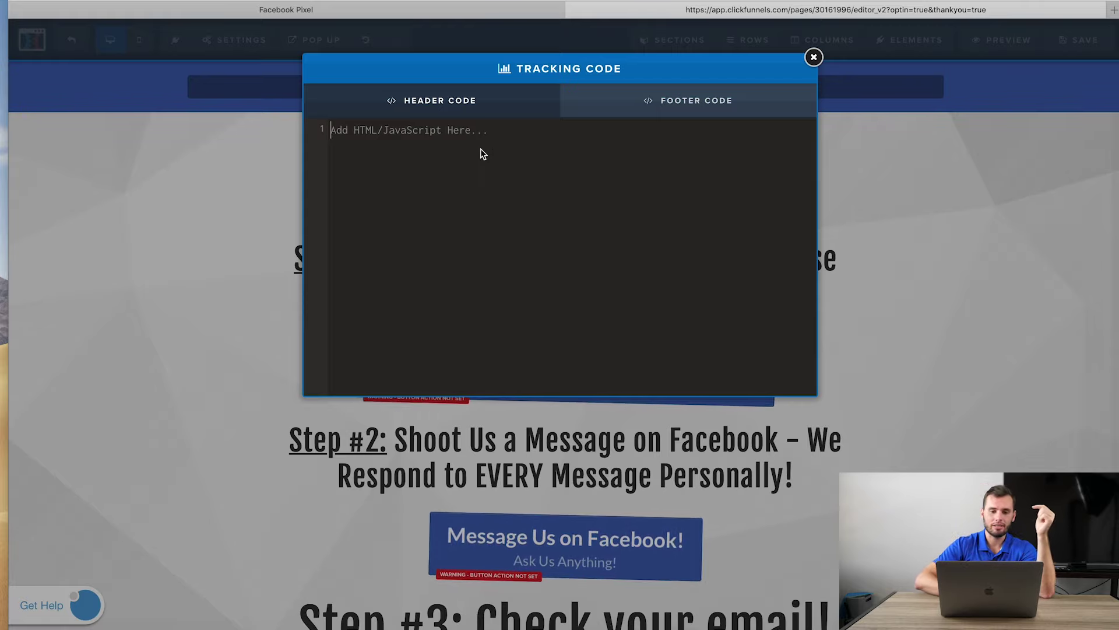
pyautogui.write('<script>')
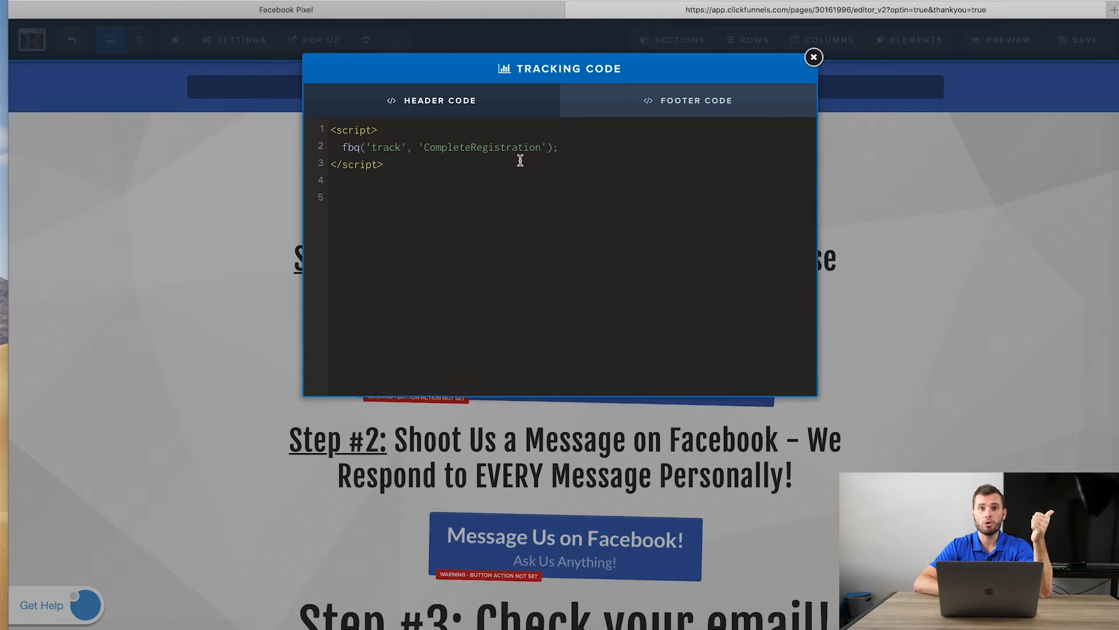
pyautogui.moveTo(506, 160)
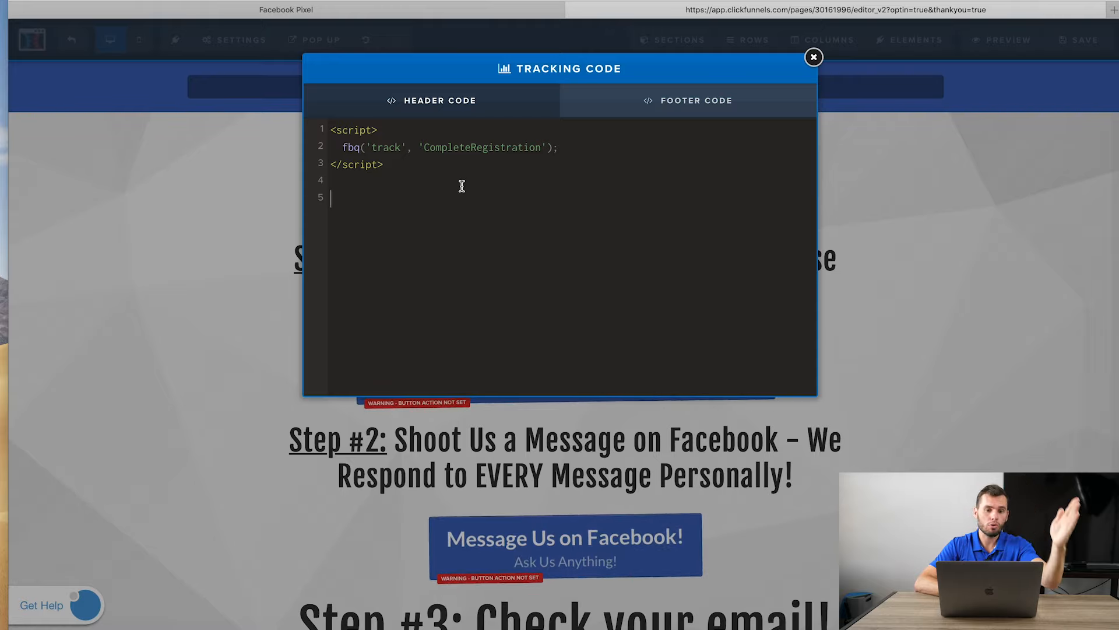
pyautogui.moveTo(470, 189)
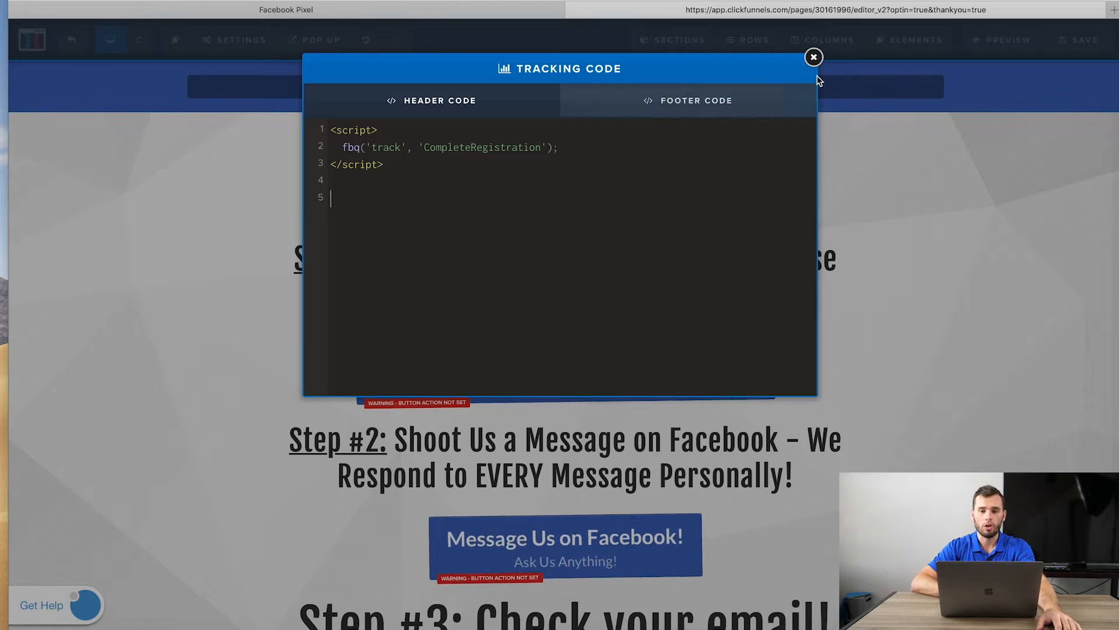
pyautogui.click(814, 56)
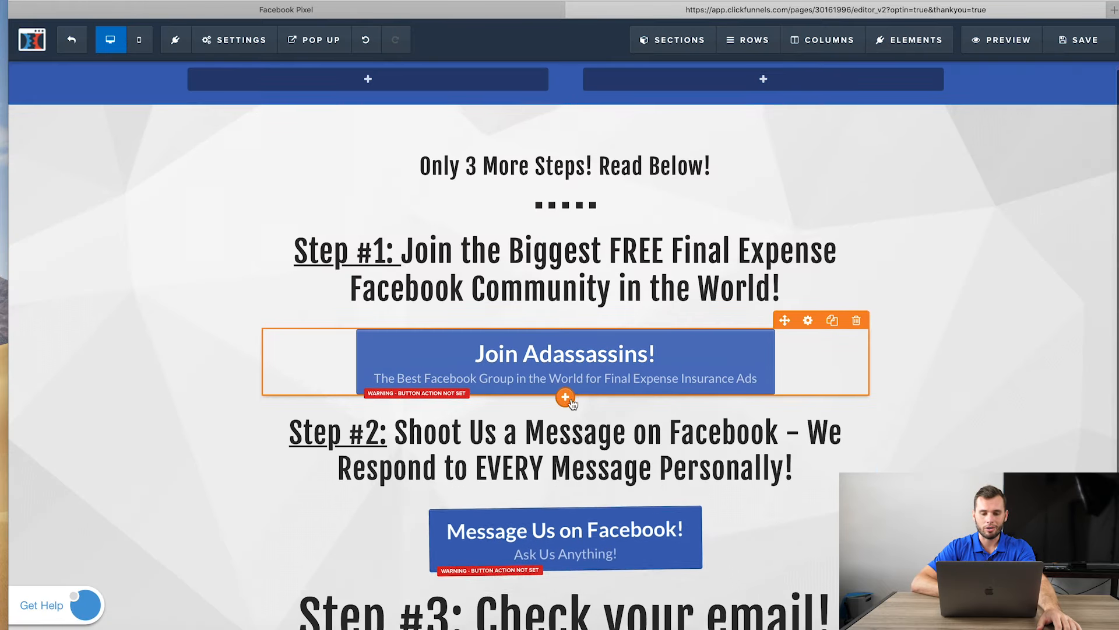
# Review the thank-you page's three-step content in the ClickFunnels editor.
pyautogui.scroll(-3)
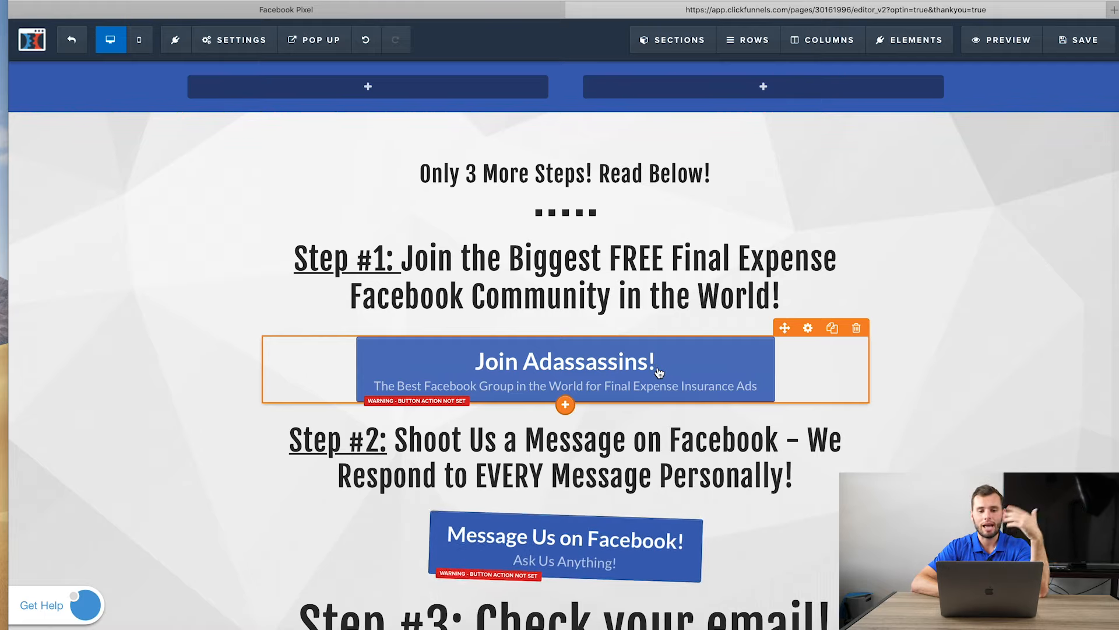
pyautogui.moveTo(555, 336)
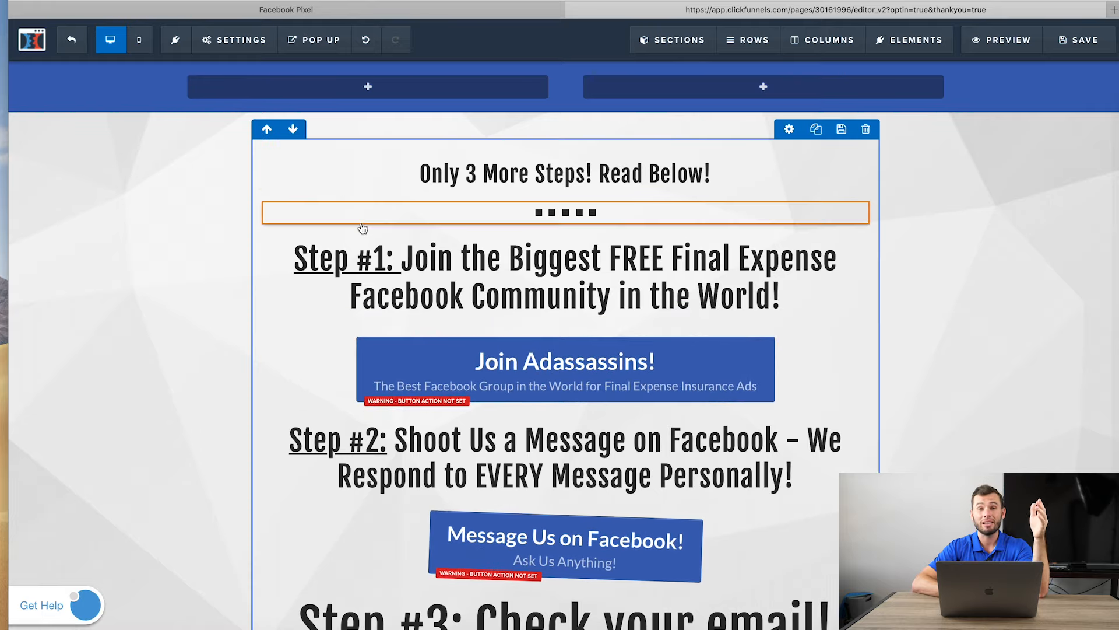
pyautogui.click(565, 213)
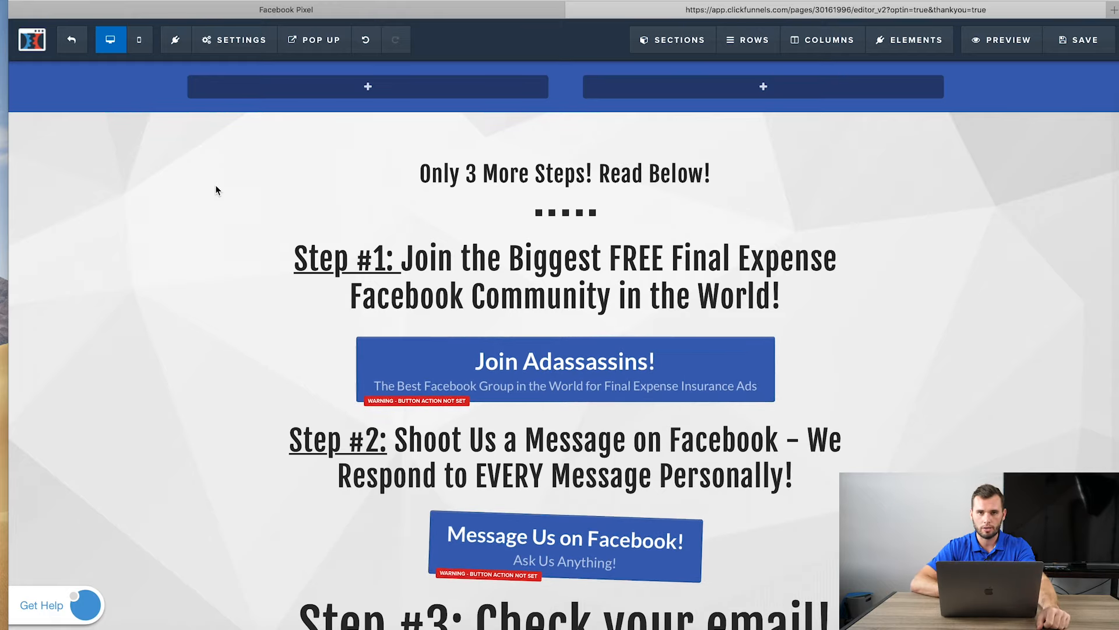
pyautogui.moveTo(229, 229)
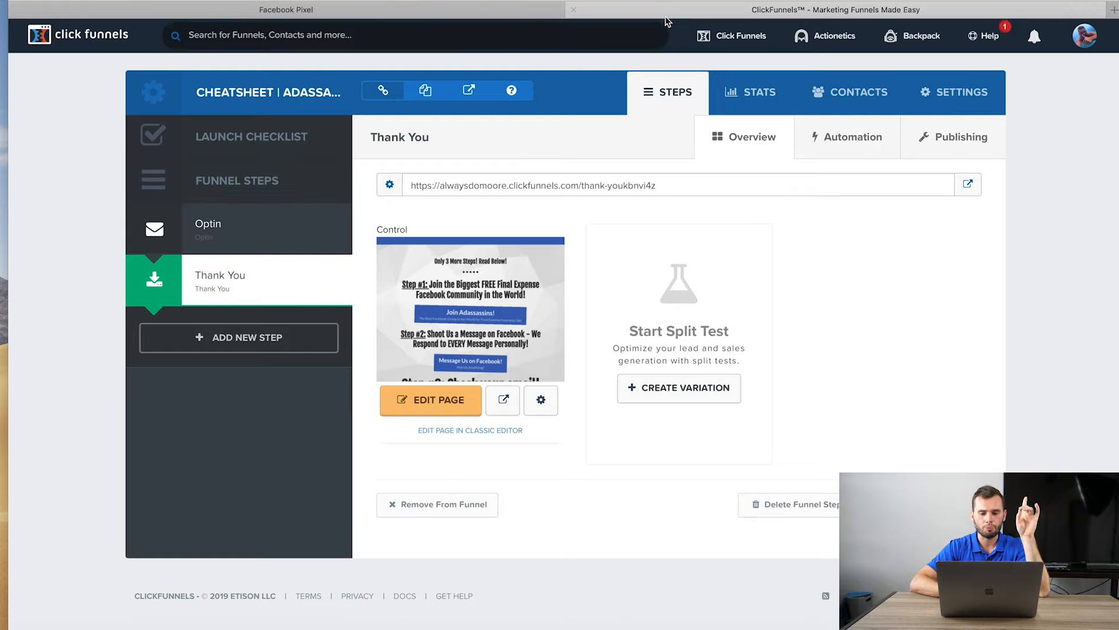
# Review the standard events list and the Verify Your Event Setup section in the Install Pixel Code dialog.
pyautogui.click(284, 9)
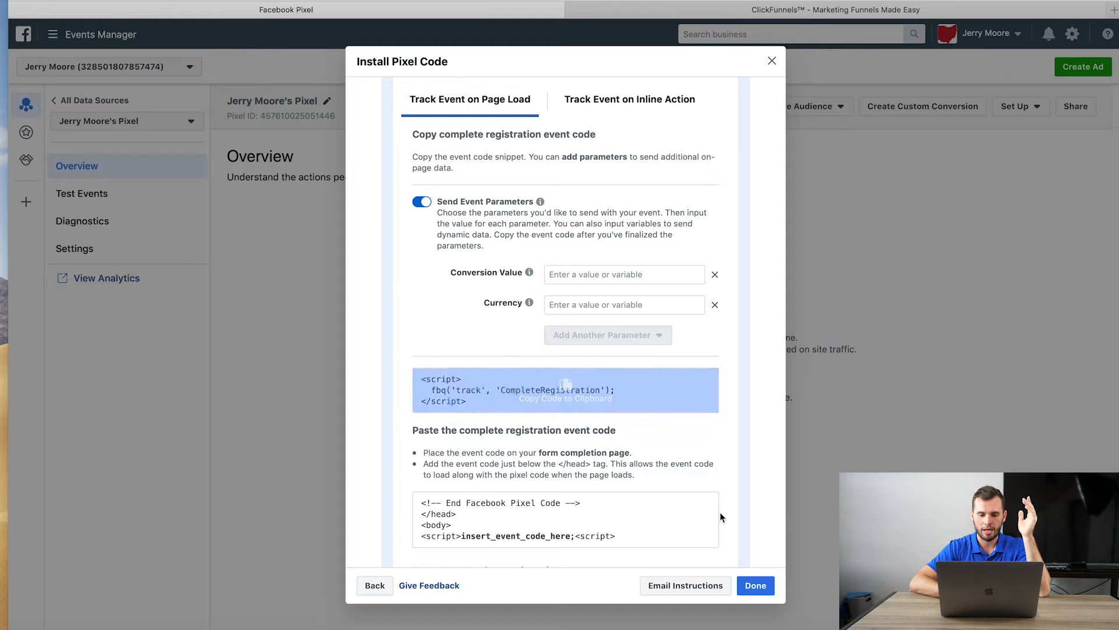
pyautogui.scroll(-3)
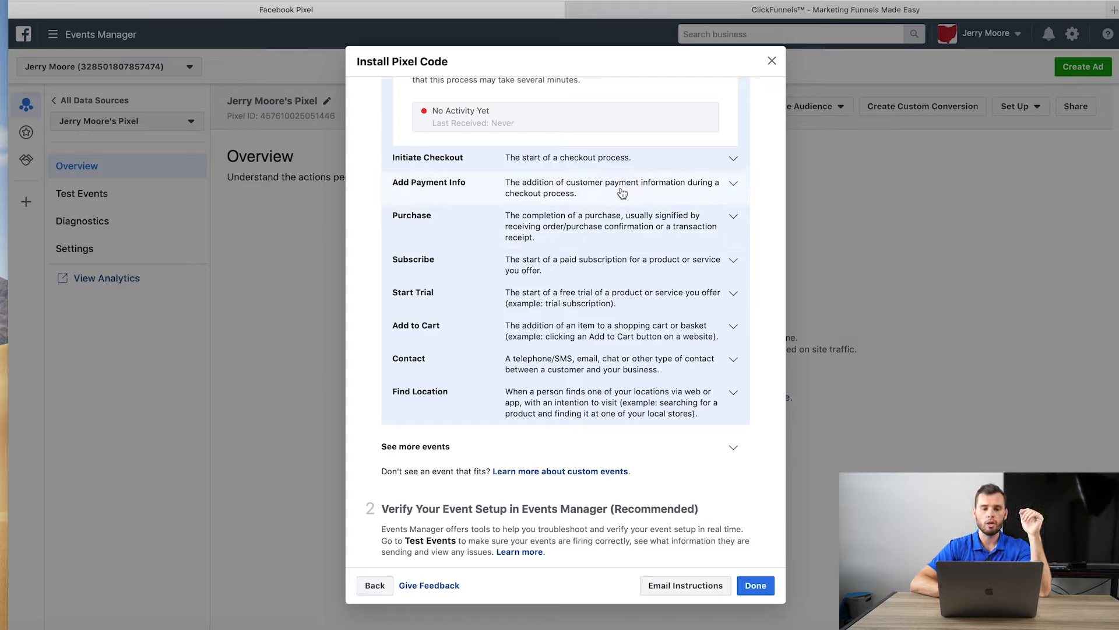
pyautogui.moveTo(521, 159)
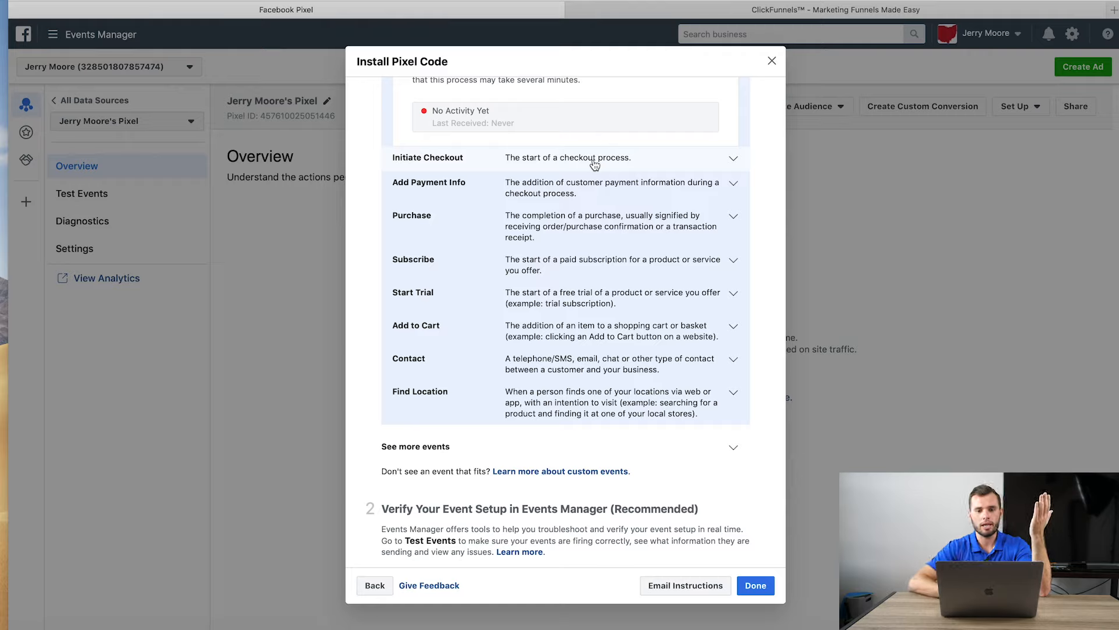
pyautogui.moveTo(466, 199)
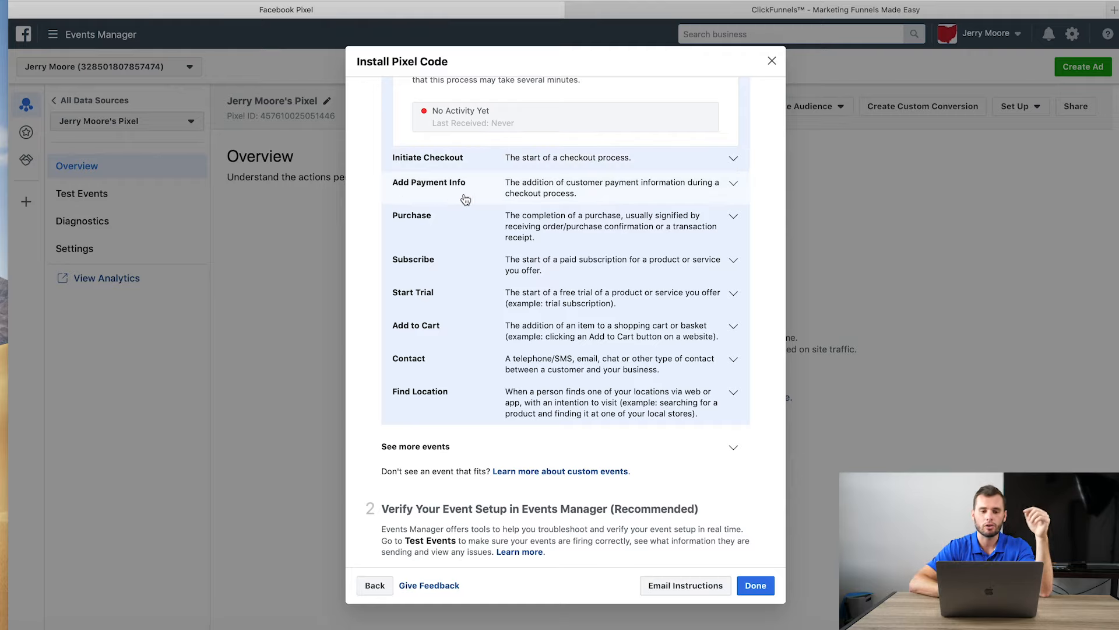
pyautogui.moveTo(481, 219)
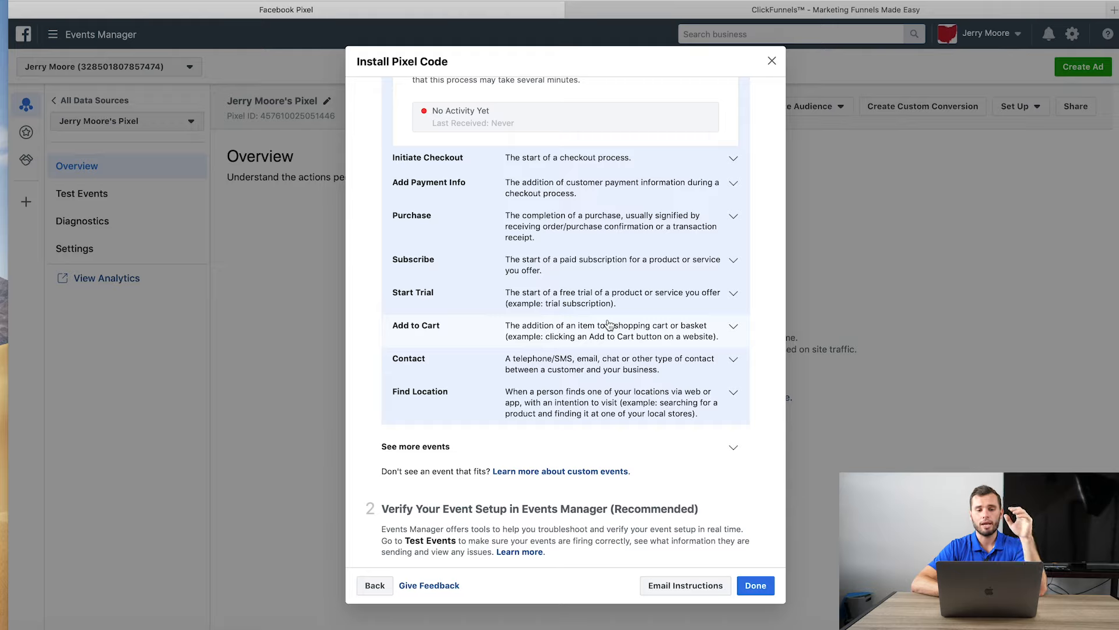
pyautogui.moveTo(641, 328)
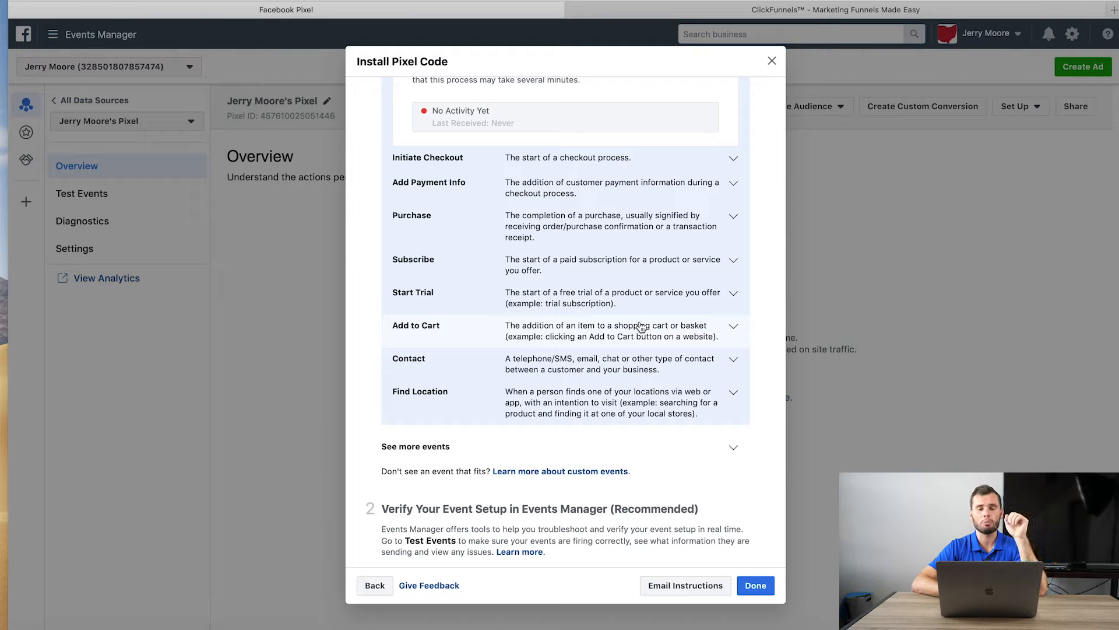
pyautogui.moveTo(648, 350)
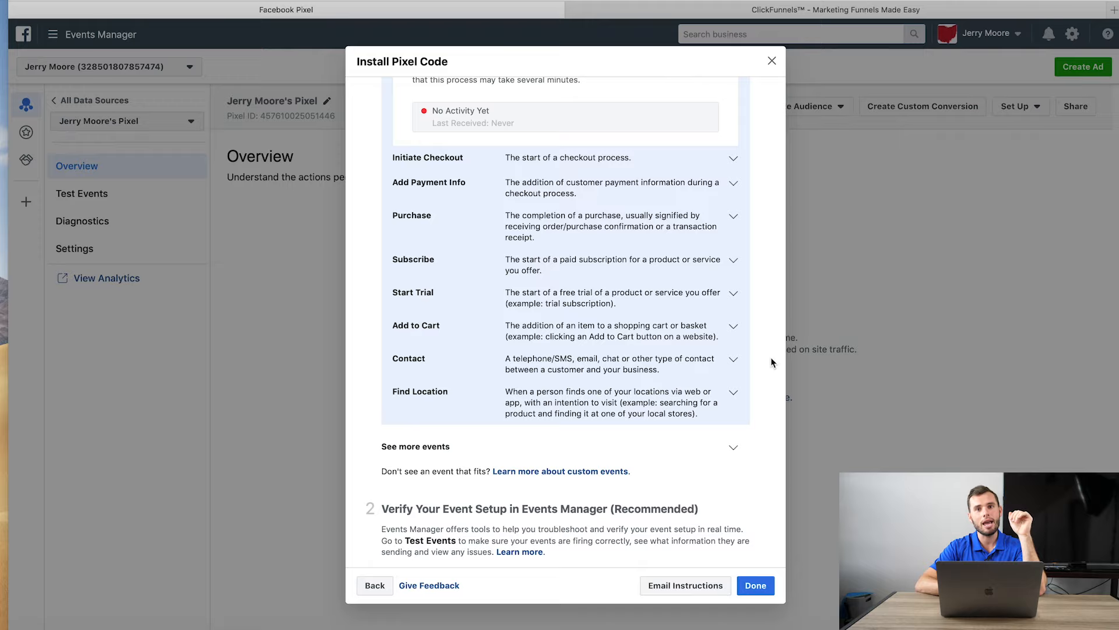
pyautogui.moveTo(814, 373)
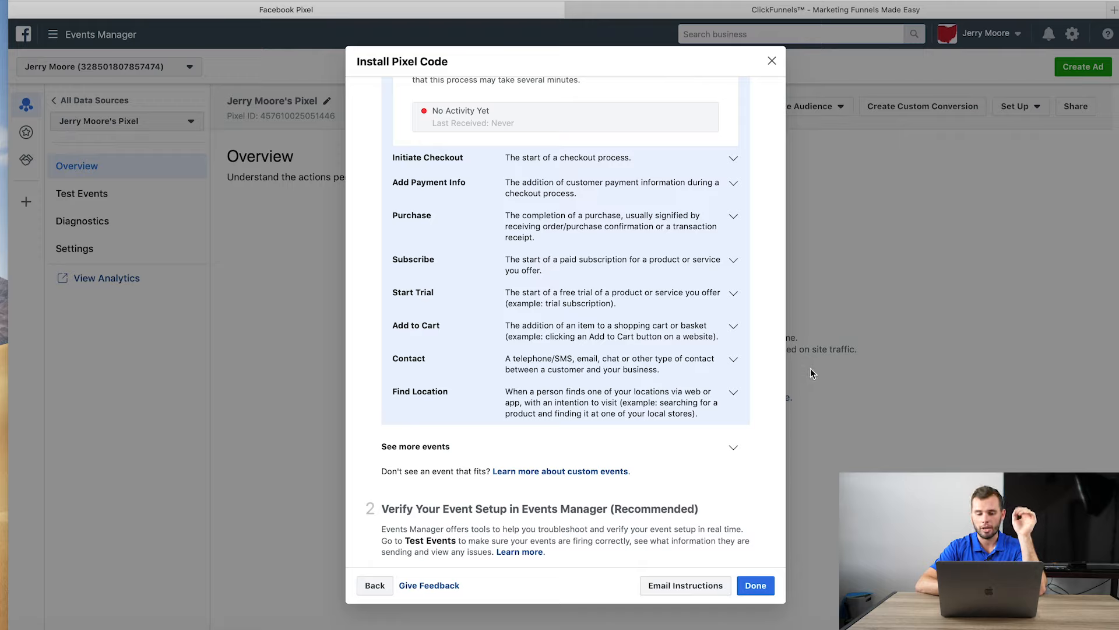
pyautogui.moveTo(757, 580)
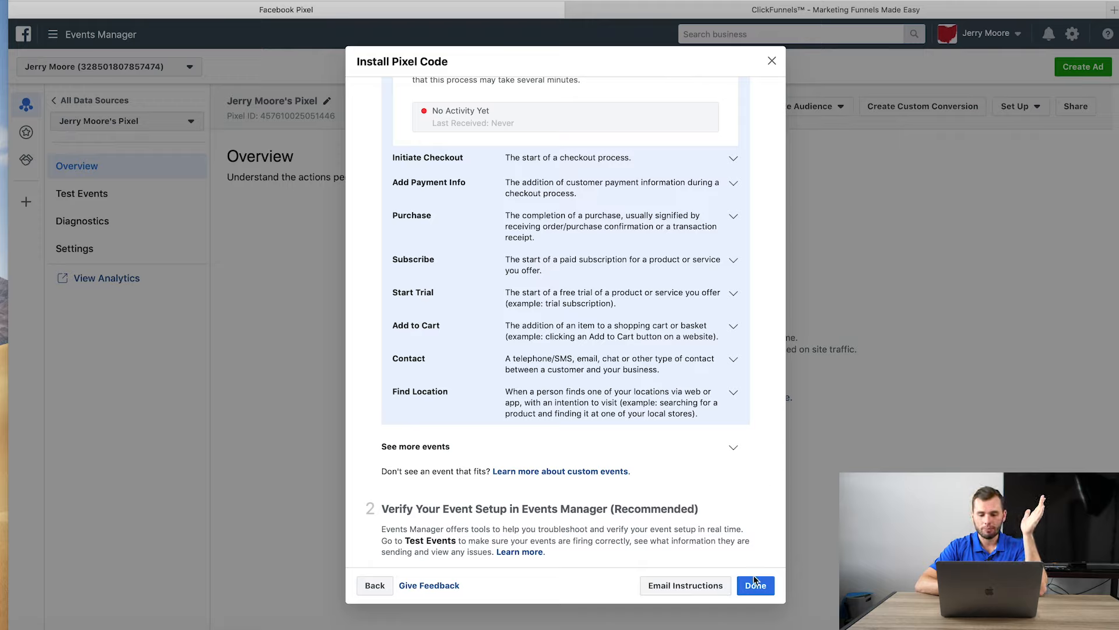
# Finish the Install Pixel Code dialog with Done, returning to the pixel Overview showing no recent activity.
pyautogui.click(755, 586)
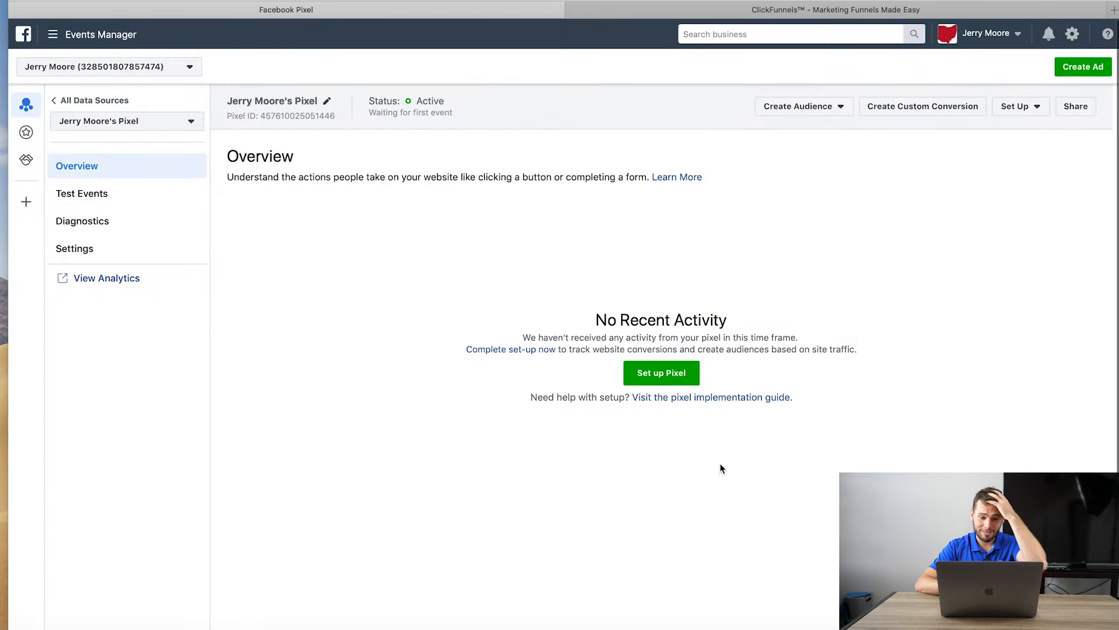
pyautogui.moveTo(651, 252)
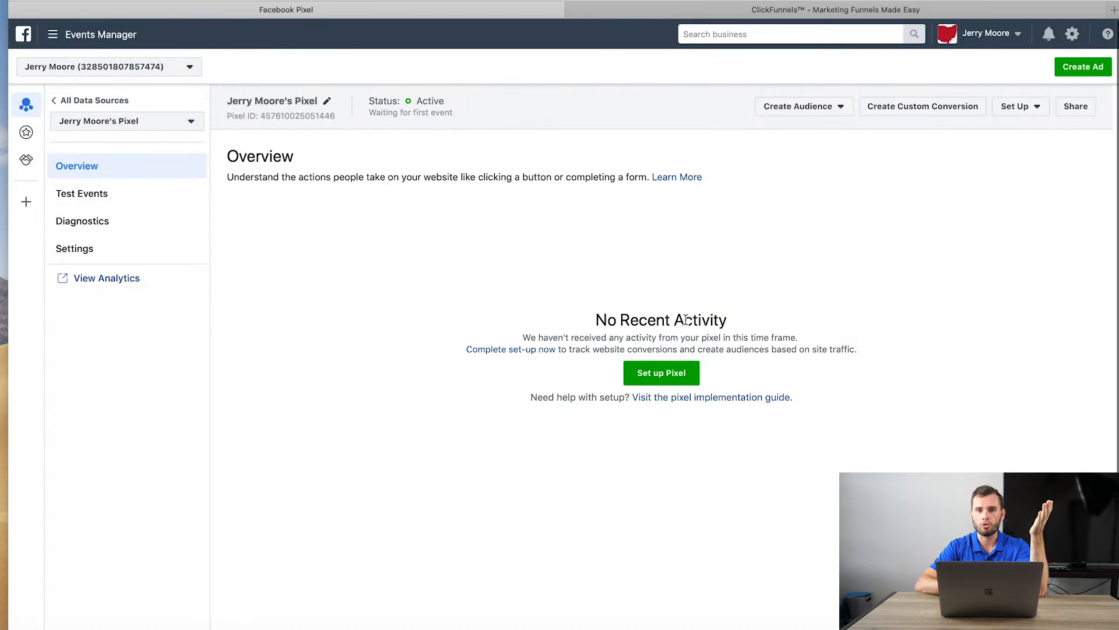
pyautogui.moveTo(756, 150)
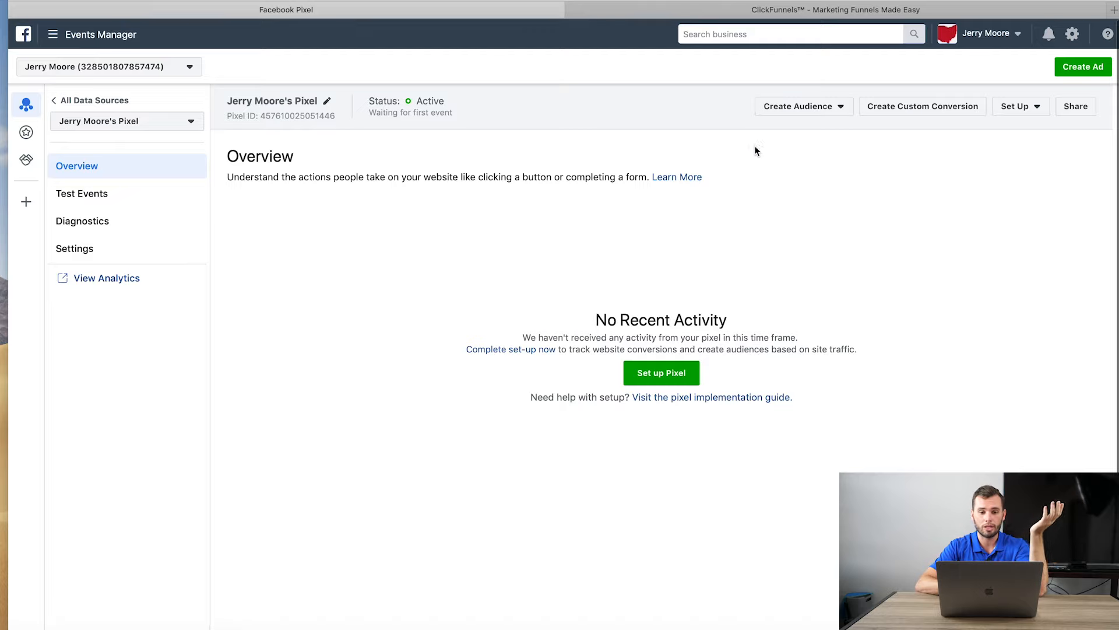
pyautogui.moveTo(666, 351)
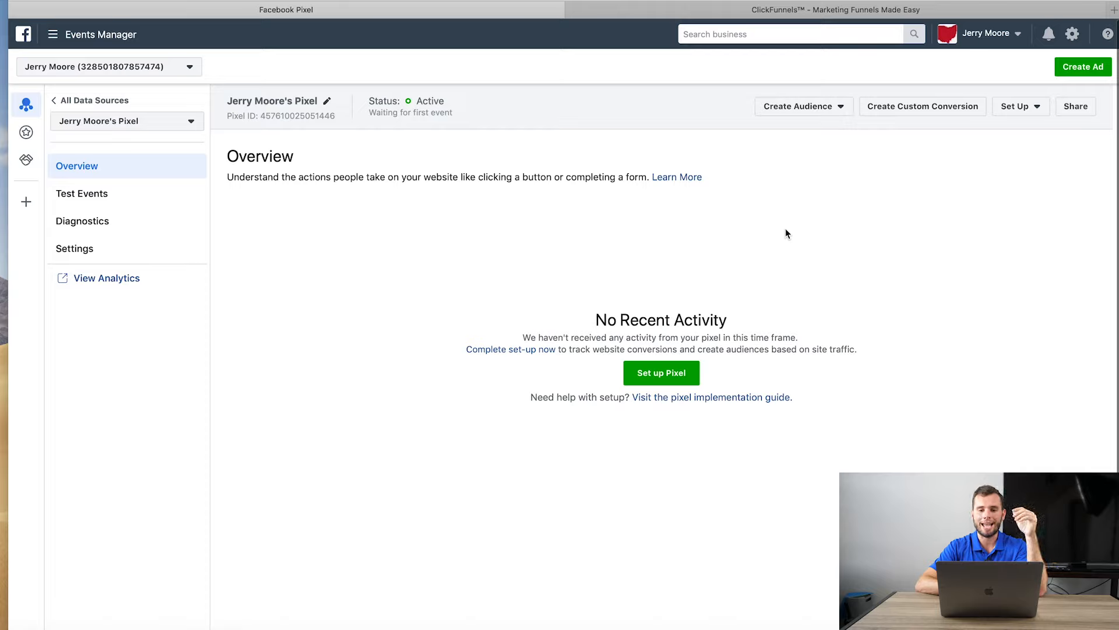
pyautogui.moveTo(760, 222)
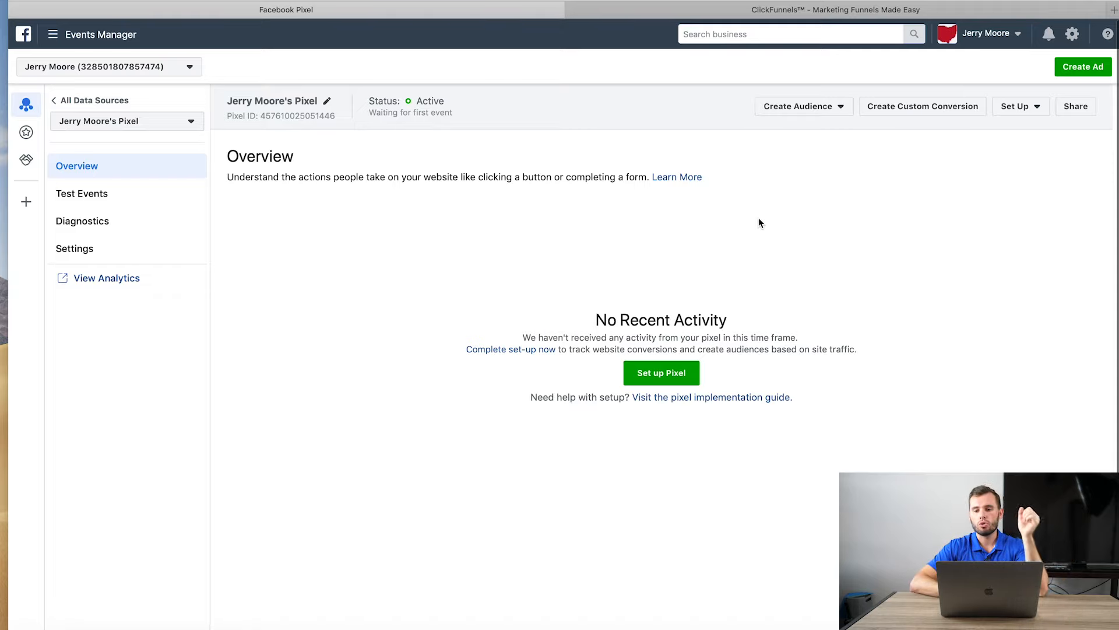
pyautogui.moveTo(928, 152)
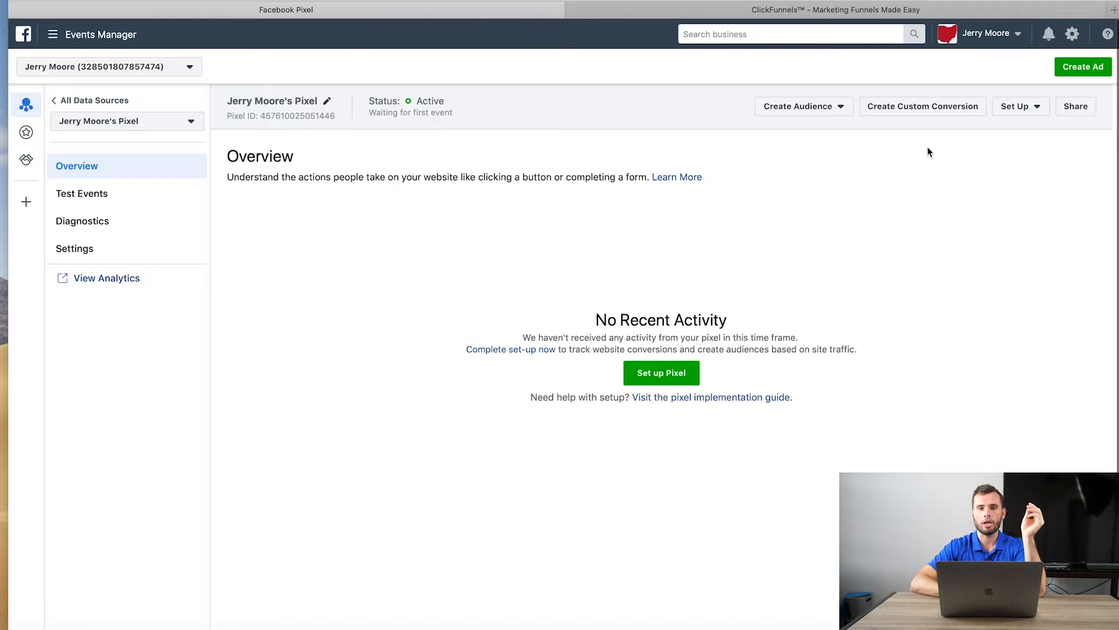
pyautogui.moveTo(914, 151)
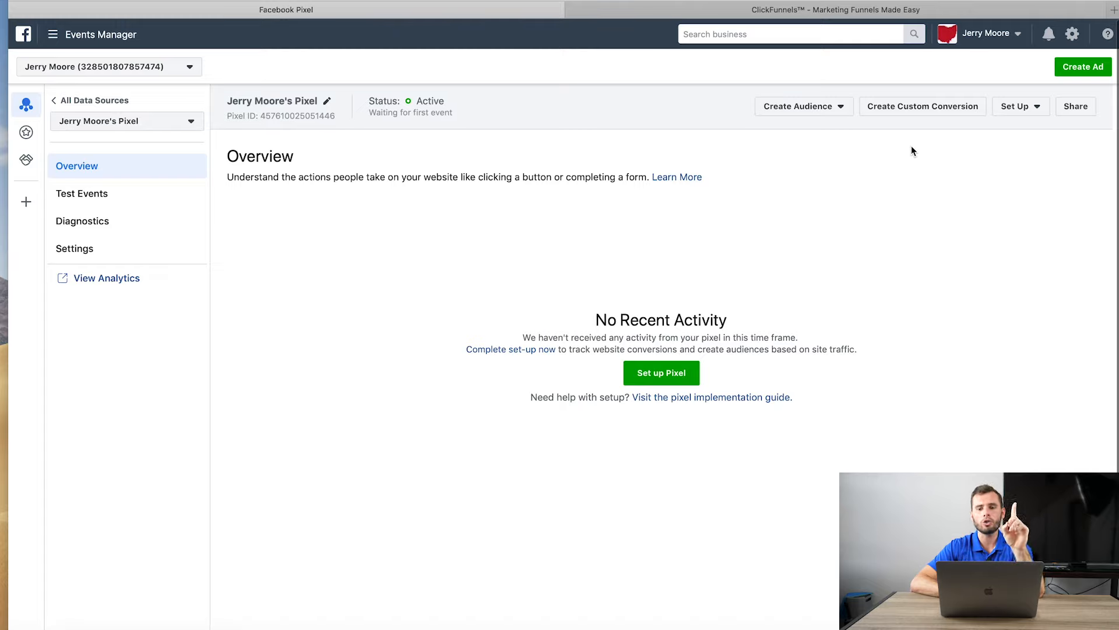
pyautogui.moveTo(809, 160)
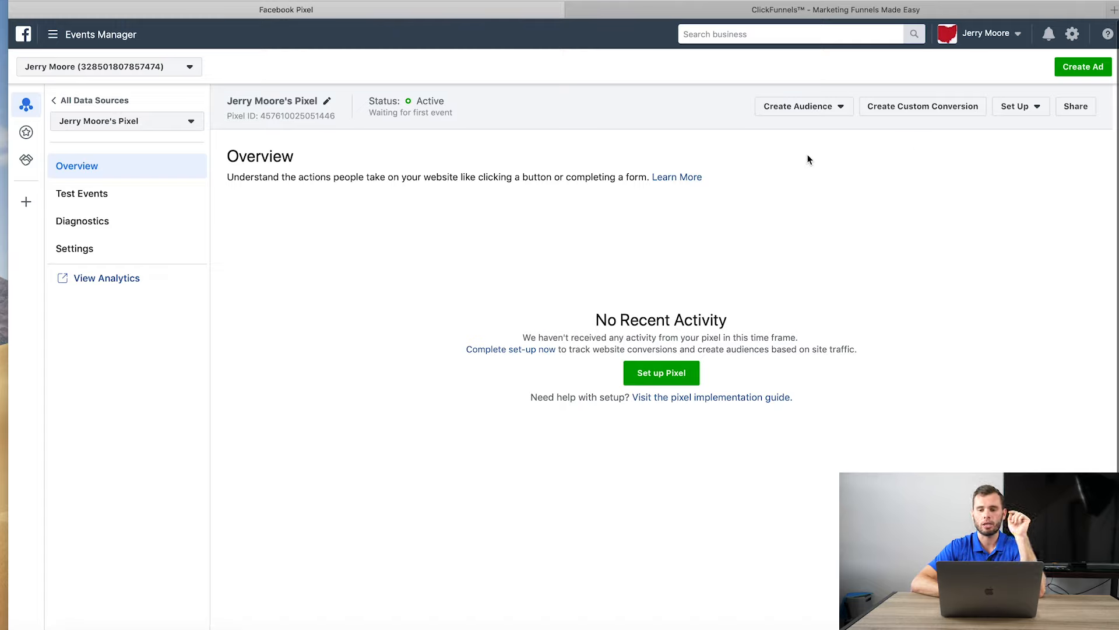
pyautogui.moveTo(820, 117)
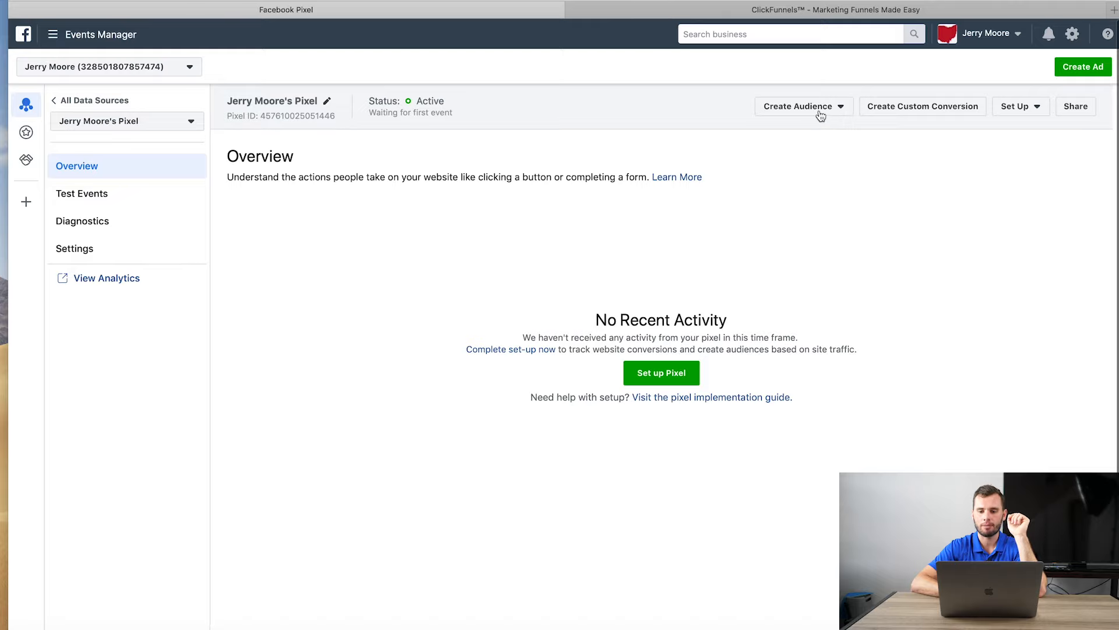
pyautogui.moveTo(819, 132)
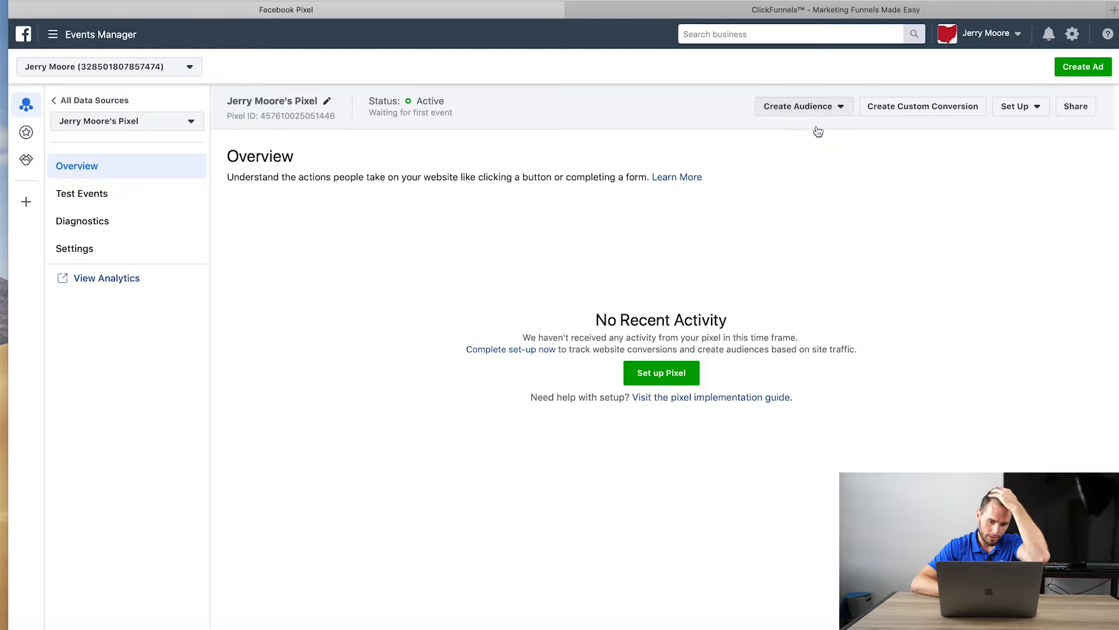
# Try Create Audience, cancel the Select an Ad Account warning, and go to Business Settings via the gear icon.
pyautogui.click(804, 106)
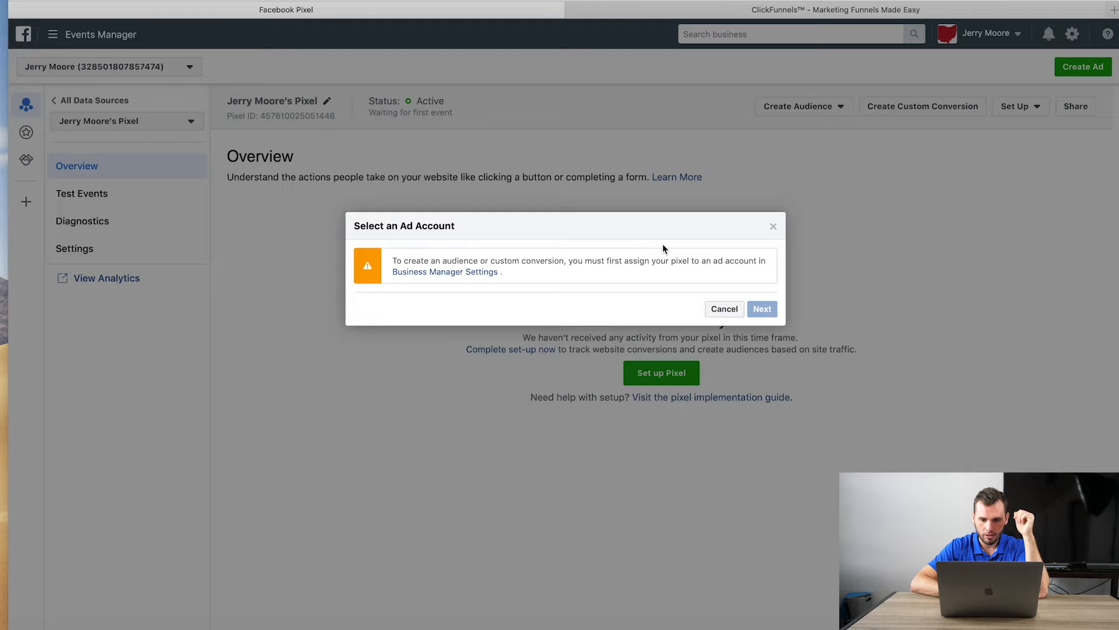
pyautogui.moveTo(671, 273)
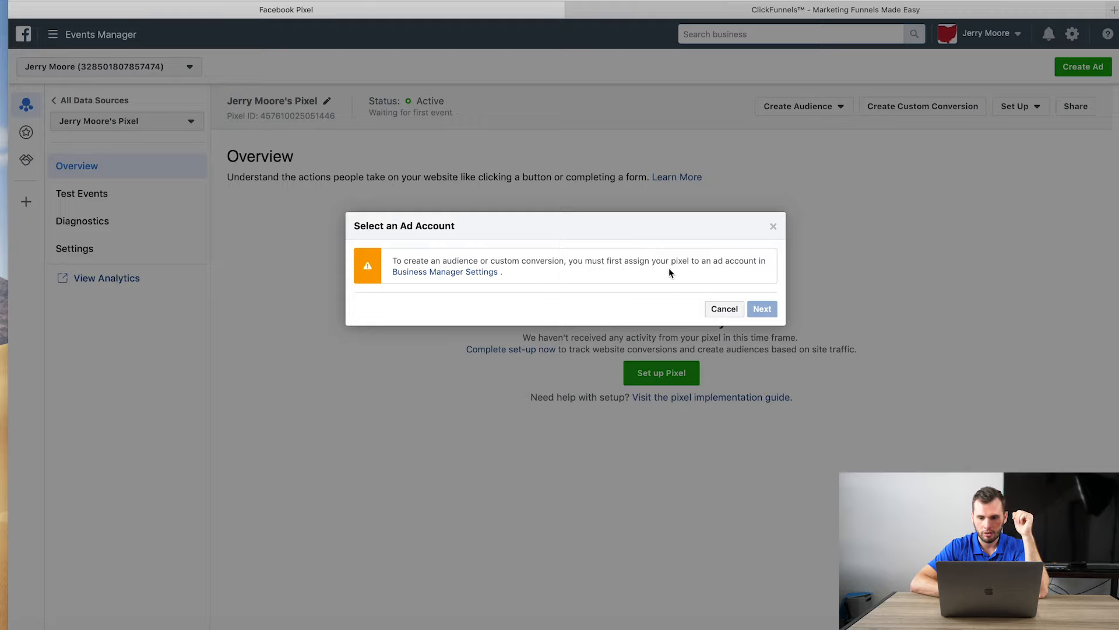
pyautogui.click(724, 307)
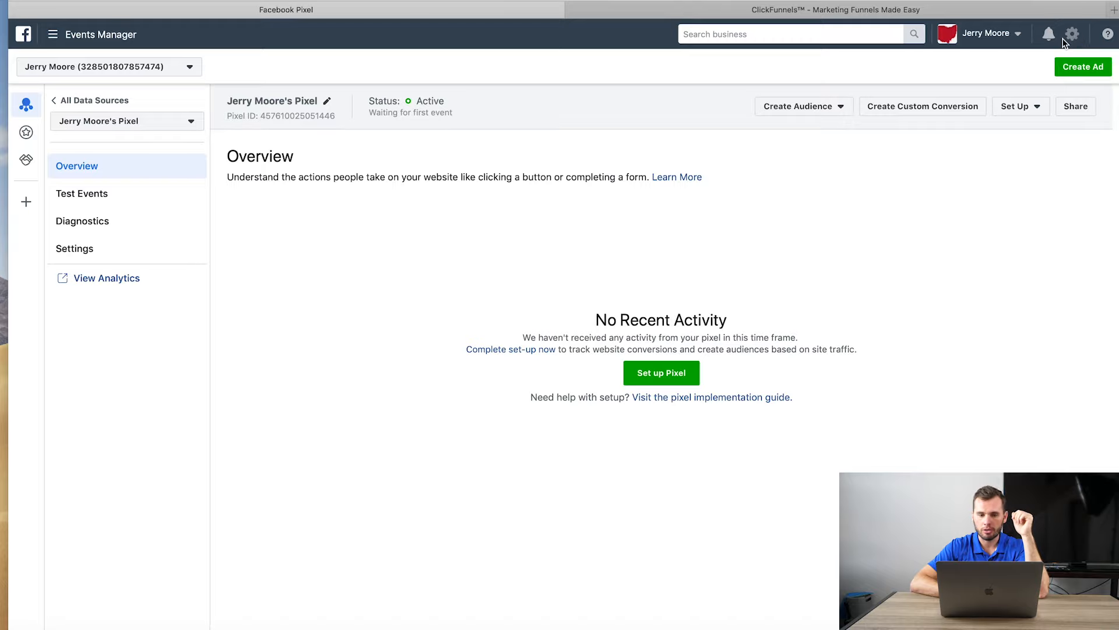
pyautogui.click(1071, 33)
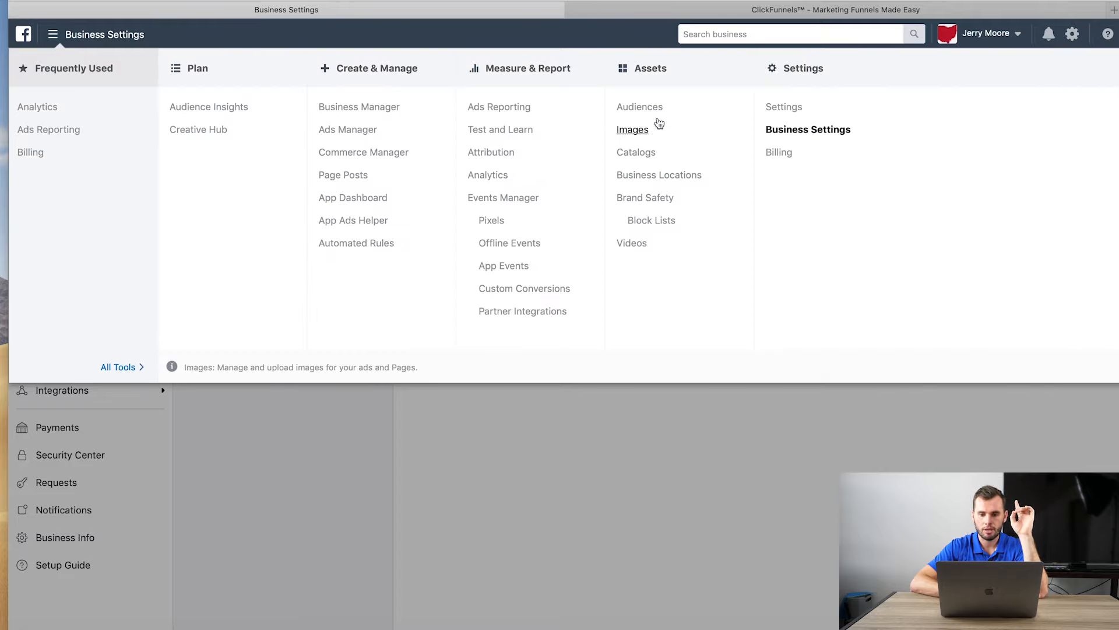
# Go to Audiences, start a new Custom Audience and choose Website traffic as its source.
pyautogui.click(639, 106)
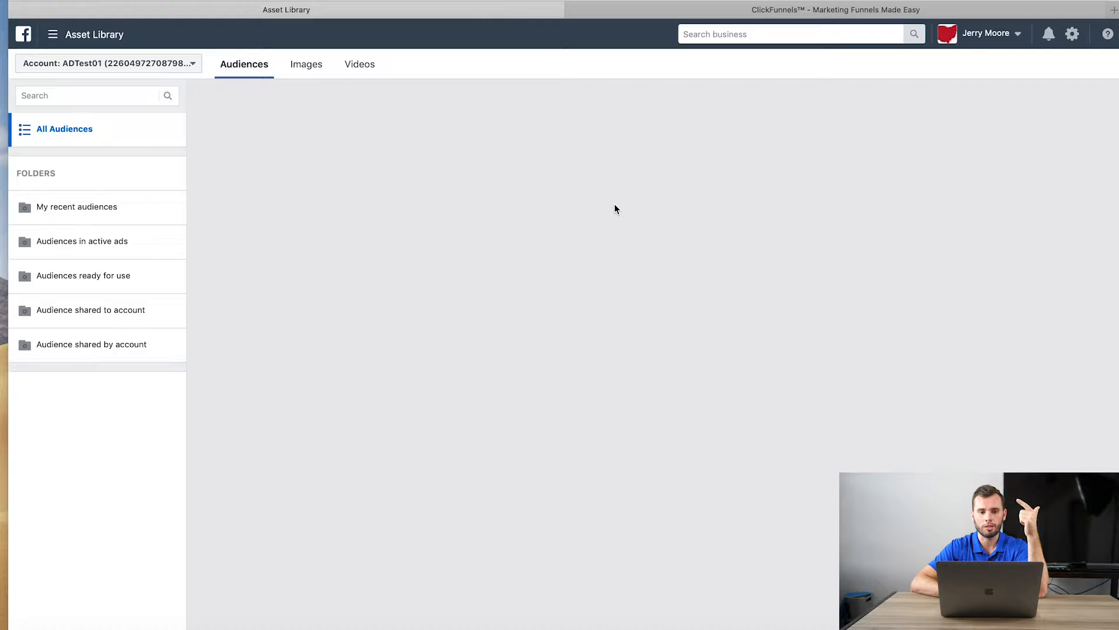
pyautogui.moveTo(578, 233)
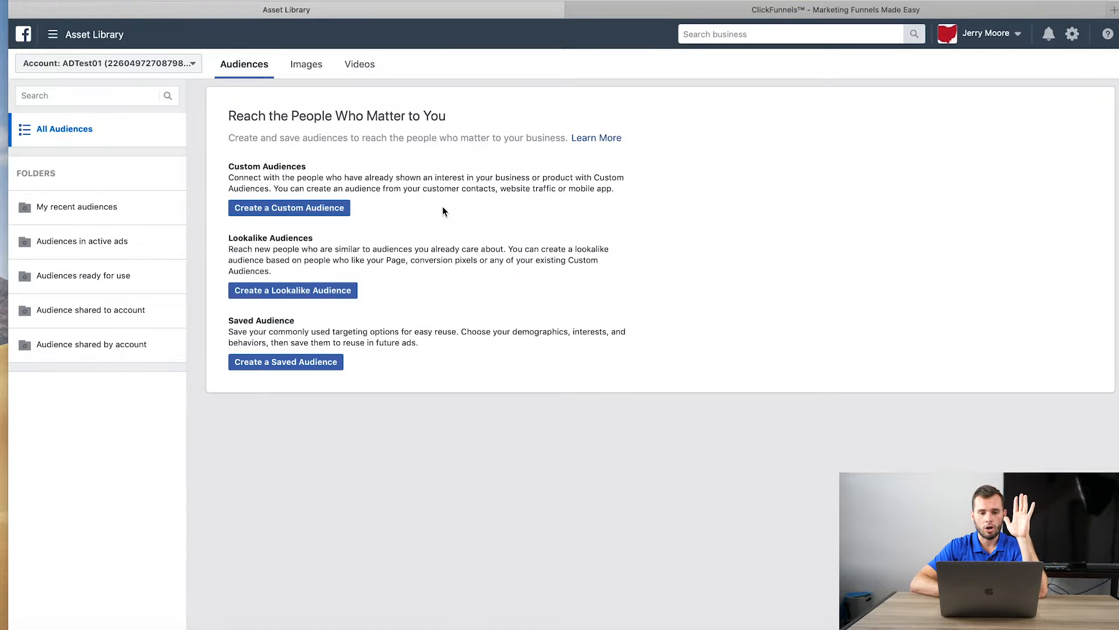
pyautogui.moveTo(368, 223)
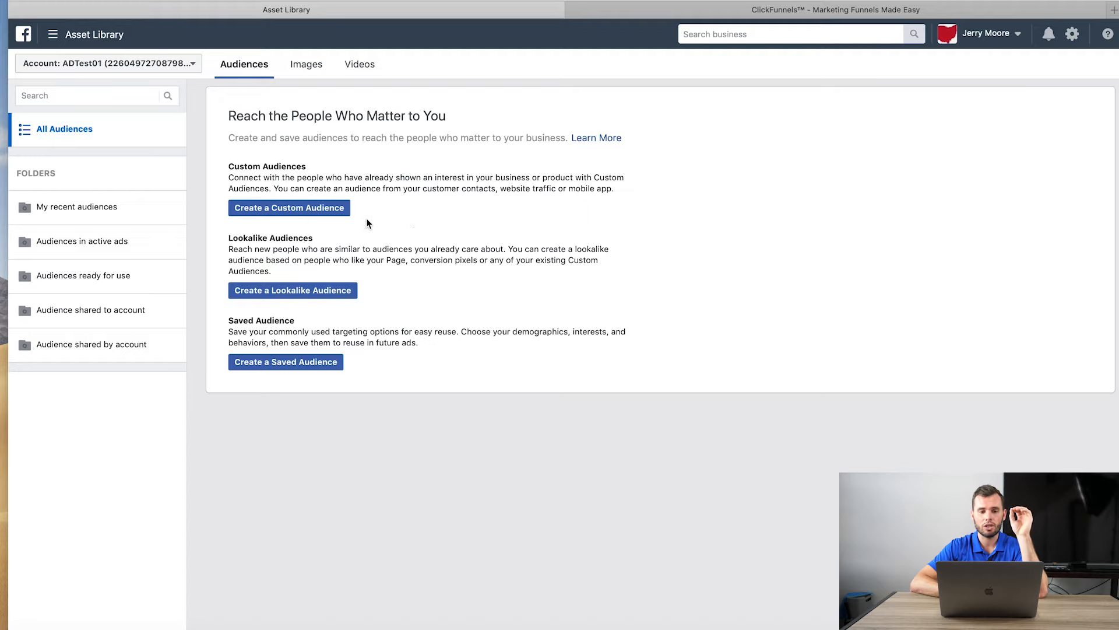
pyautogui.moveTo(348, 215)
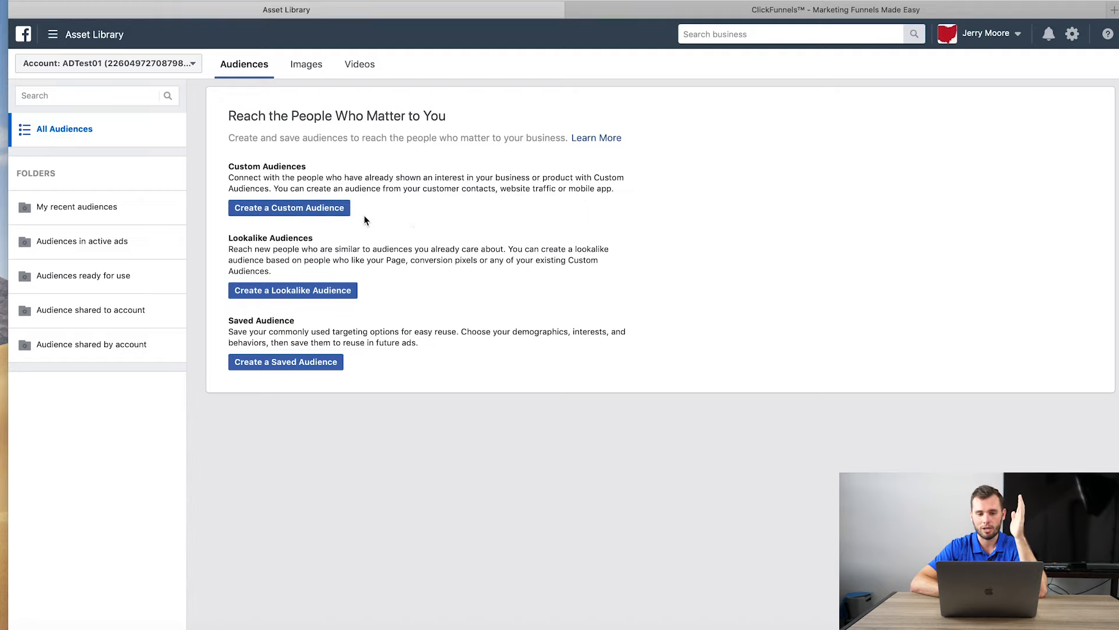
pyautogui.moveTo(361, 214)
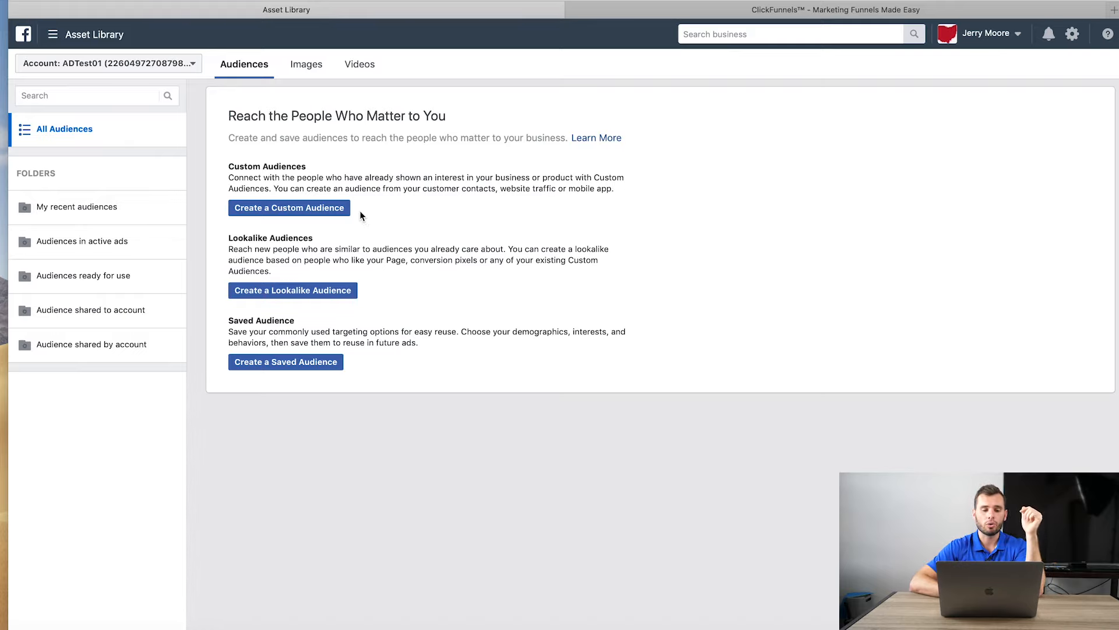
pyautogui.click(289, 207)
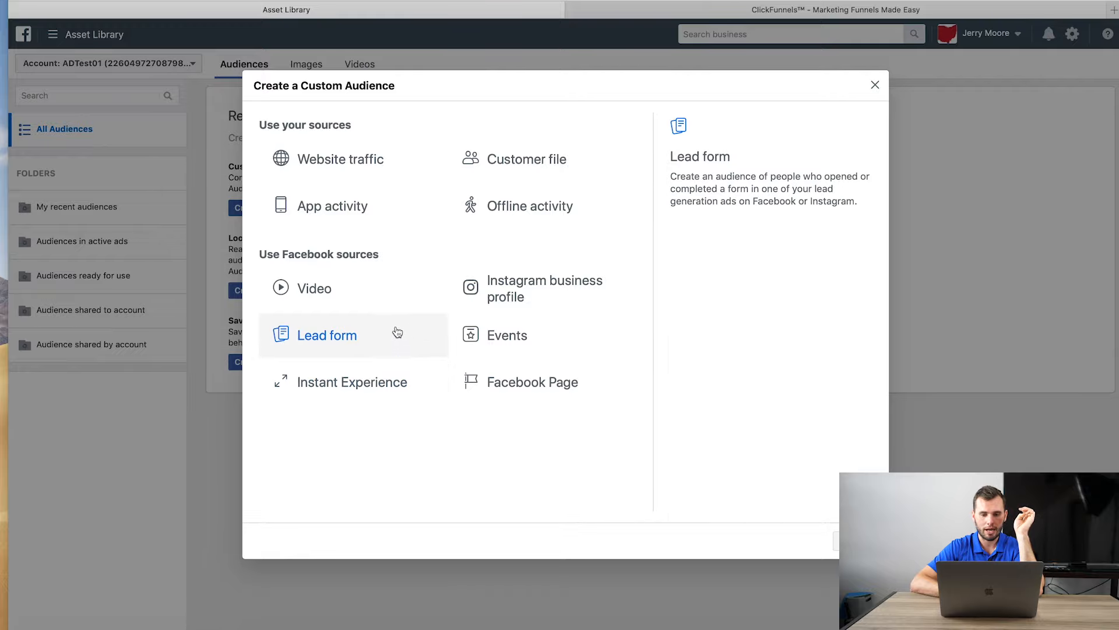
pyautogui.click(875, 84)
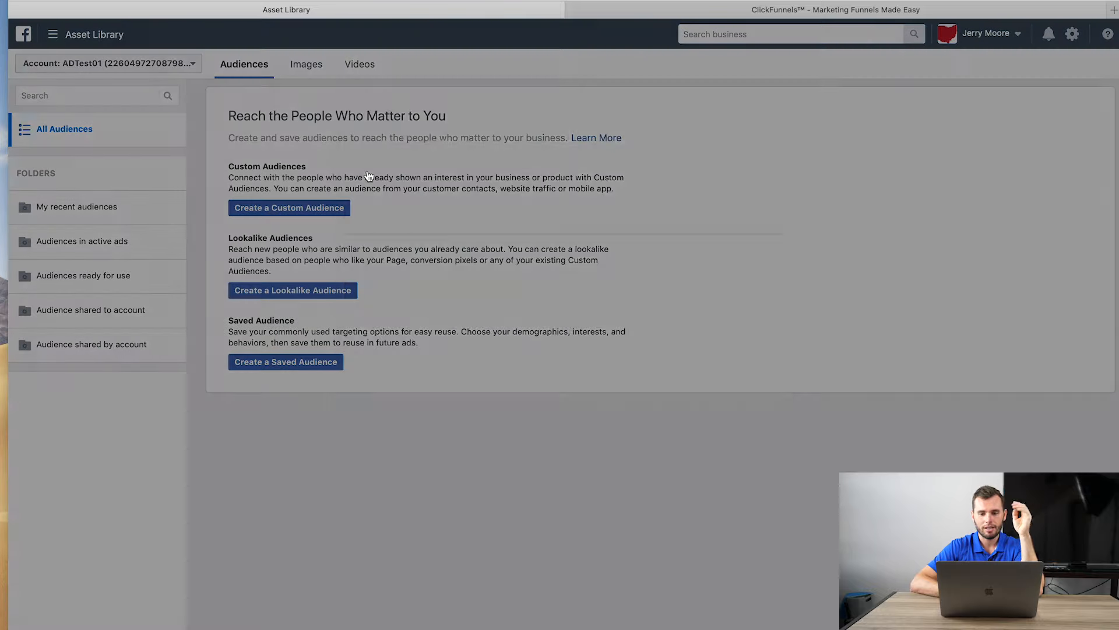
pyautogui.click(290, 208)
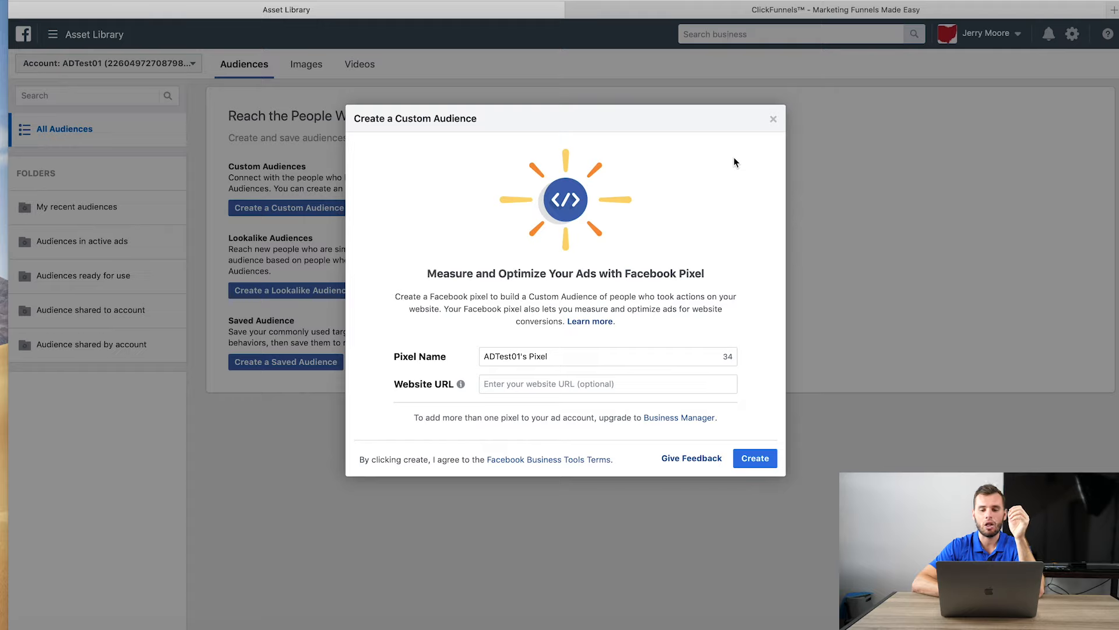
pyautogui.moveTo(861, 222)
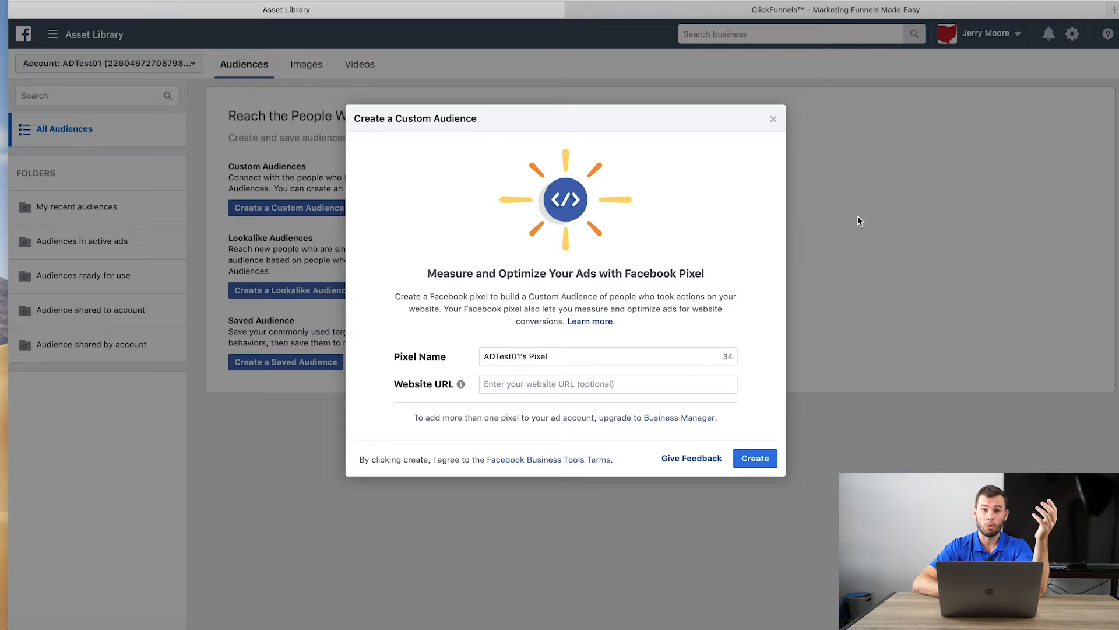
pyautogui.moveTo(846, 257)
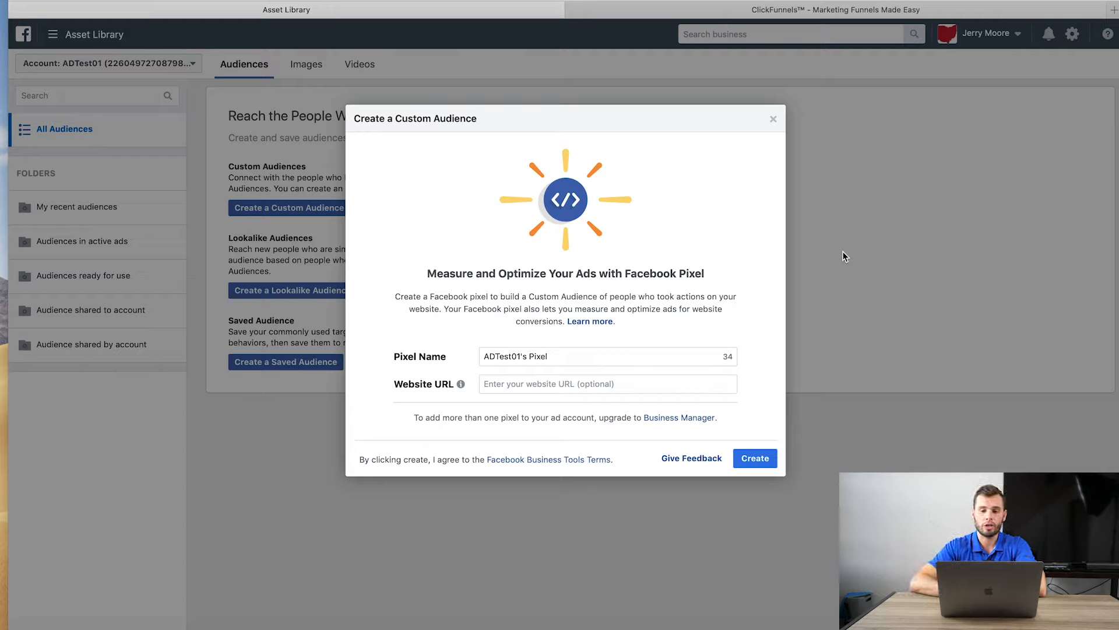
pyautogui.moveTo(775, 137)
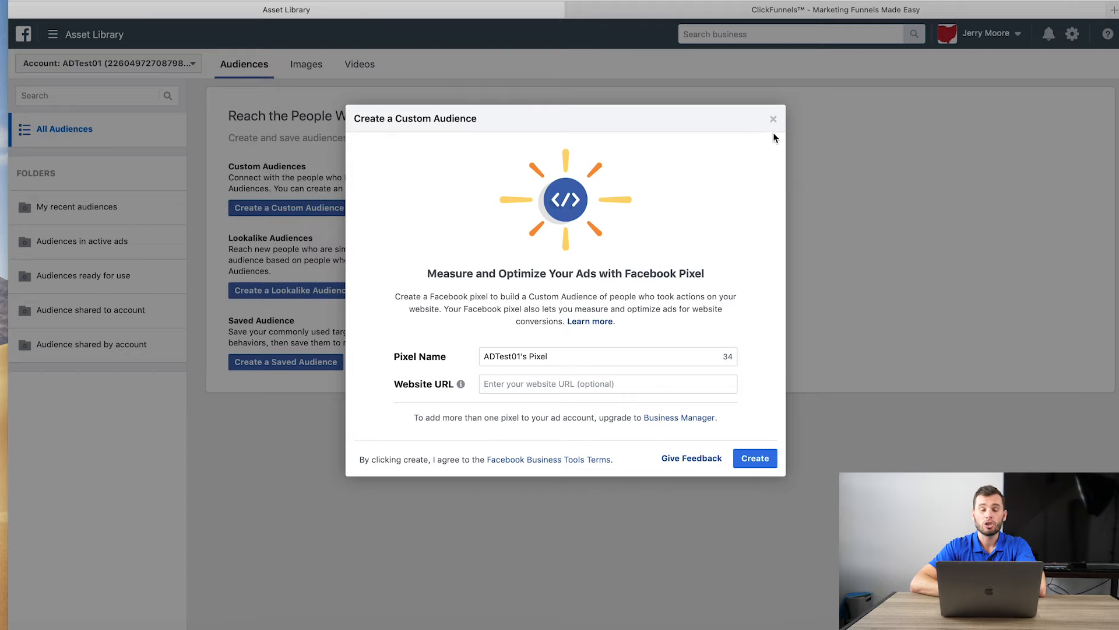
pyautogui.click(773, 119)
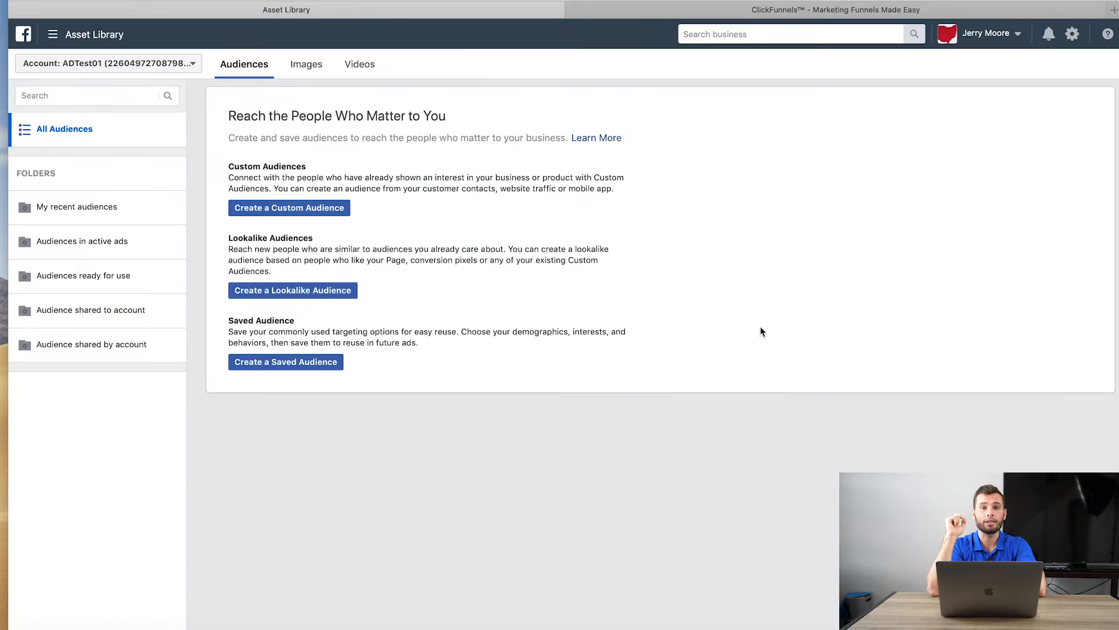